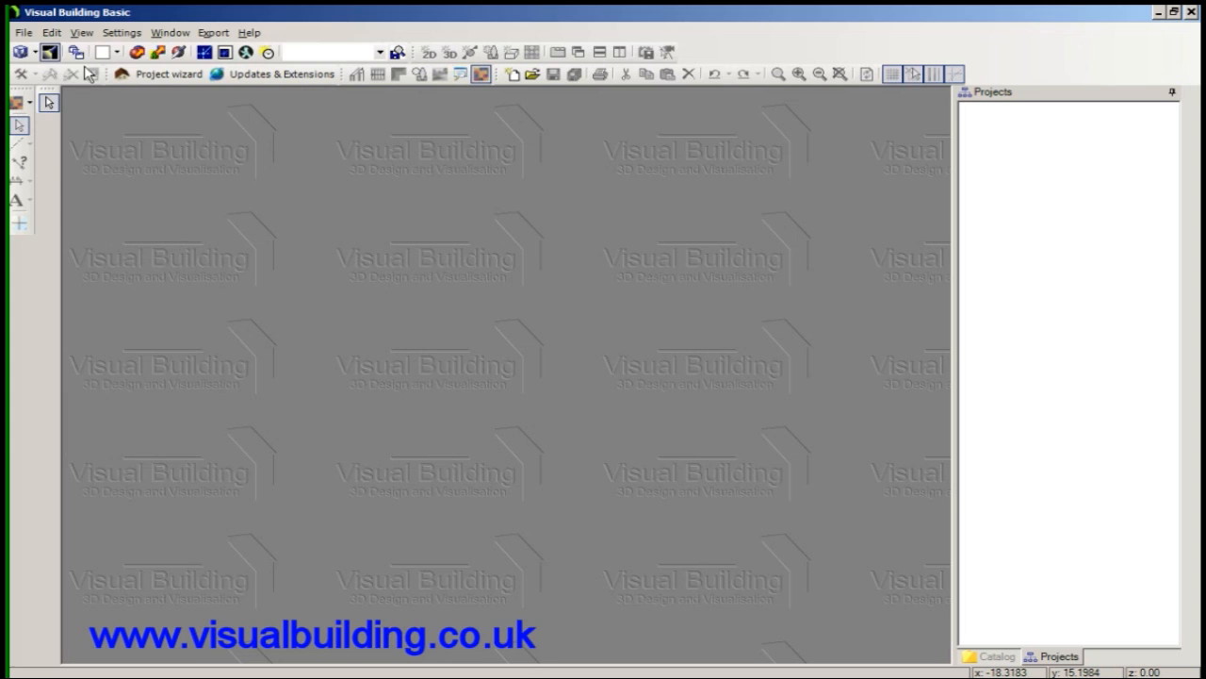
- Open the EscapePlanTemplateA3L100 project from the Open project file dialog
left_click(23, 32)
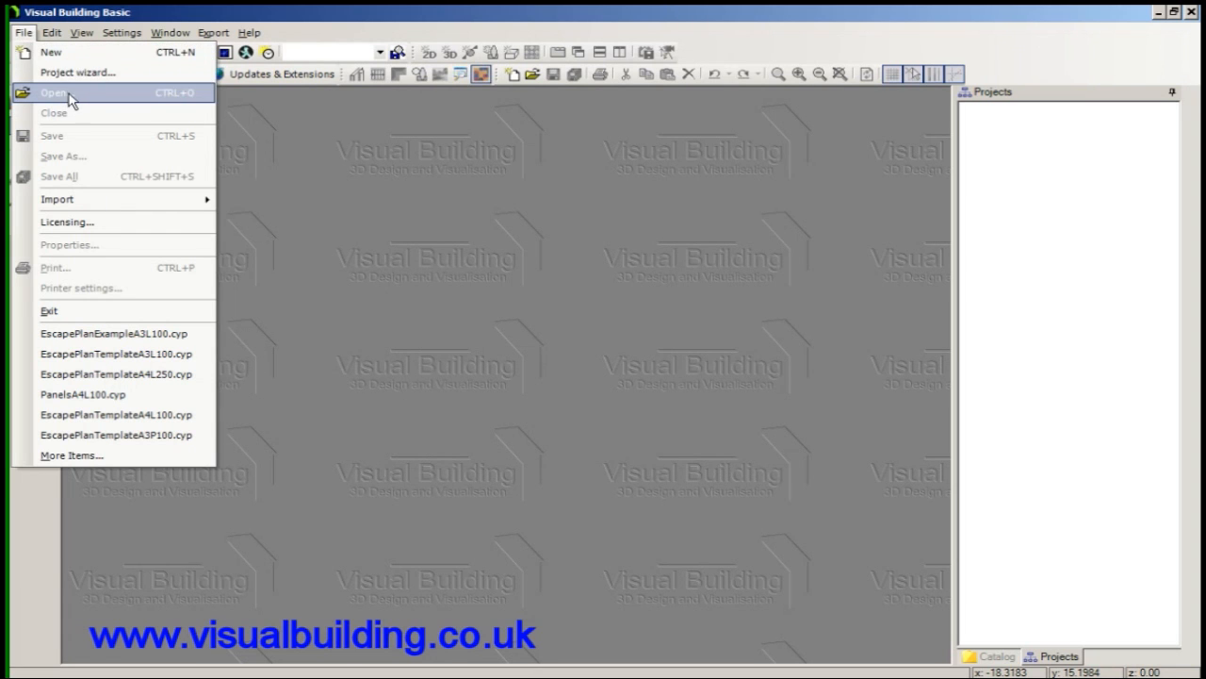
left_click(55, 92)
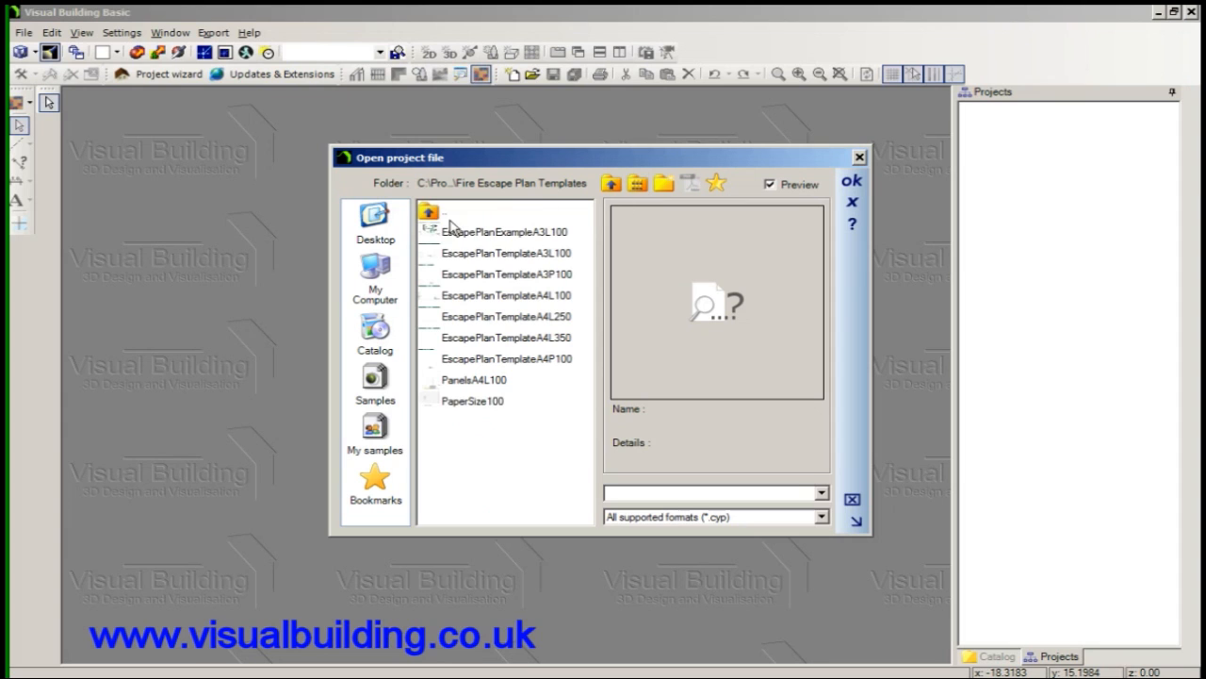
mouse_move(469, 241)
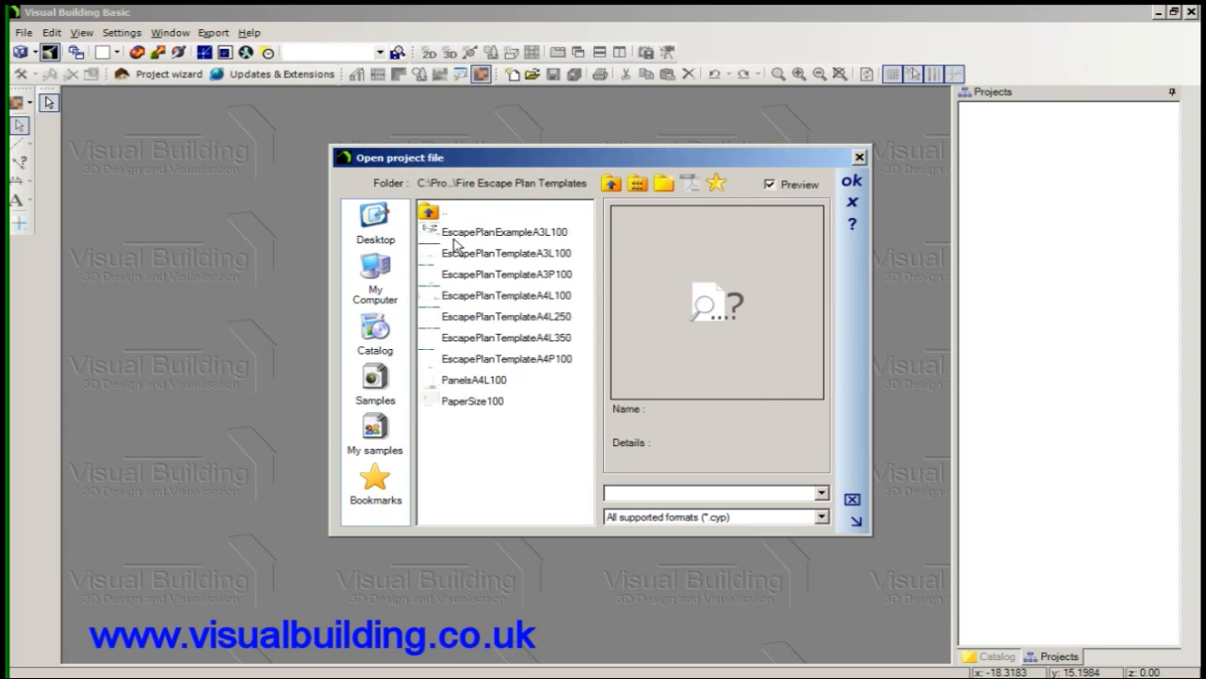
left_click(507, 253)
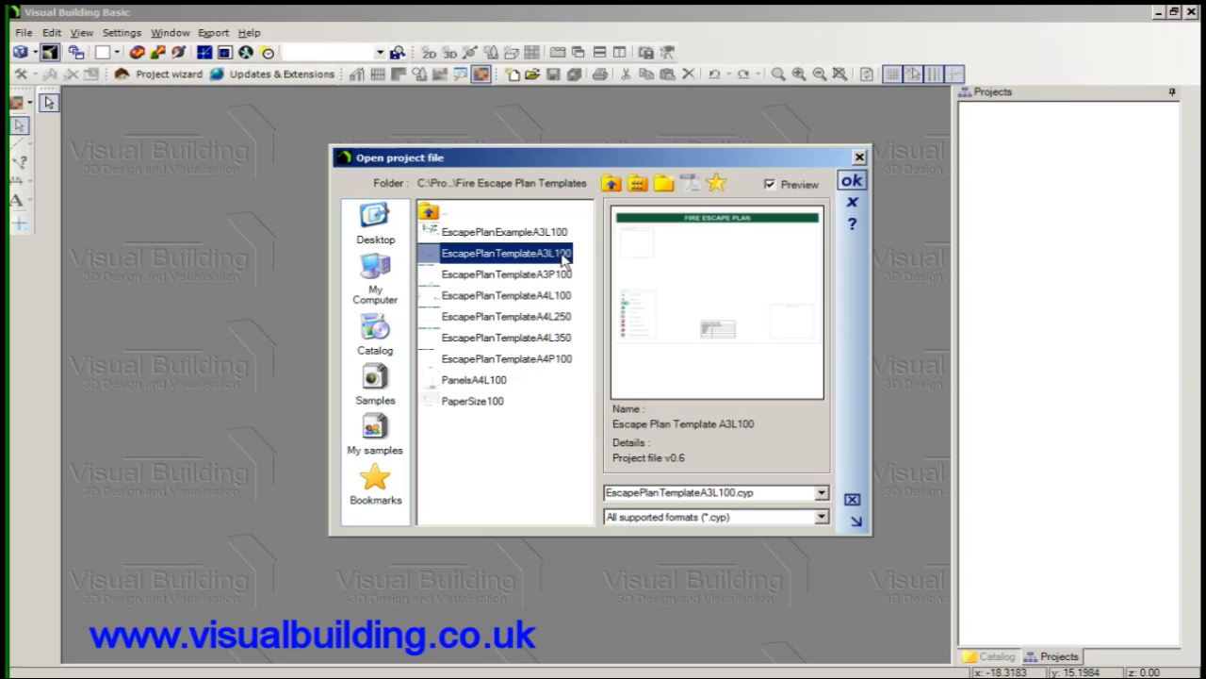
mouse_move(677, 368)
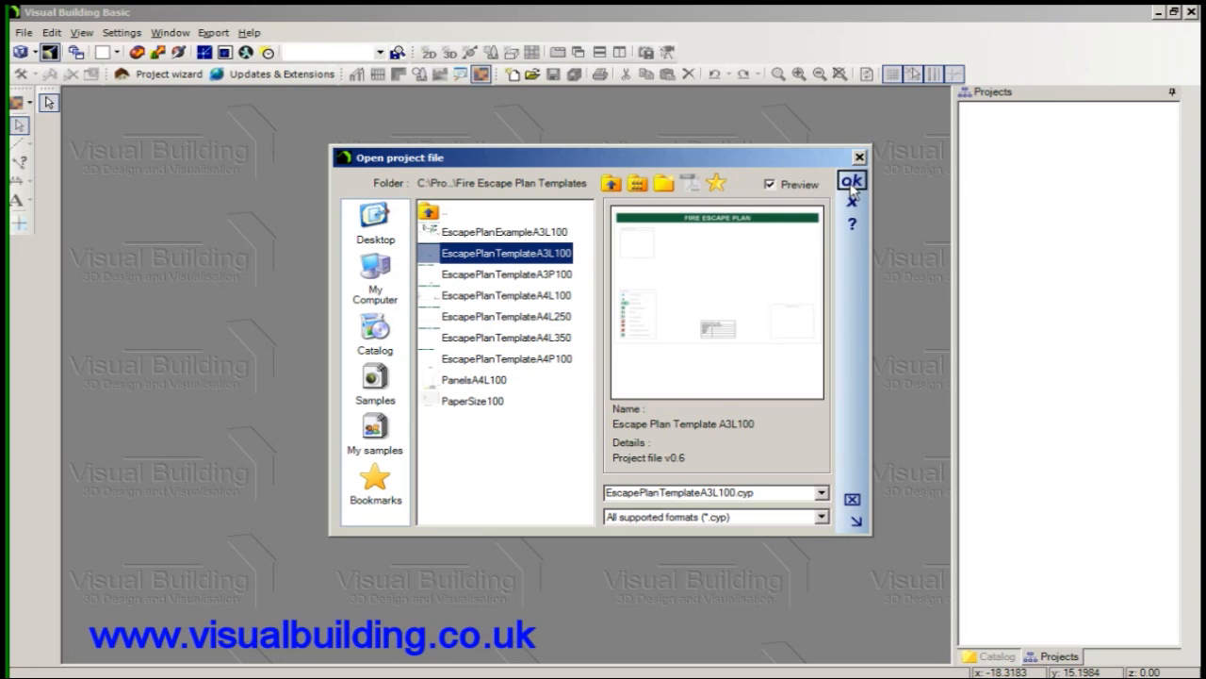
mouse_move(852, 192)
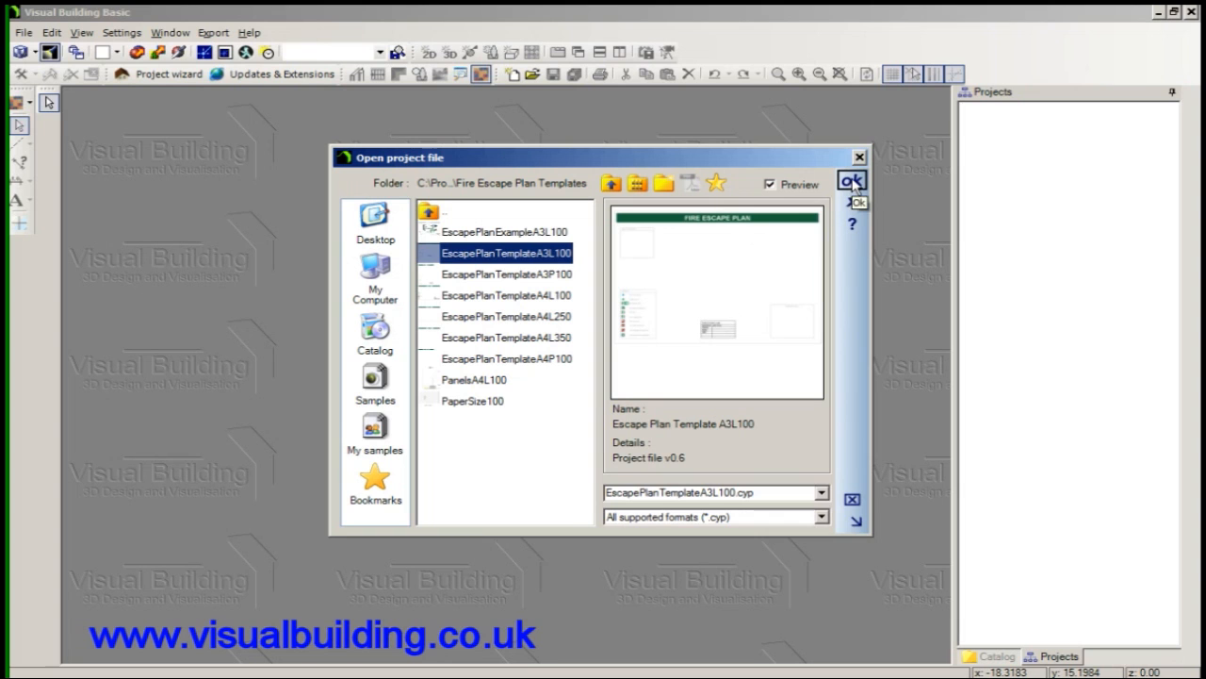
left_click(852, 181)
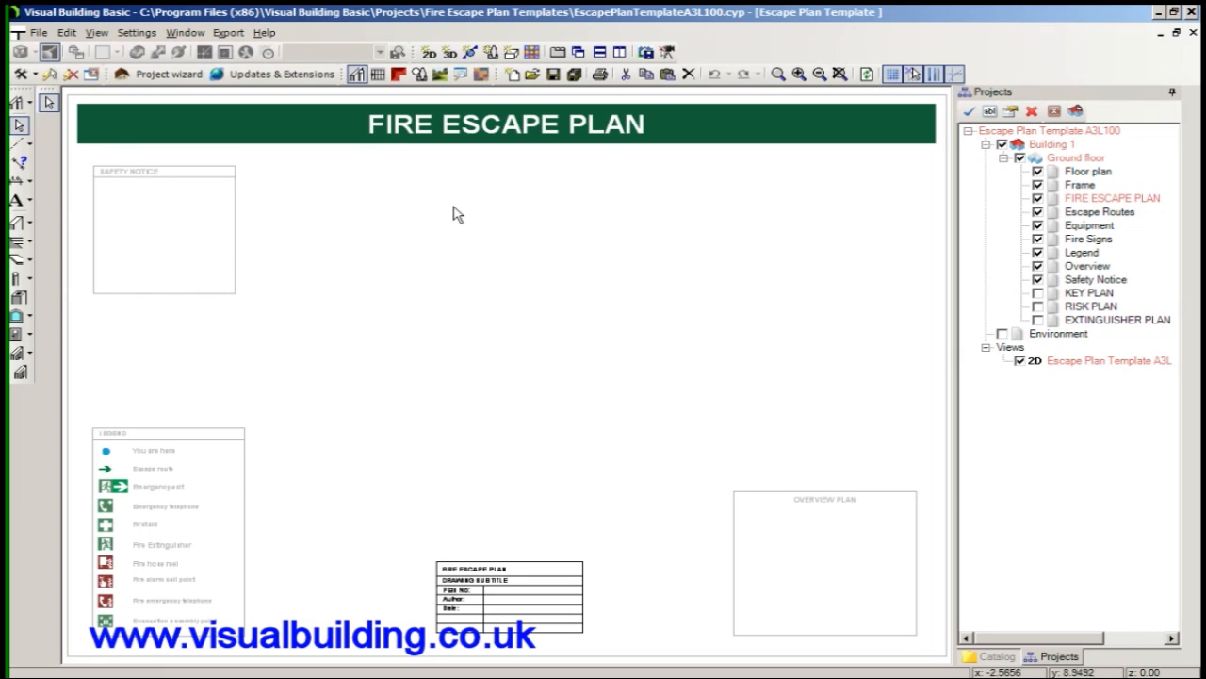
mouse_move(728, 416)
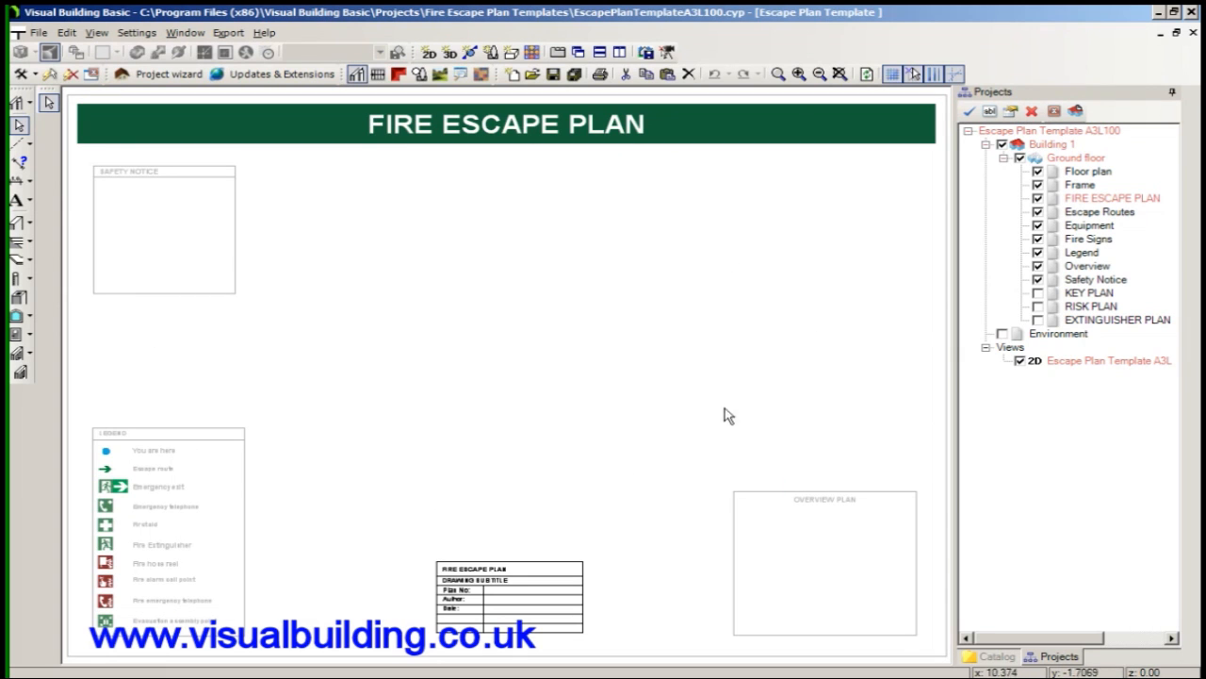
mouse_move(1081, 162)
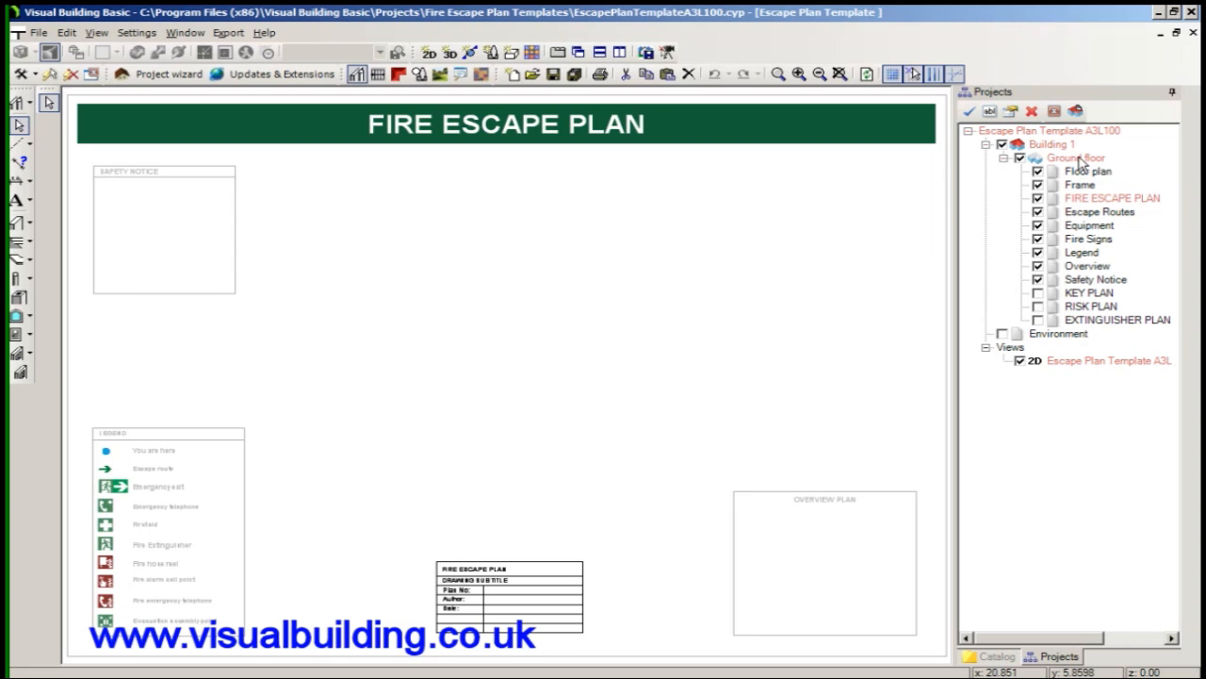
mouse_move(1110, 184)
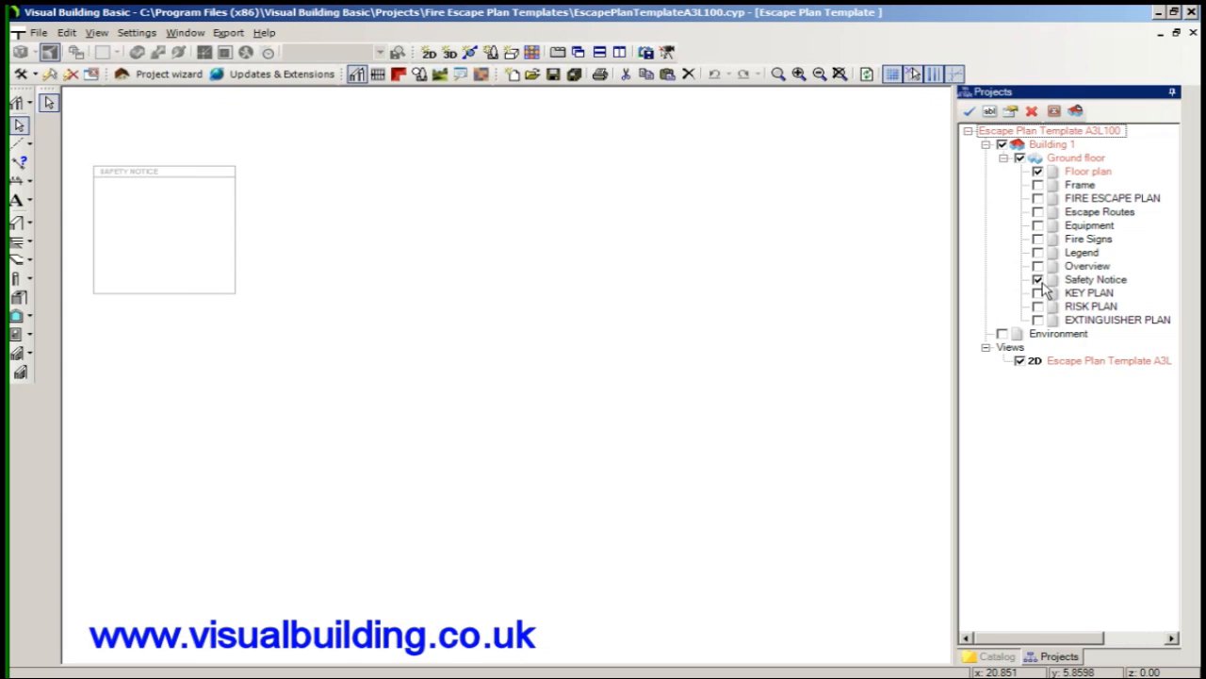
- Hide Safety Notice, then preview the Frame, FIRE ESCAPE PLAN title and Escape Routes layers
left_click(1036, 279)
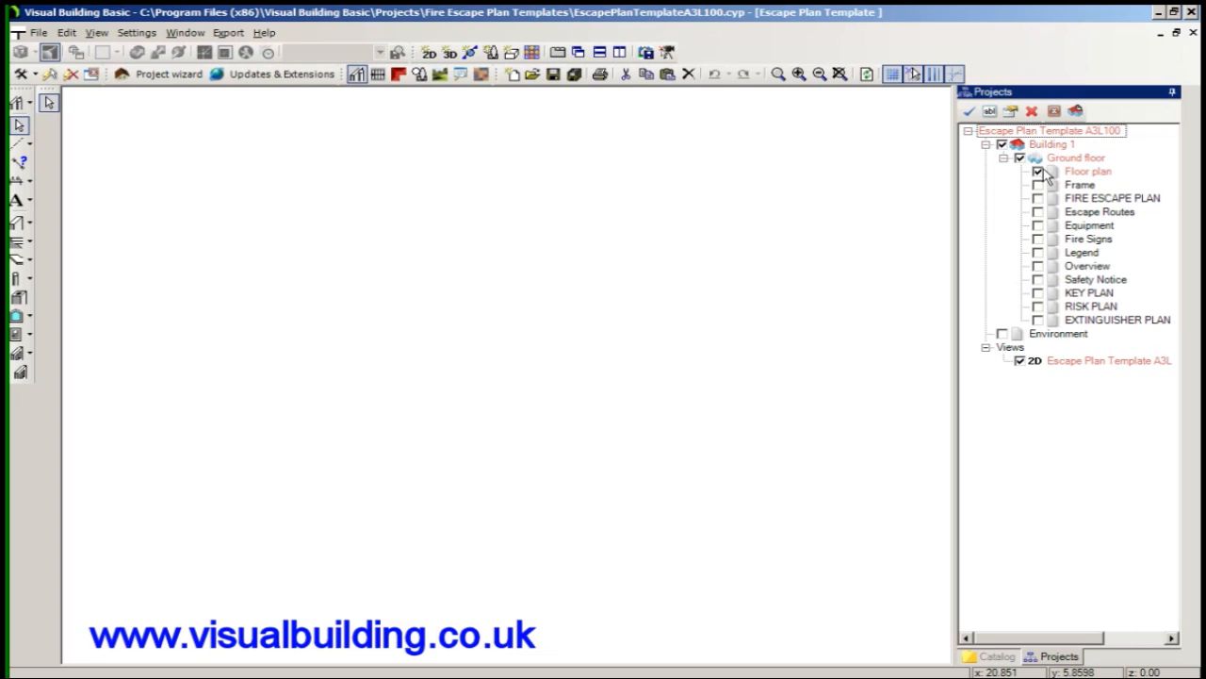
left_click(1037, 169)
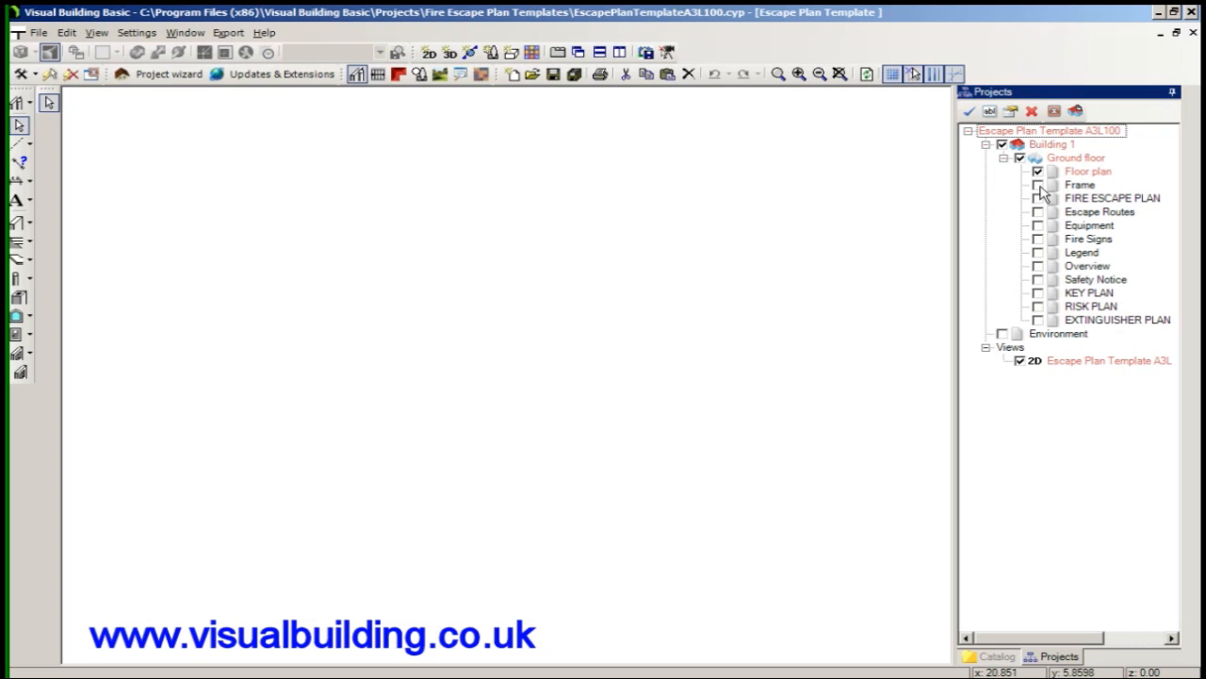
left_click(1036, 185)
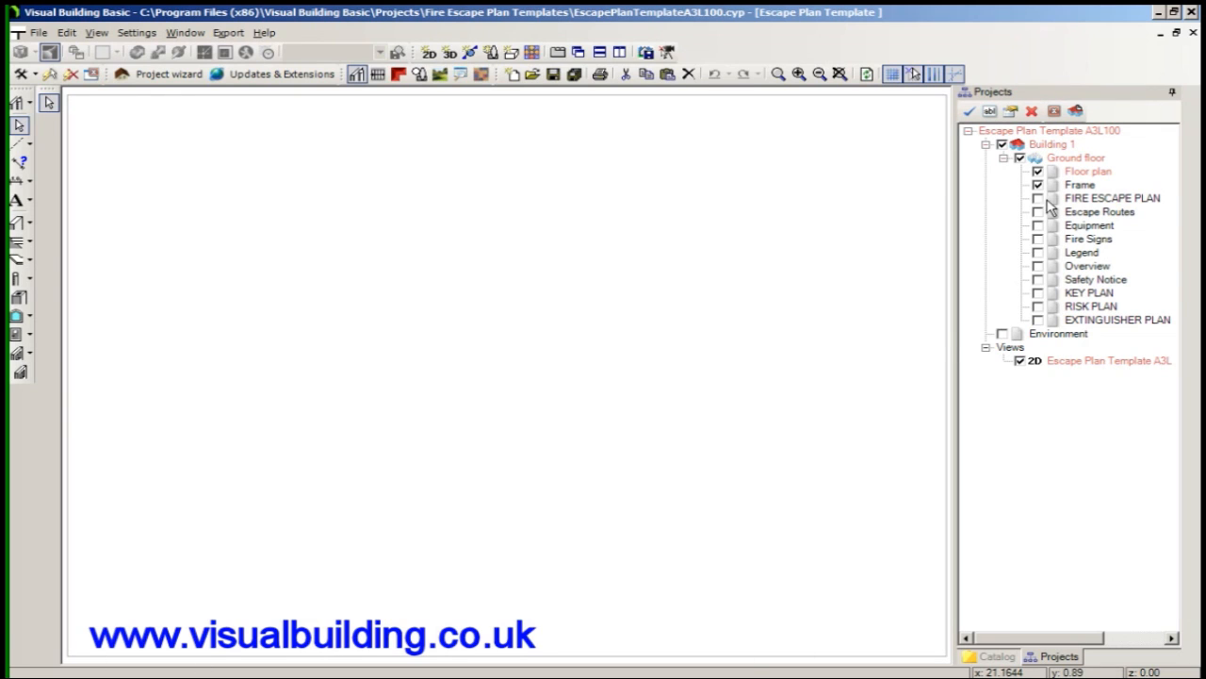
left_click(1036, 198)
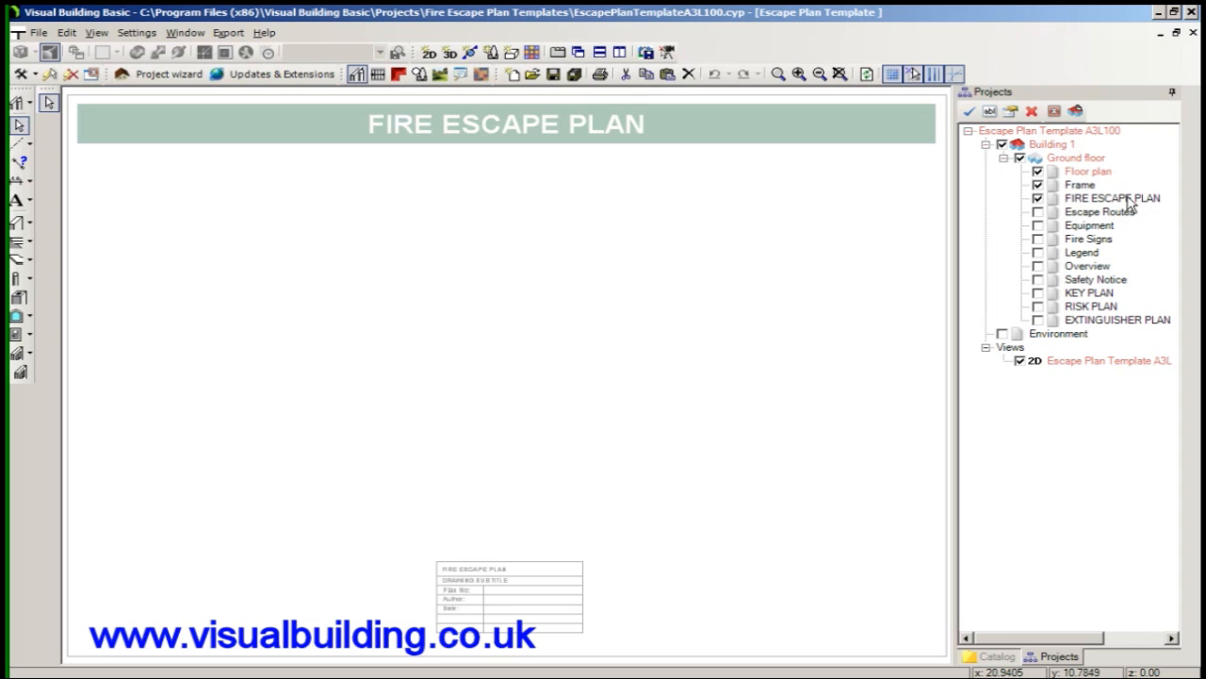
mouse_move(313, 105)
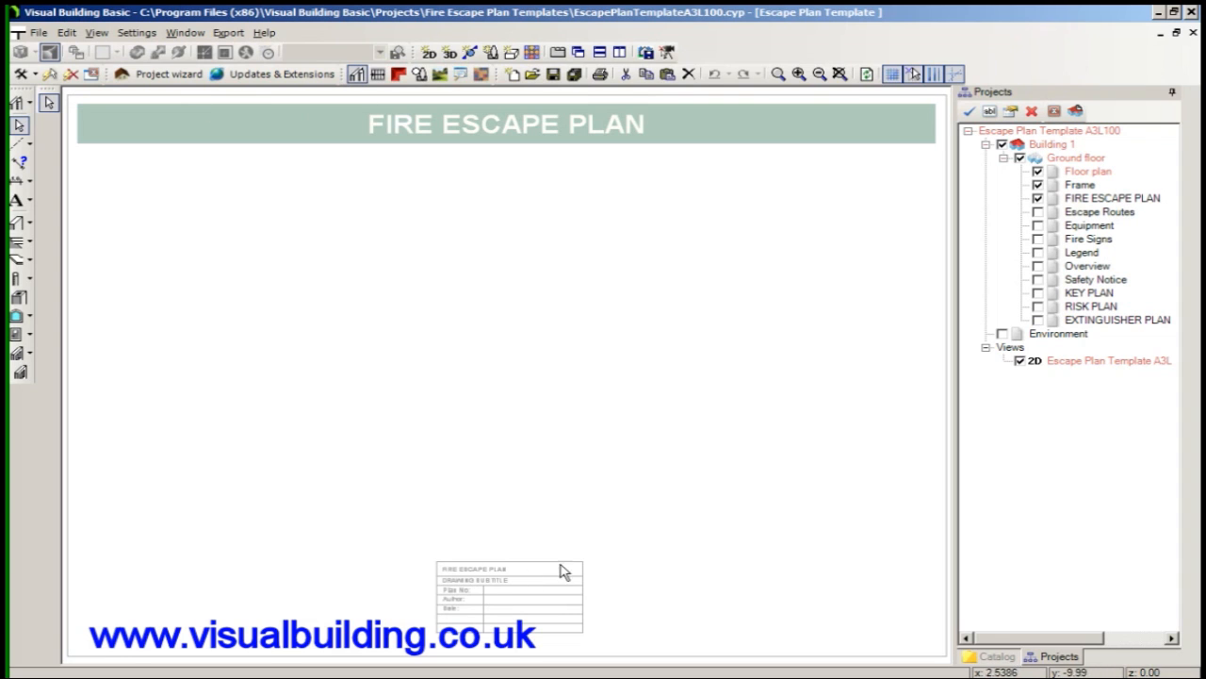
mouse_move(671, 483)
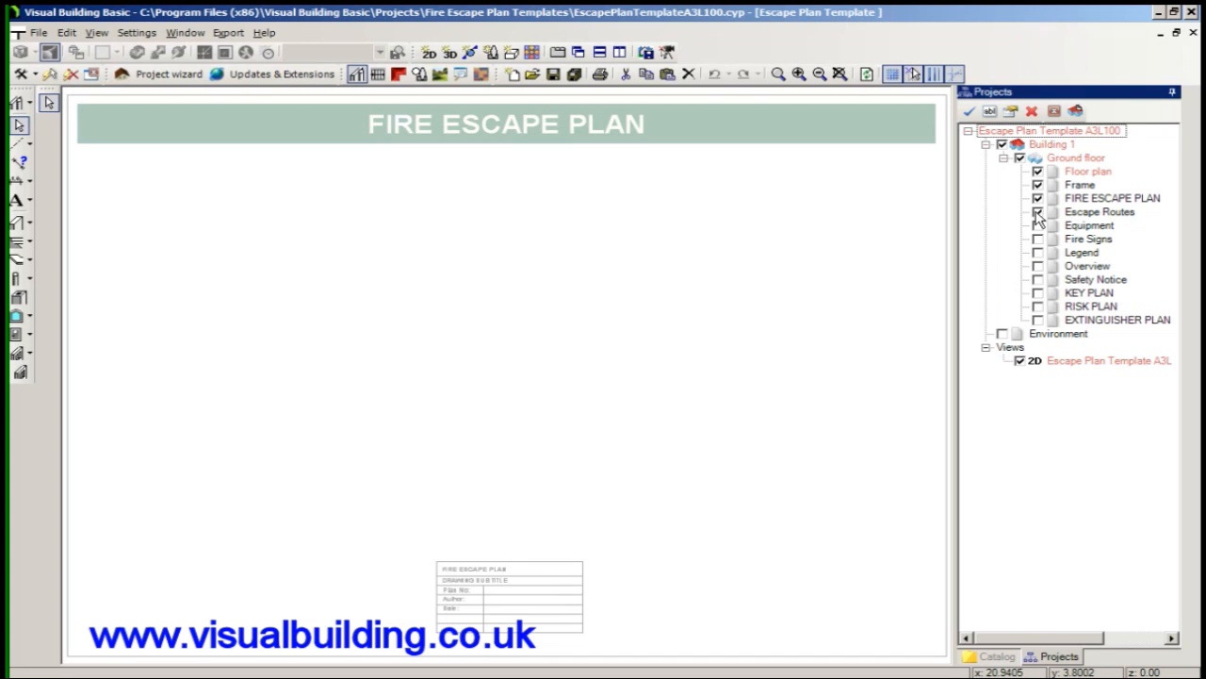
left_click(1037, 211)
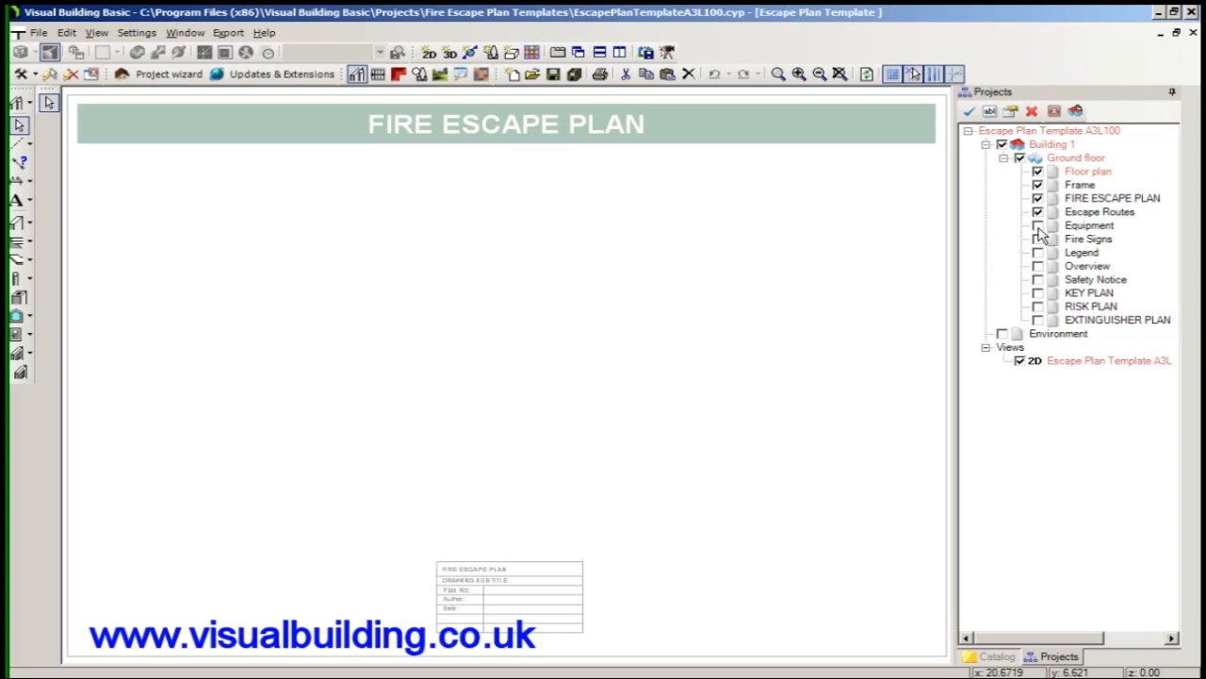
- Preview the Equipment, Legend and Overview layers, then hide the template layers again
left_click(1037, 226)
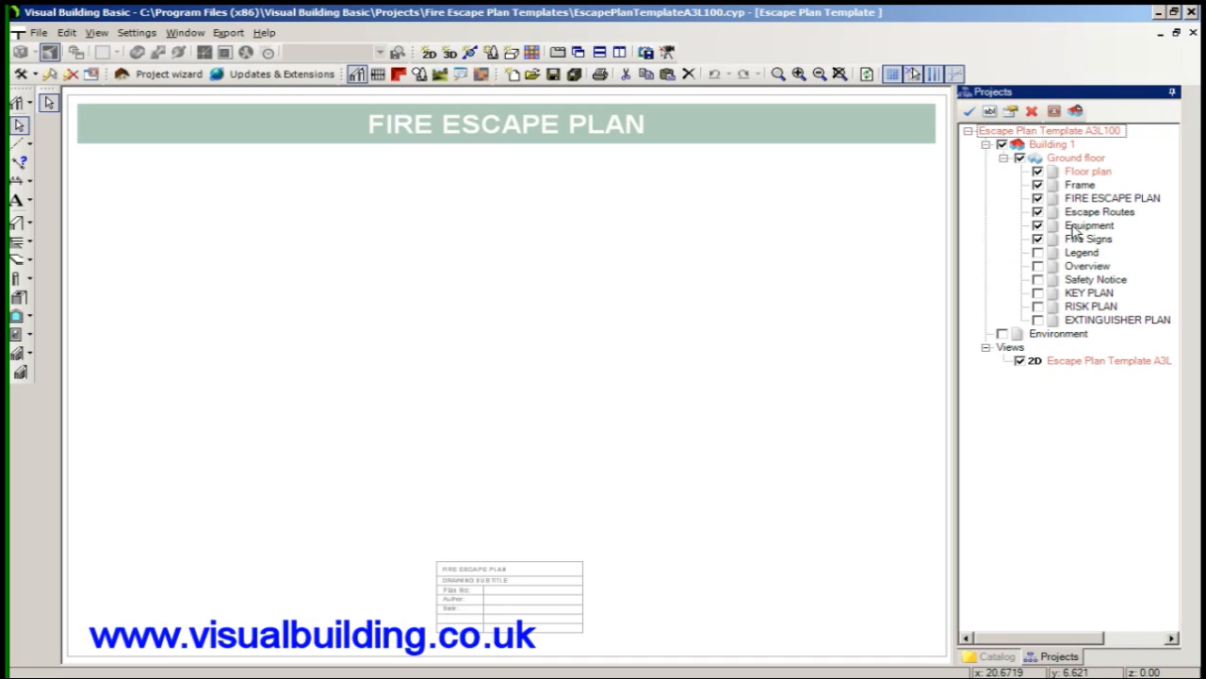
mouse_move(1083, 233)
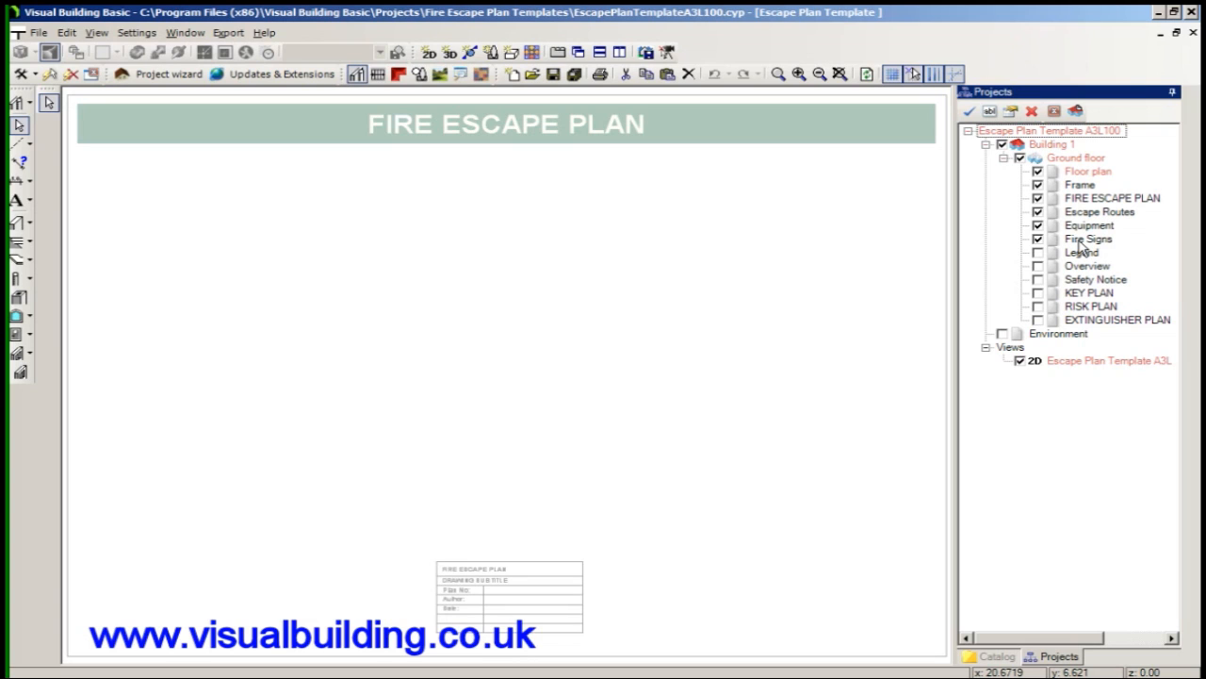
left_click(1036, 252)
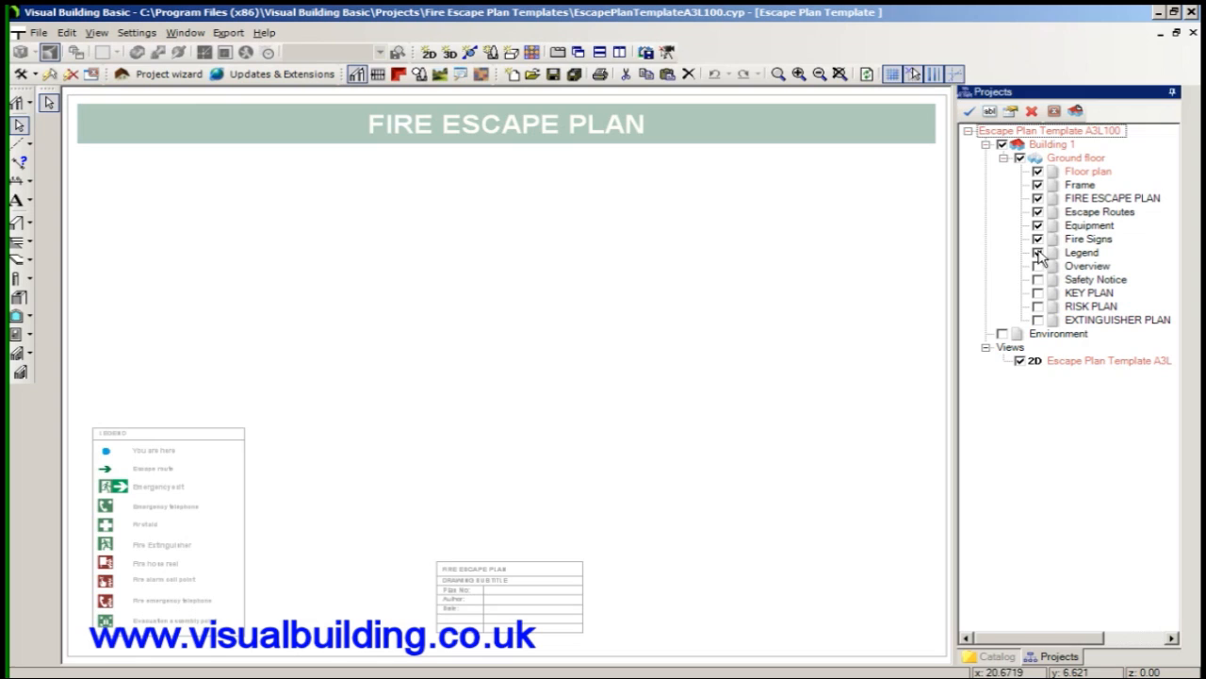
left_click(1037, 253)
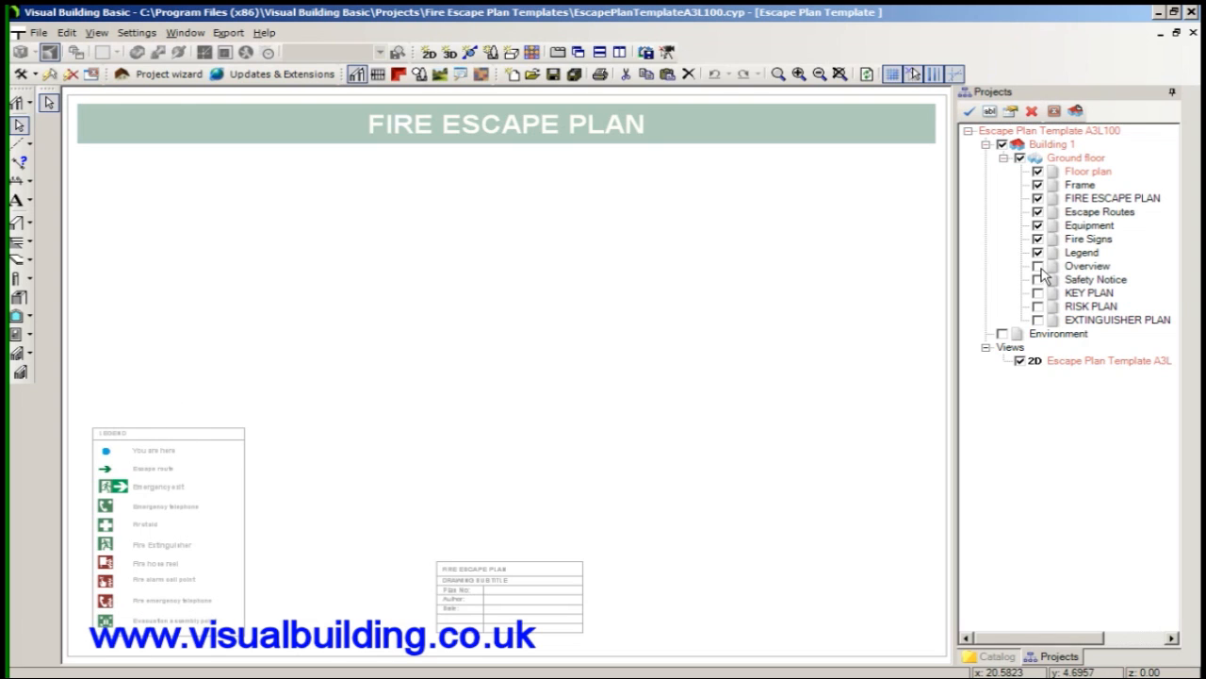
left_click(1036, 266)
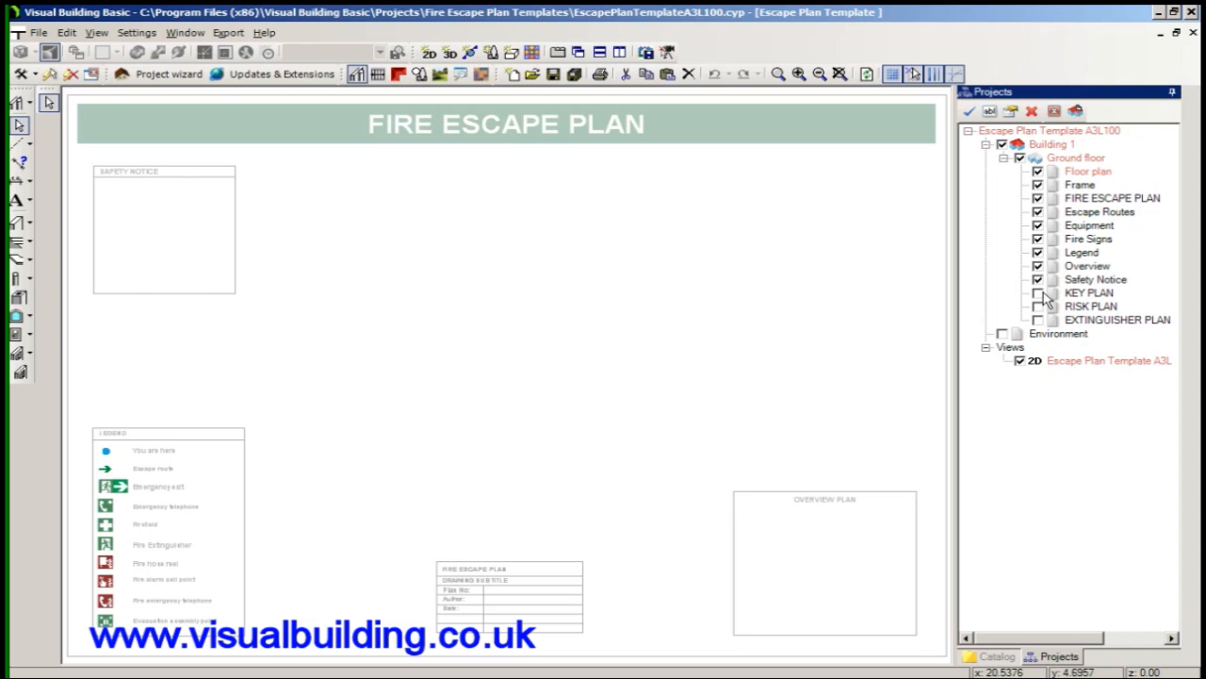
left_click(1092, 305)
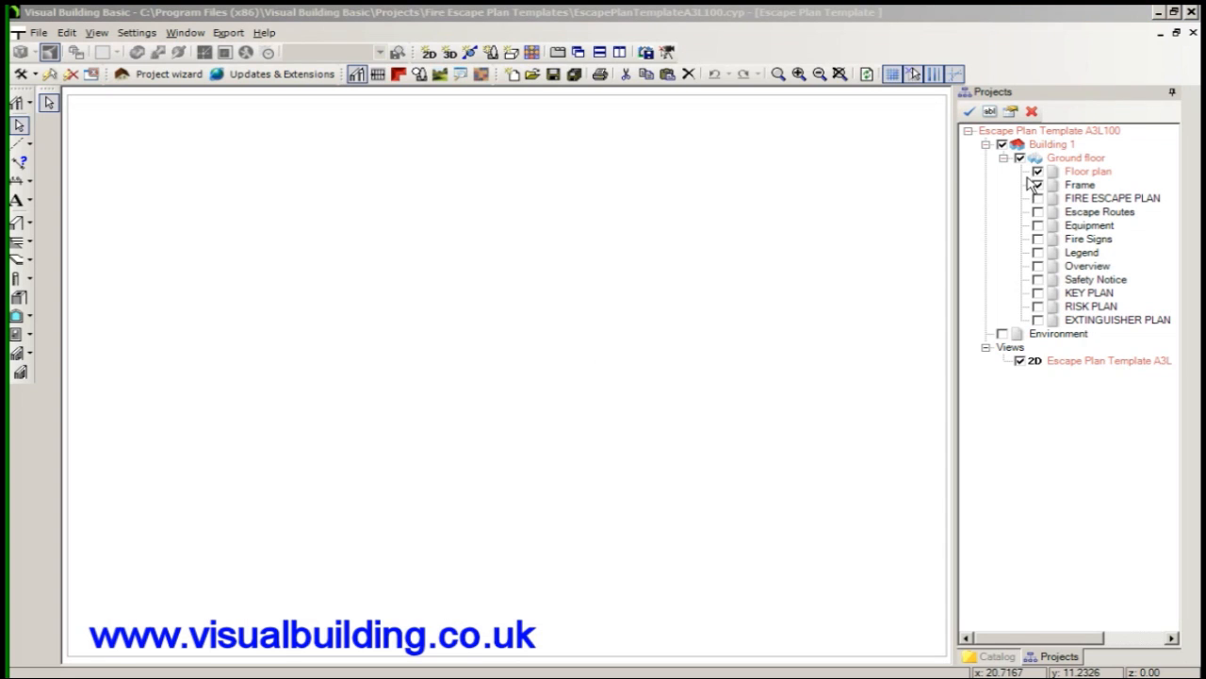
left_click(1037, 185)
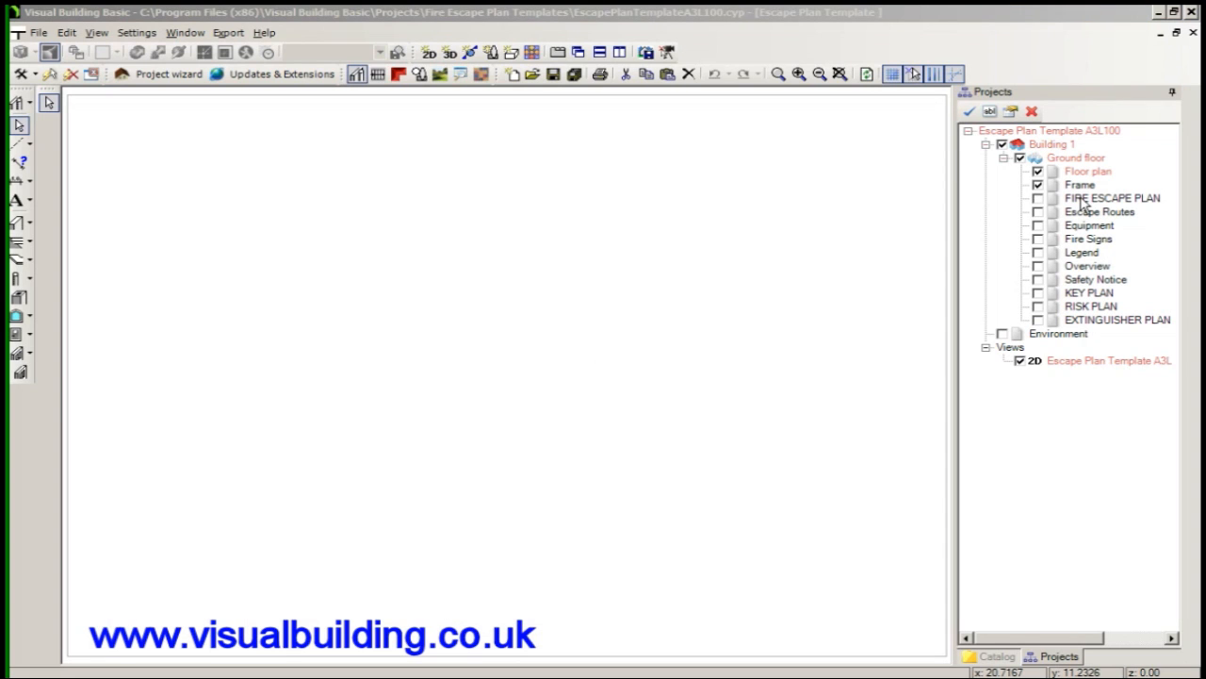
left_click(1112, 198)
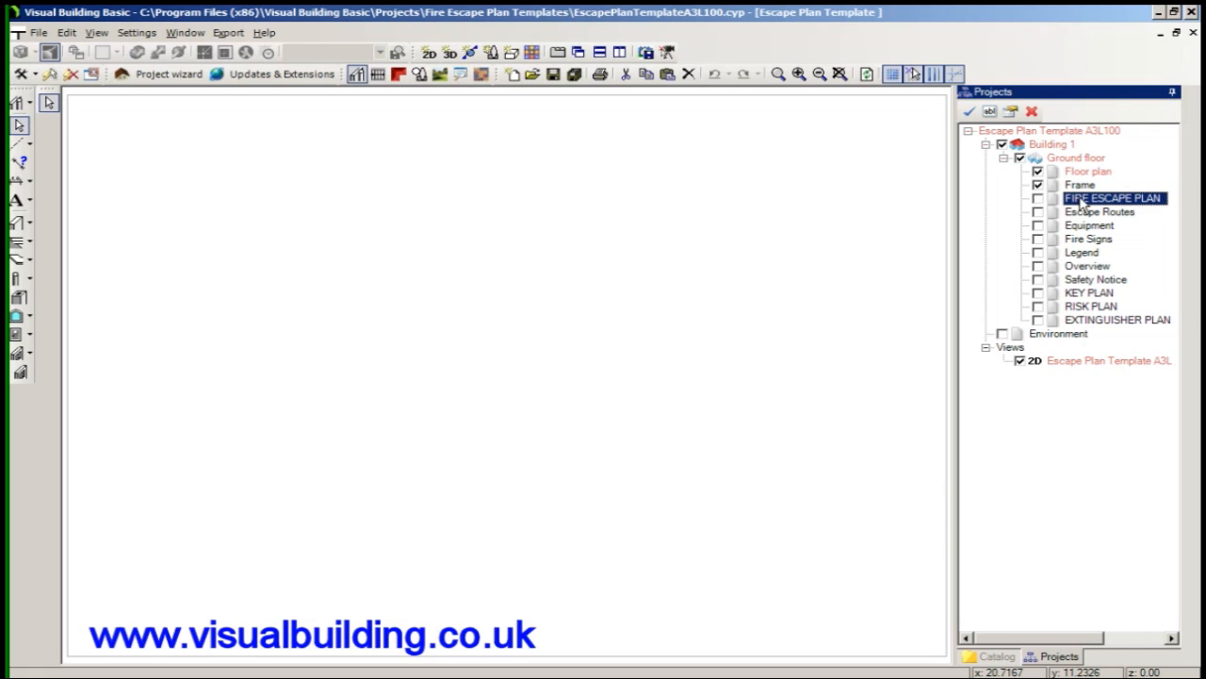
right_click(1112, 197)
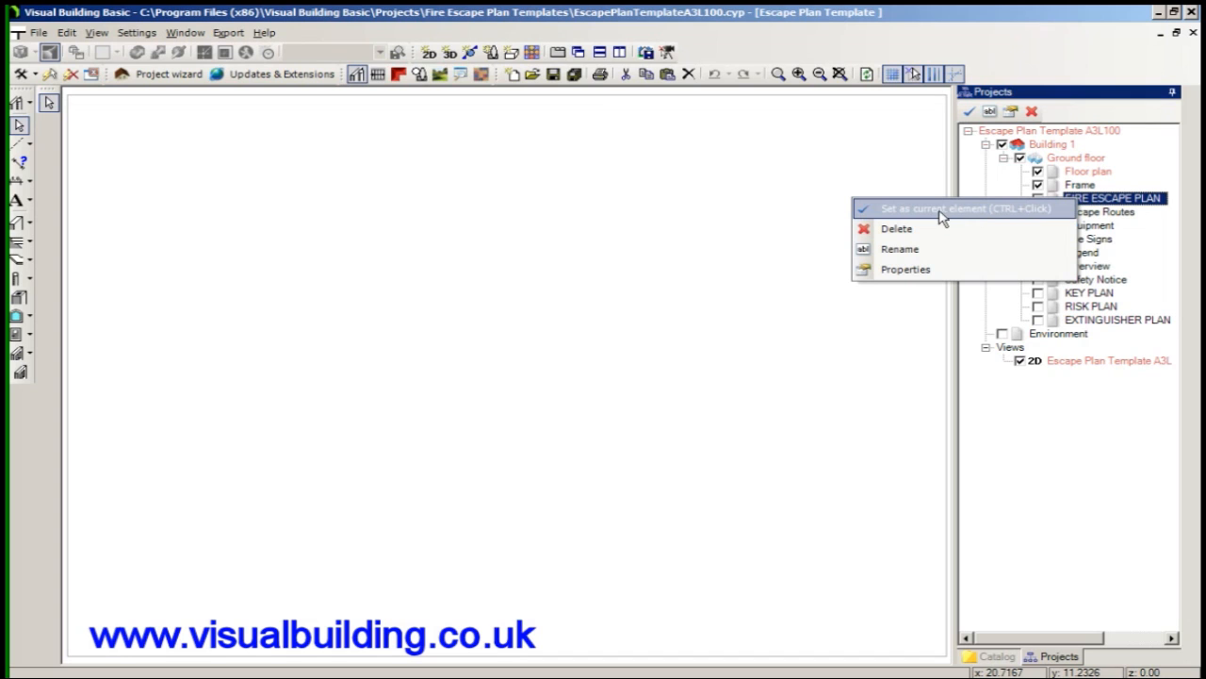
left_click(931, 208)
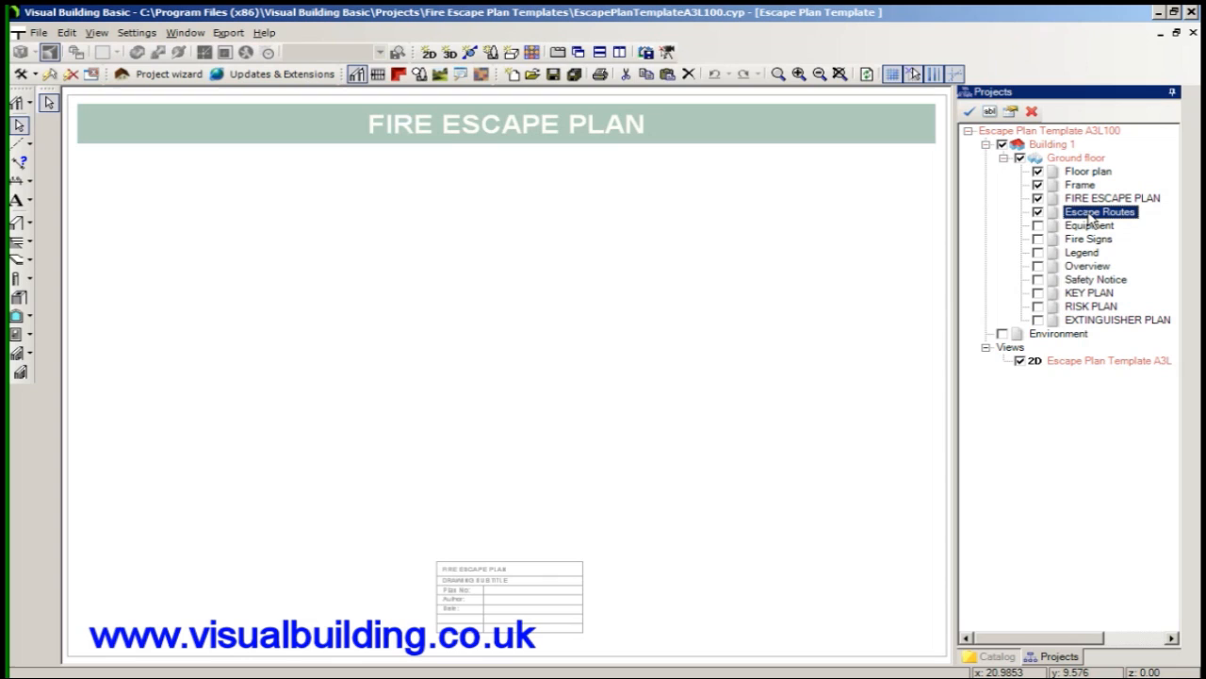
right_click(1098, 211)
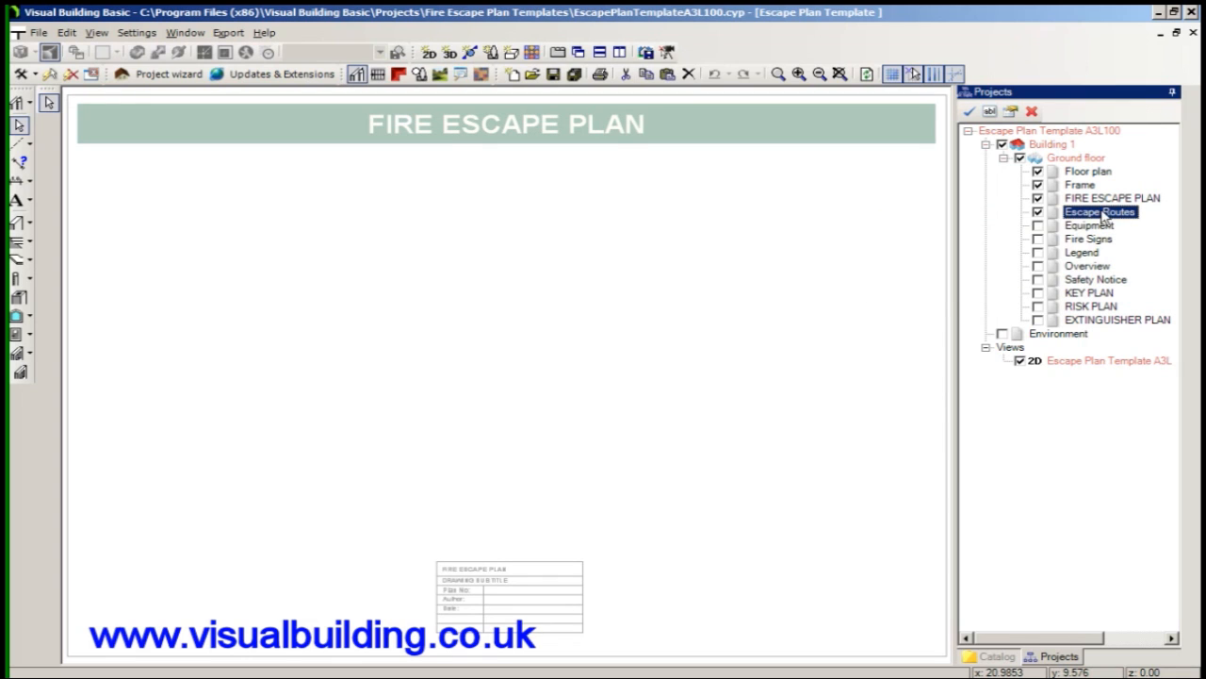
left_click(1078, 185)
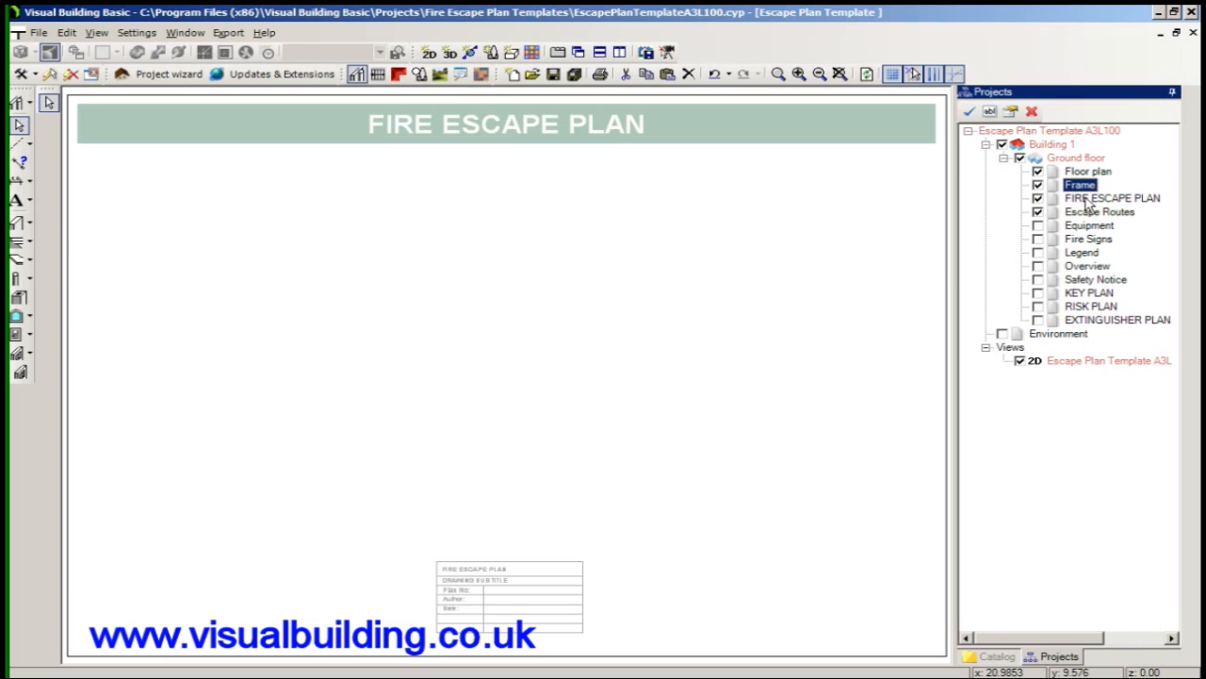
left_click(1112, 198)
type("Guide Lines")
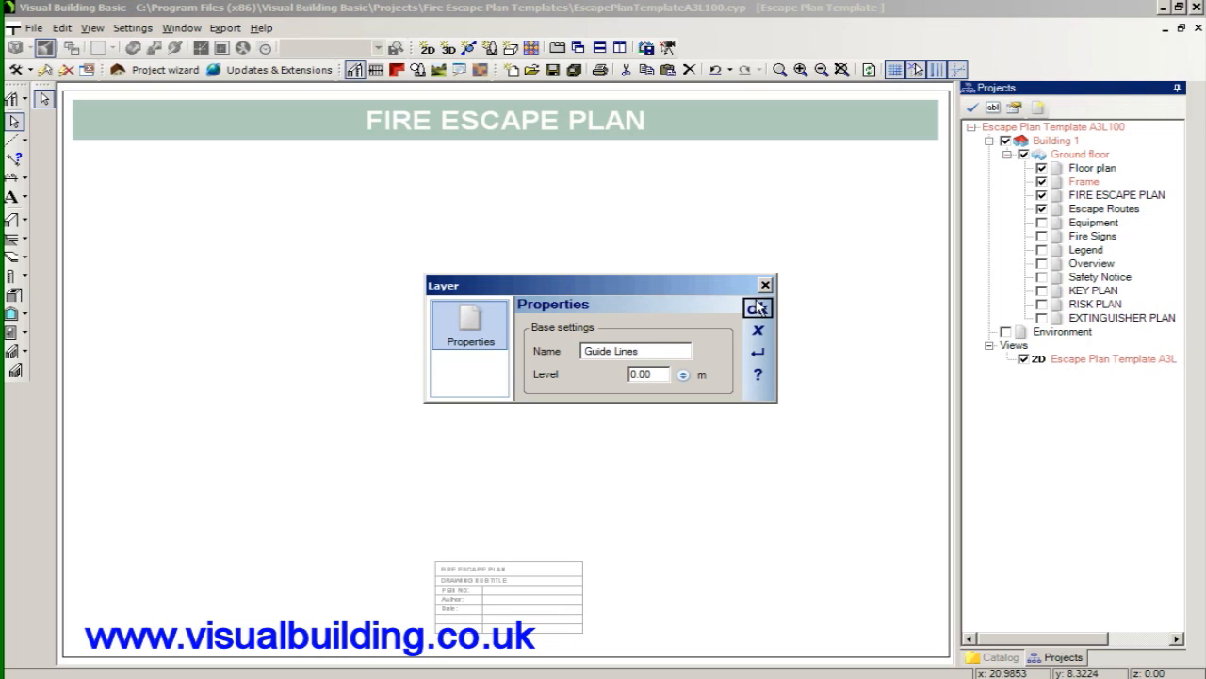
- Create the Guide Lines layer and place a vertical guideline with a 20 m parallel offset
left_click(758, 309)
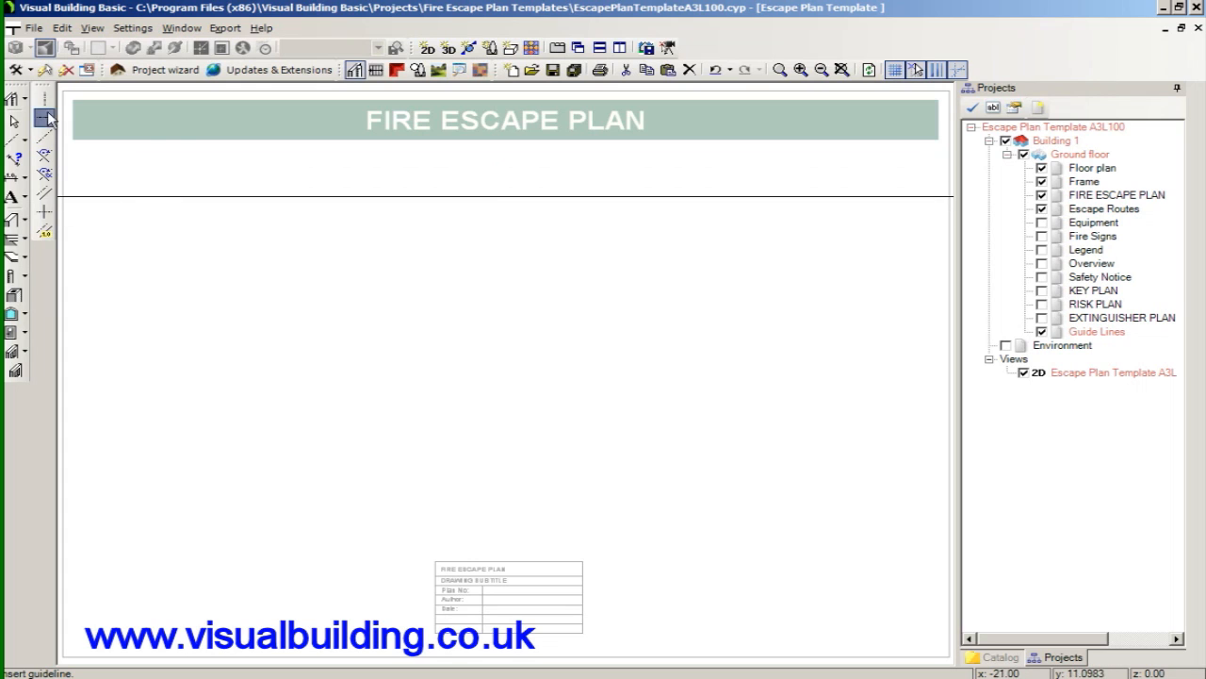
left_click(45, 234)
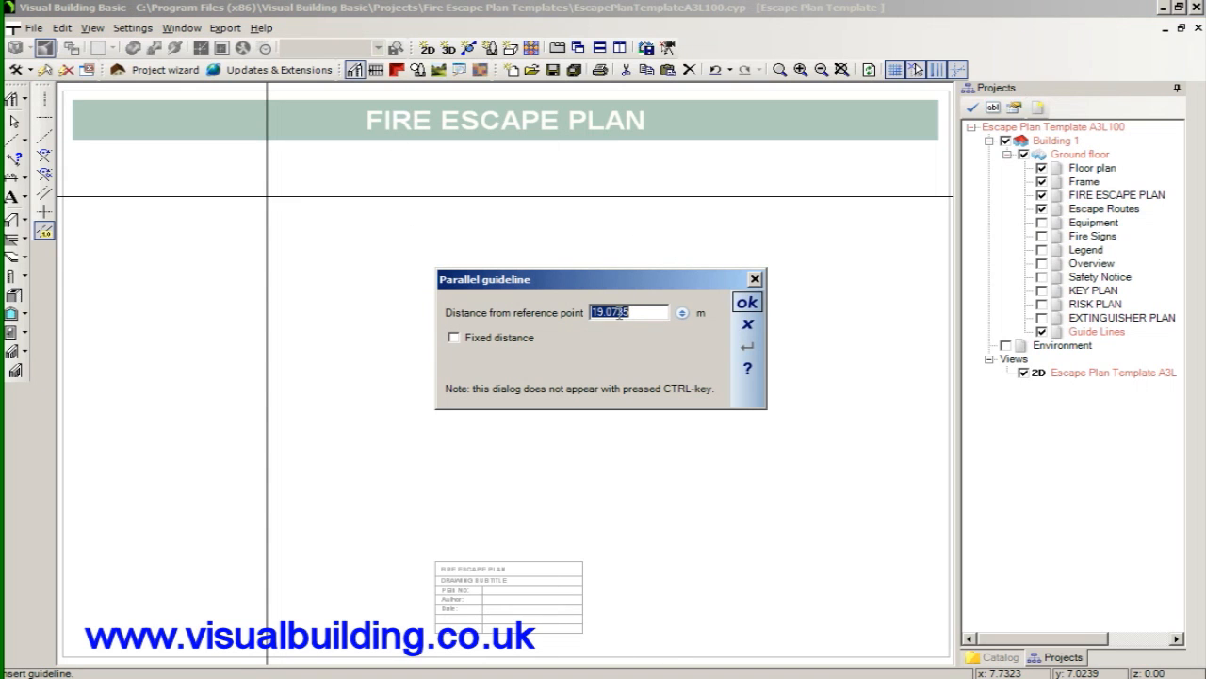
type("20")
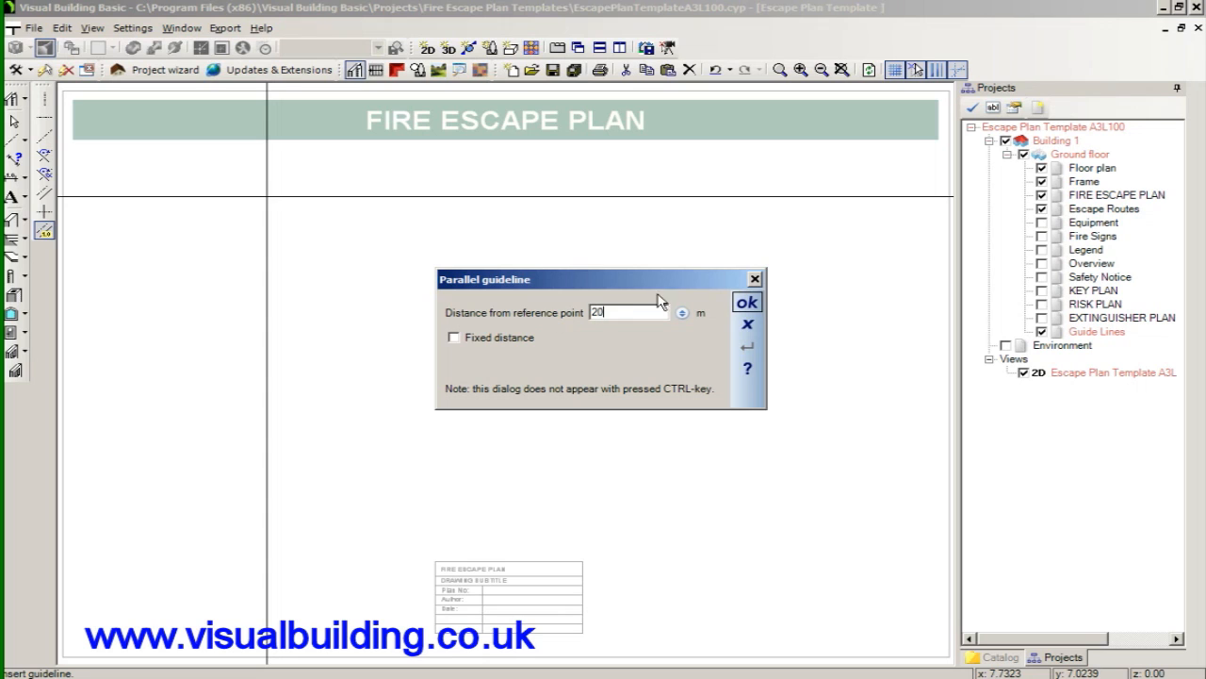
left_click(746, 302)
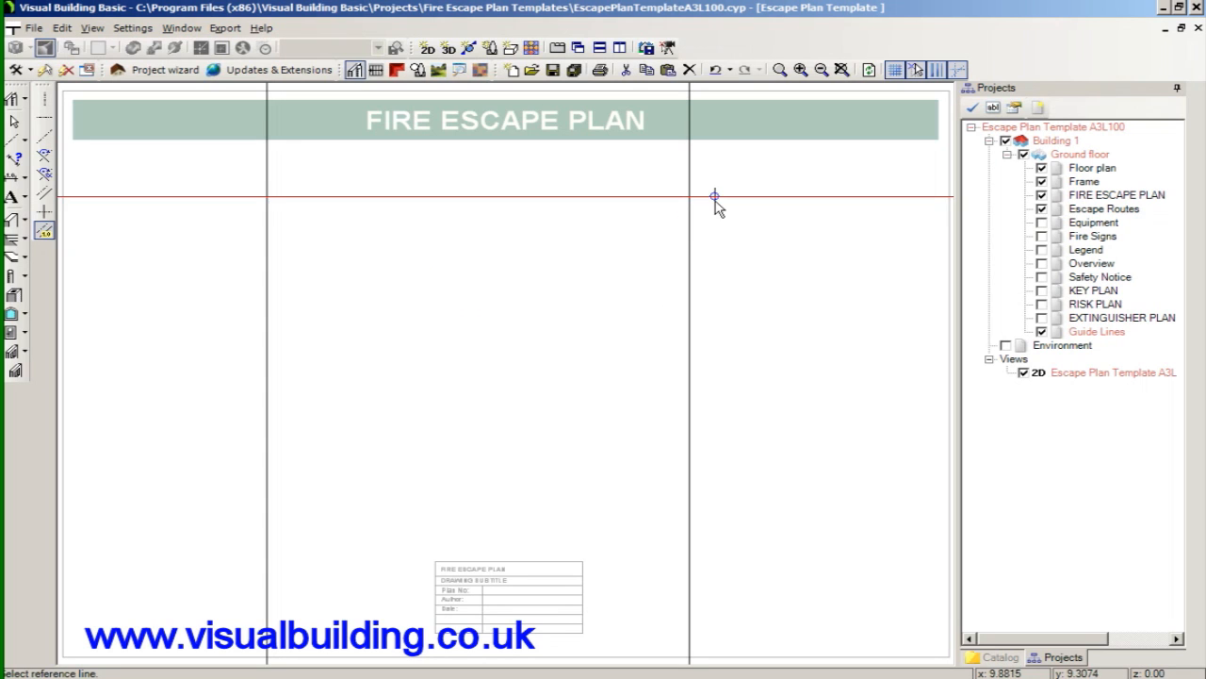
- Add another parallel guideline 20 m from the previous one
left_click(715, 198)
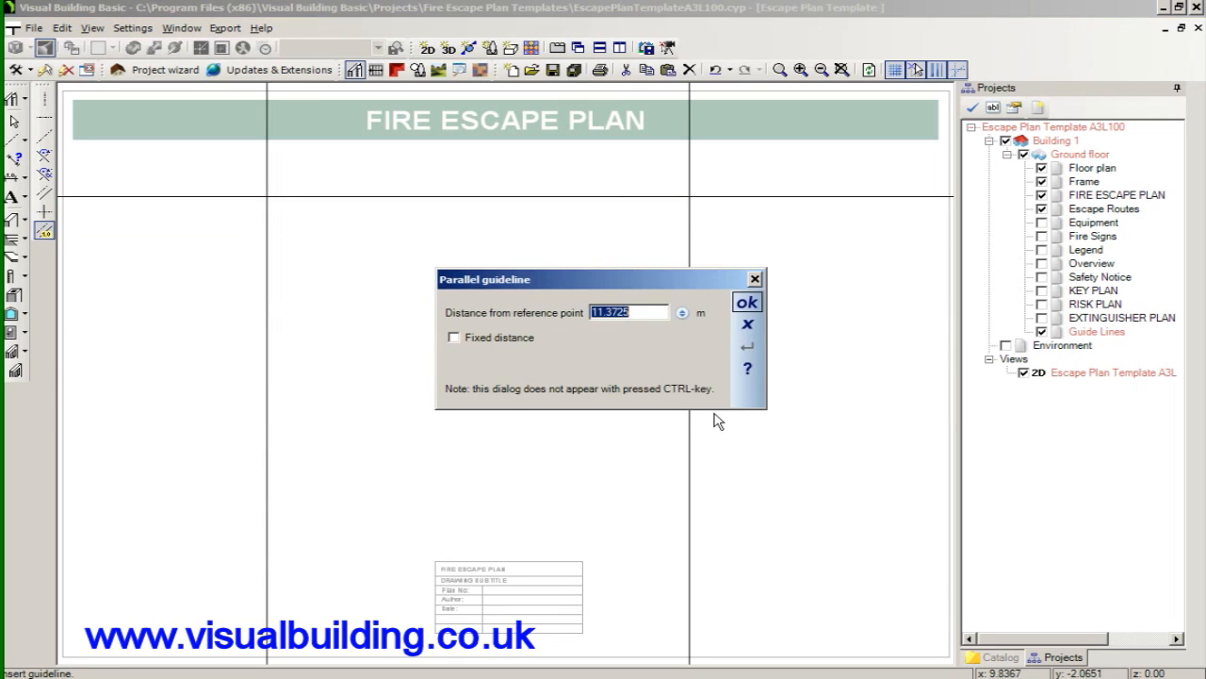
mouse_move(550, 313)
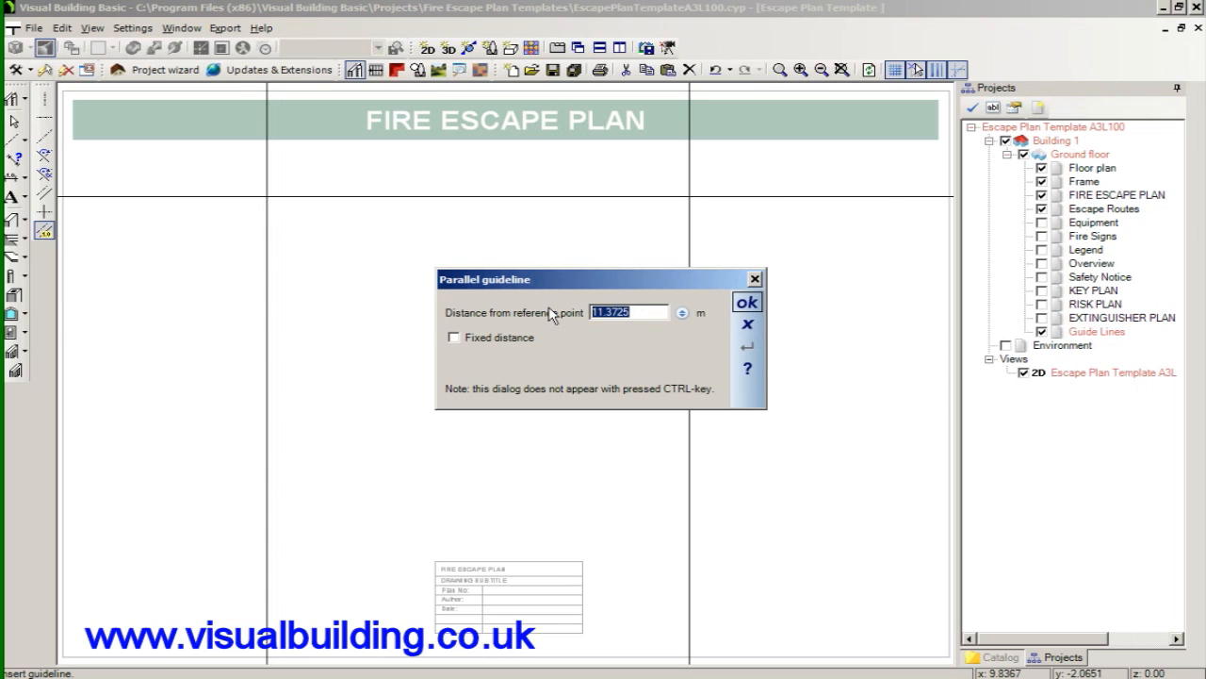
type("20")
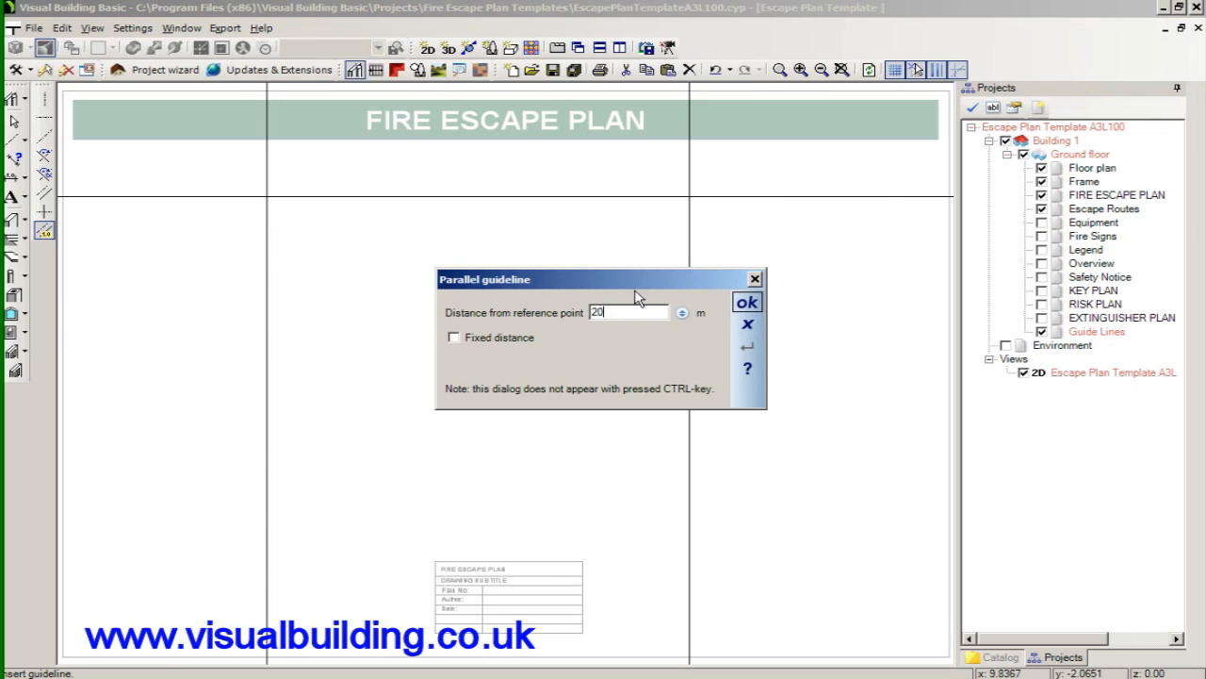
left_click(13, 219)
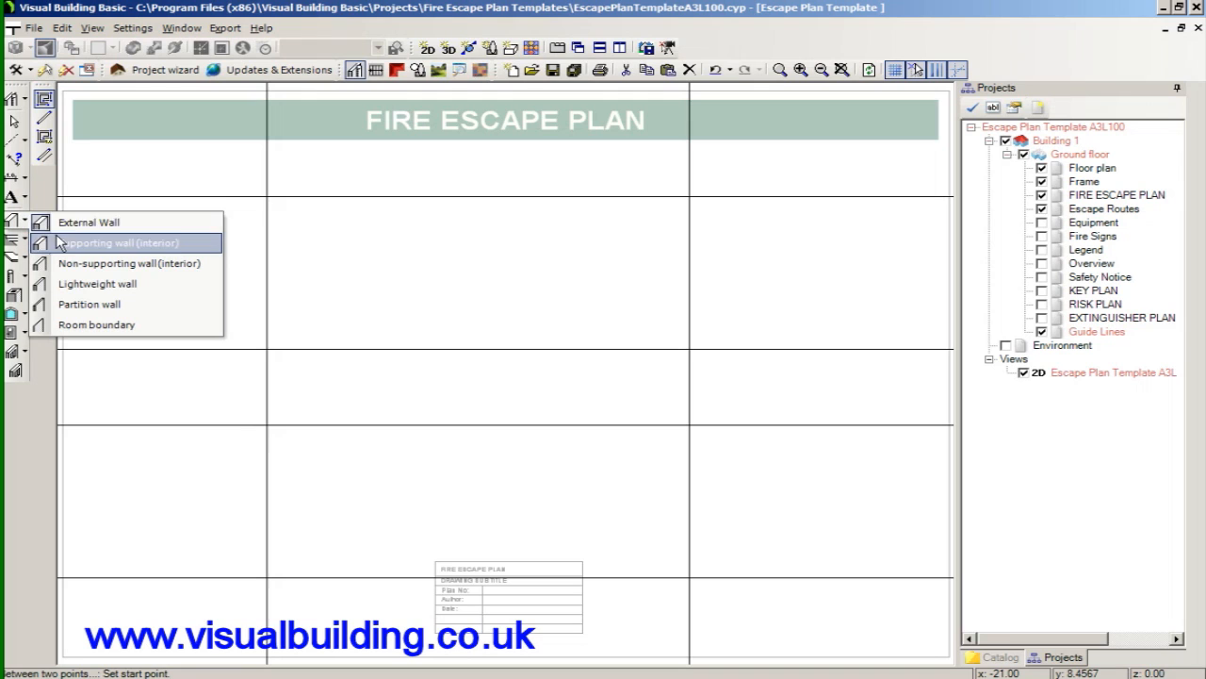
mouse_move(21, 226)
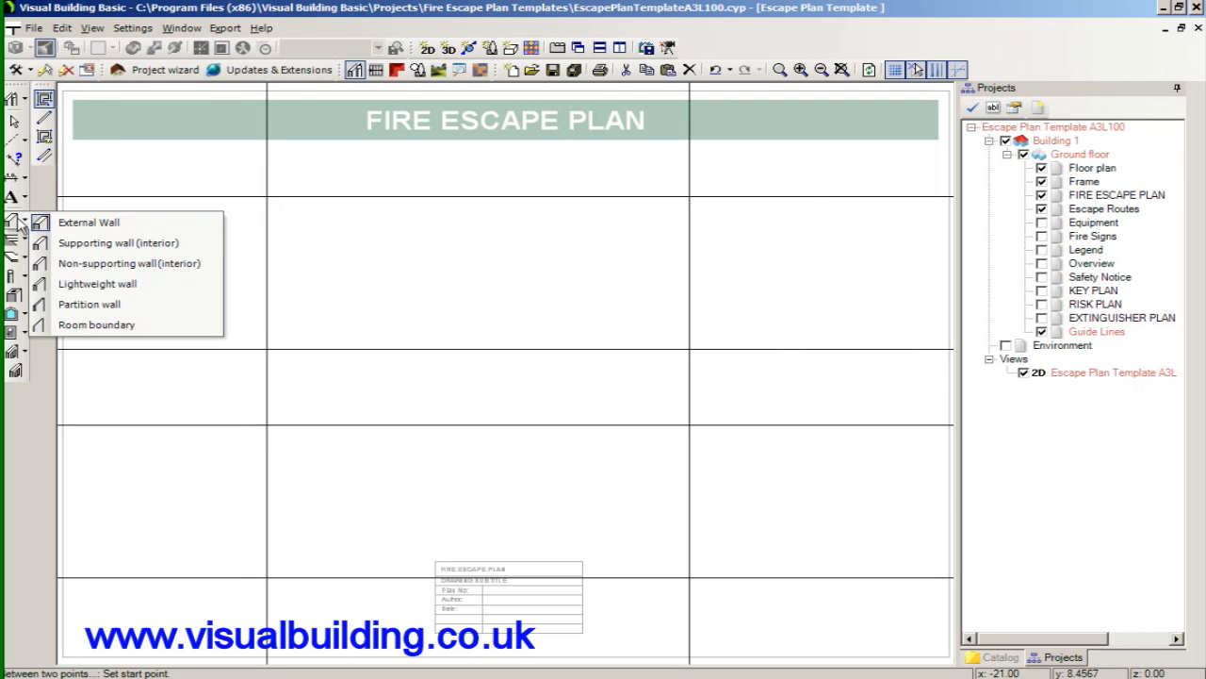
- Set the External Wall layer construction thickness to 0.2 m
left_click(87, 222)
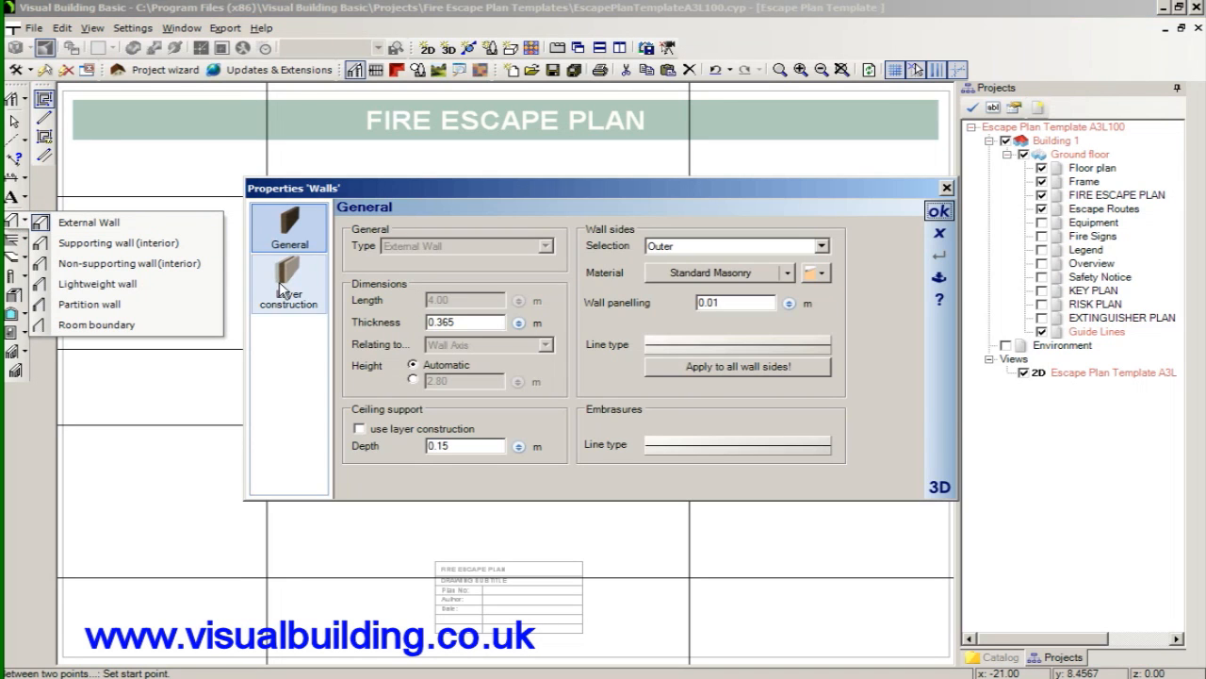
left_click(288, 285)
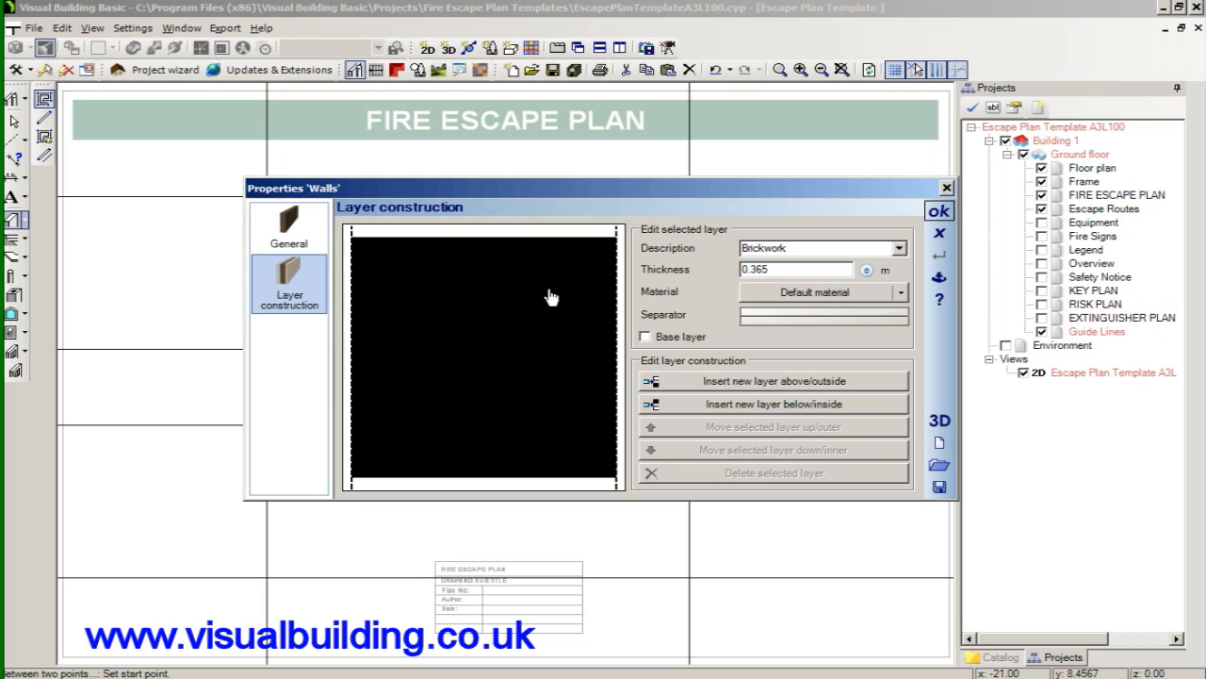
left_click(795, 268)
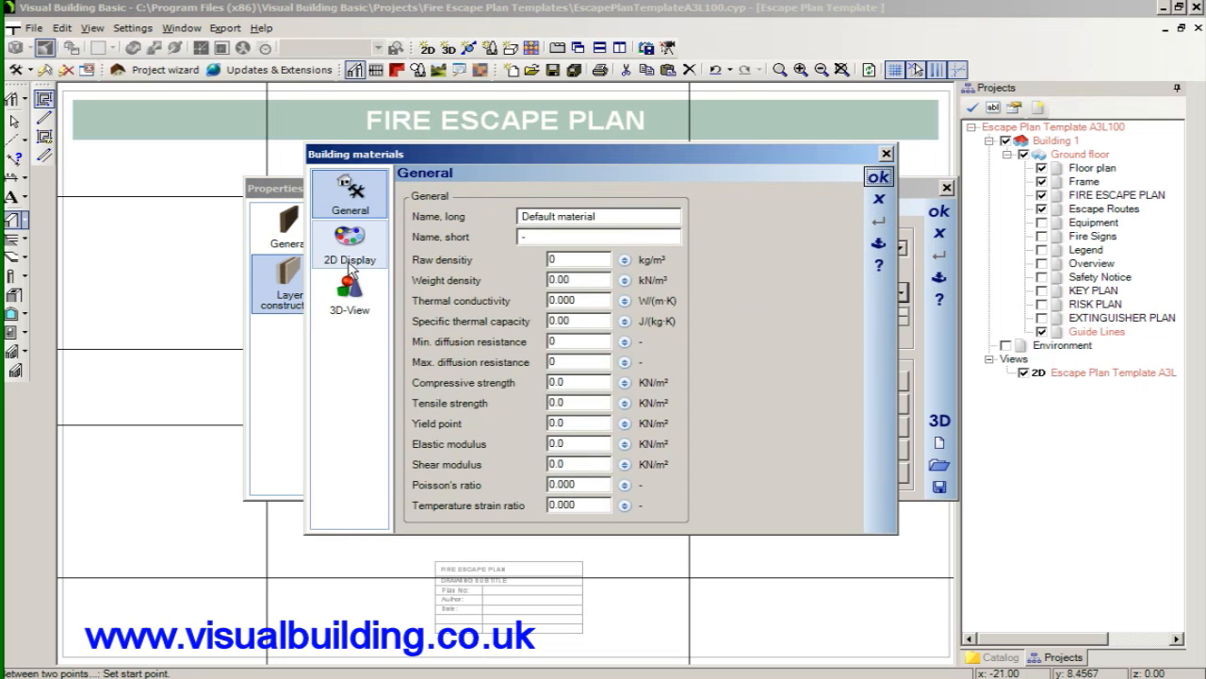
left_click(349, 245)
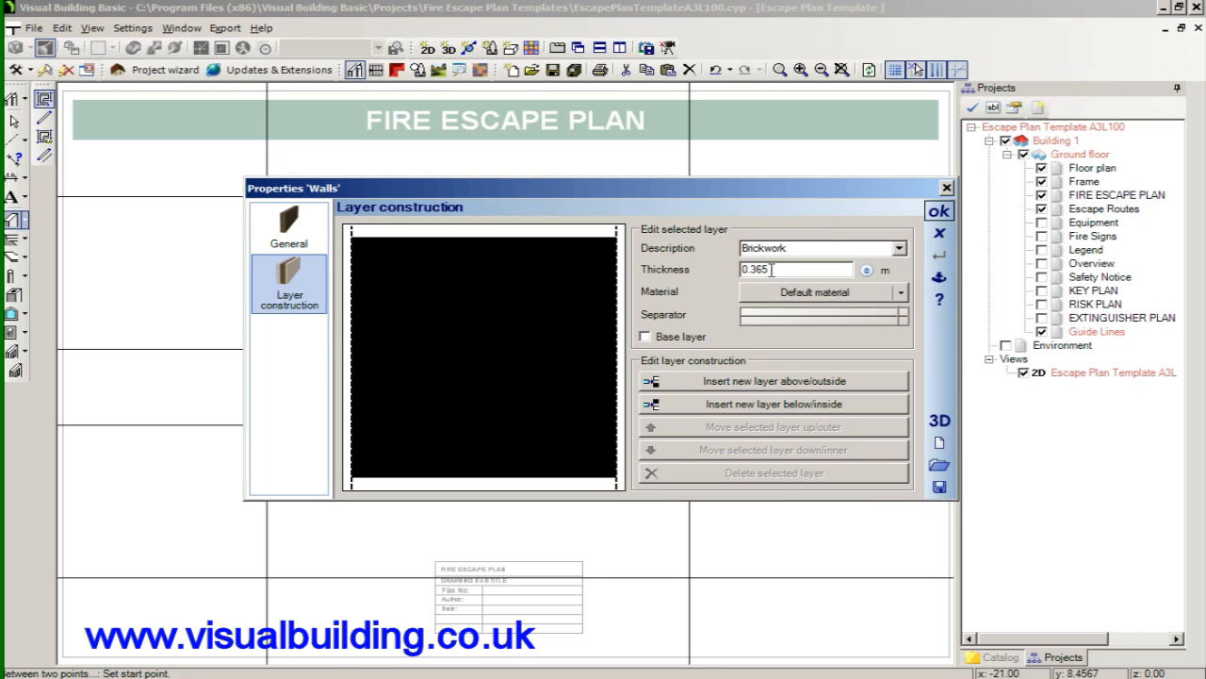
type("0.")
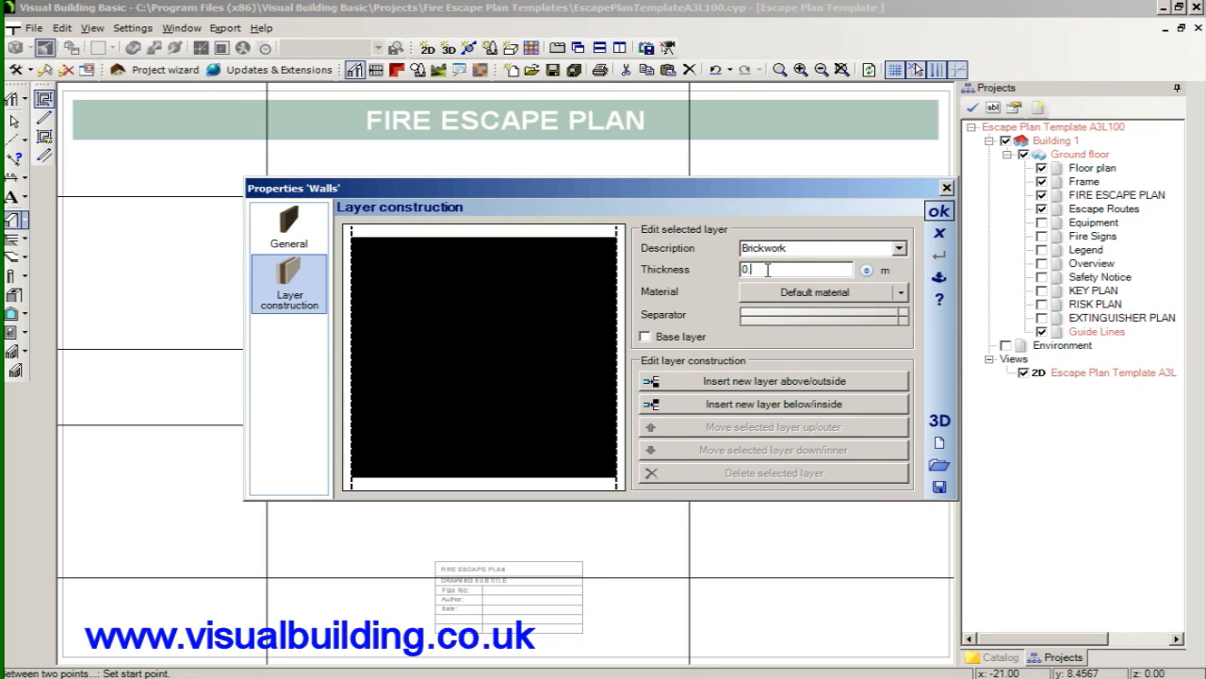
type("0.2")
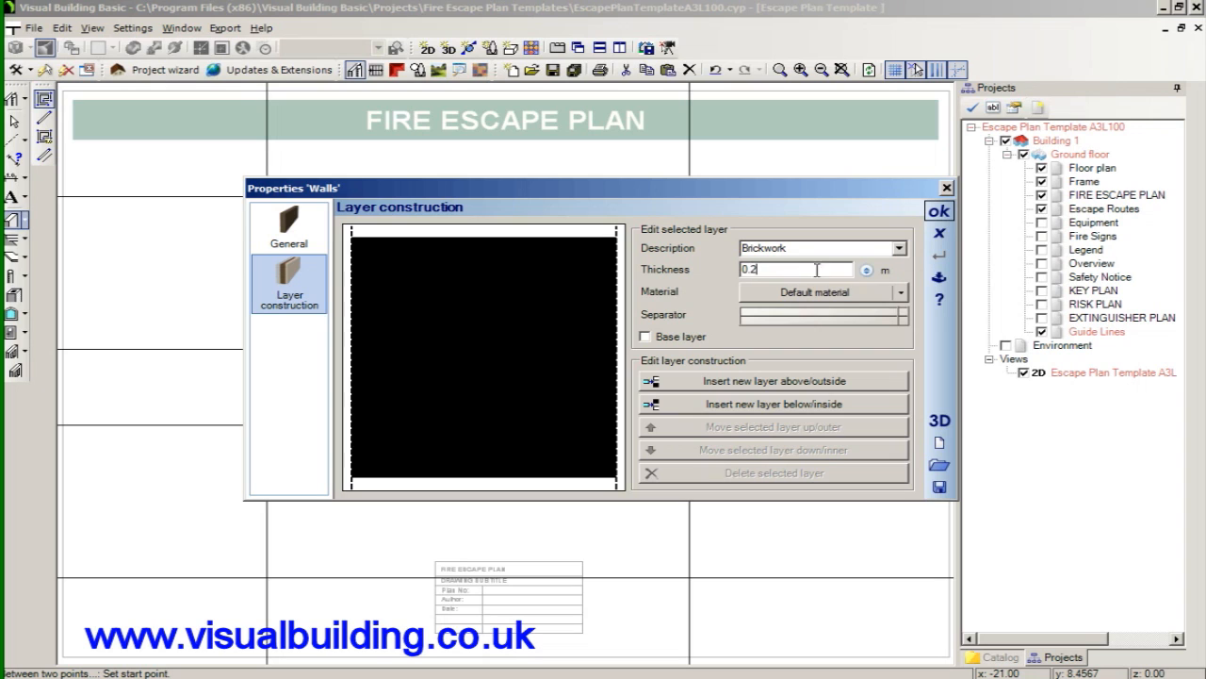
left_click(939, 211)
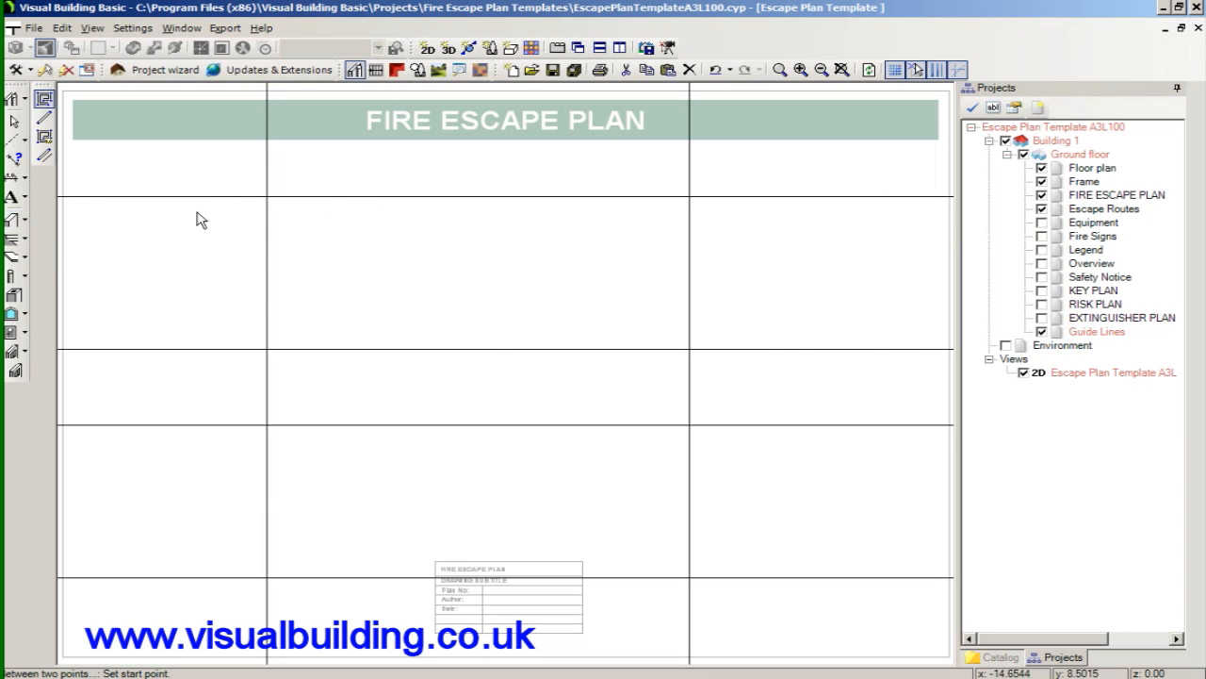
- Draw the first external wall along the top guideline to the intersection
left_click_drag(267, 198, 452, 211)
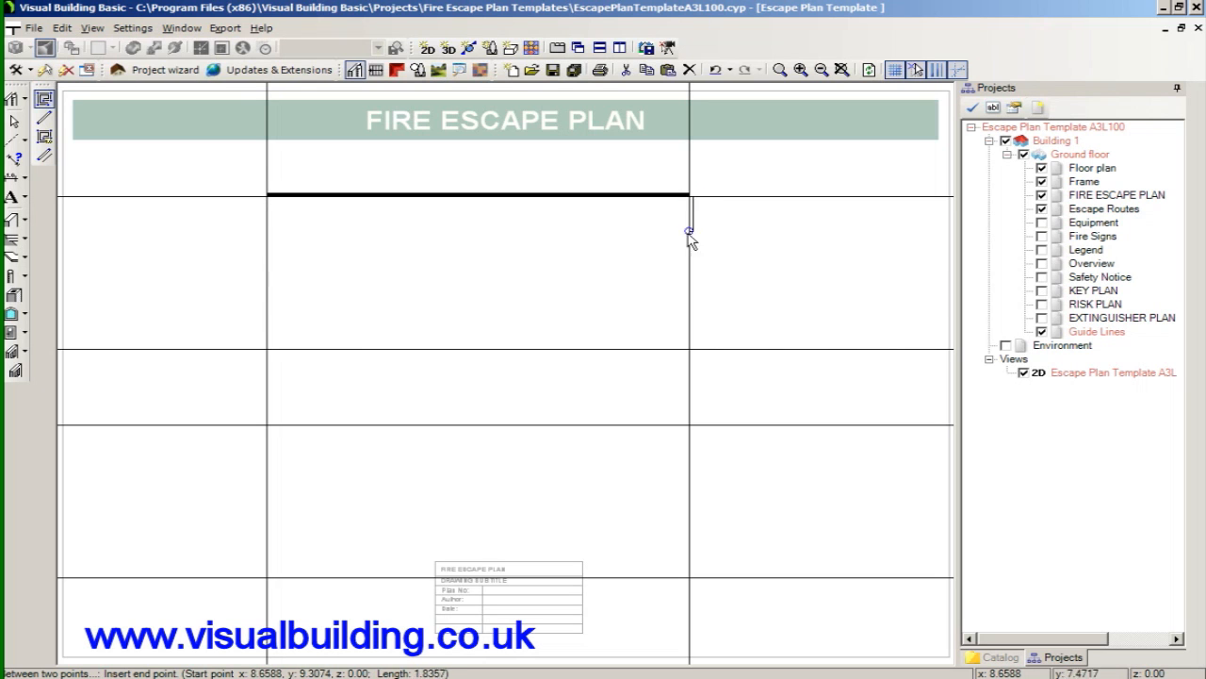
left_click(690, 417)
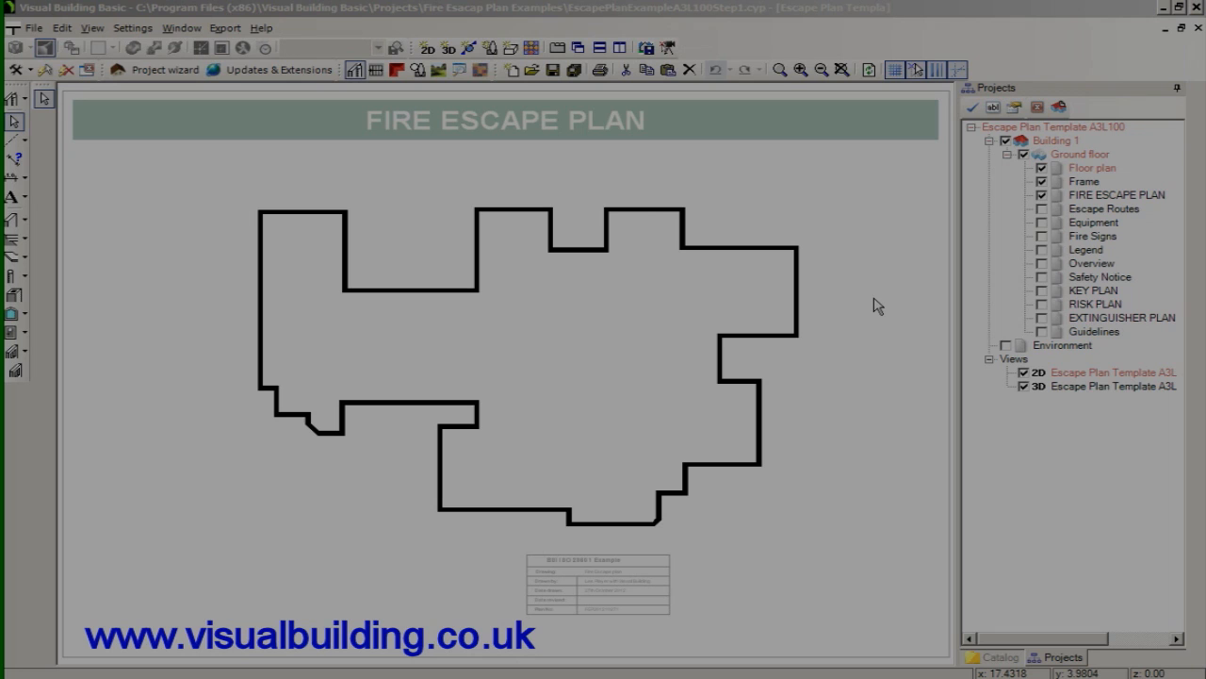
mouse_move(876, 305)
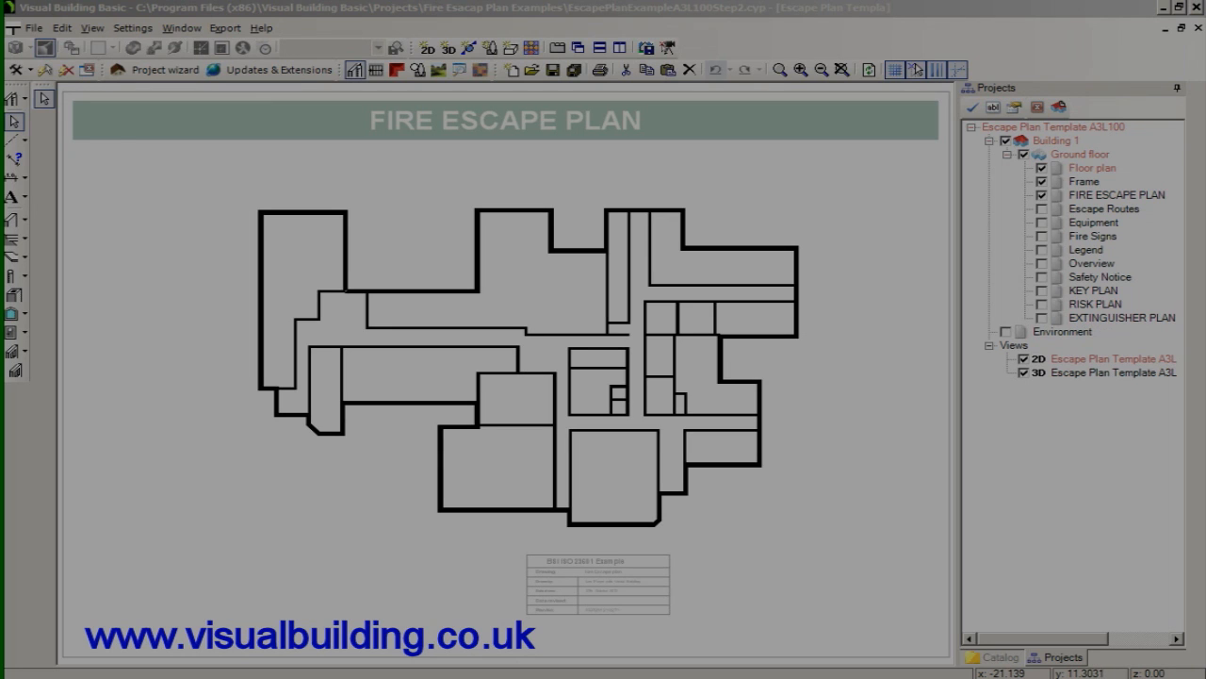
mouse_move(837, 279)
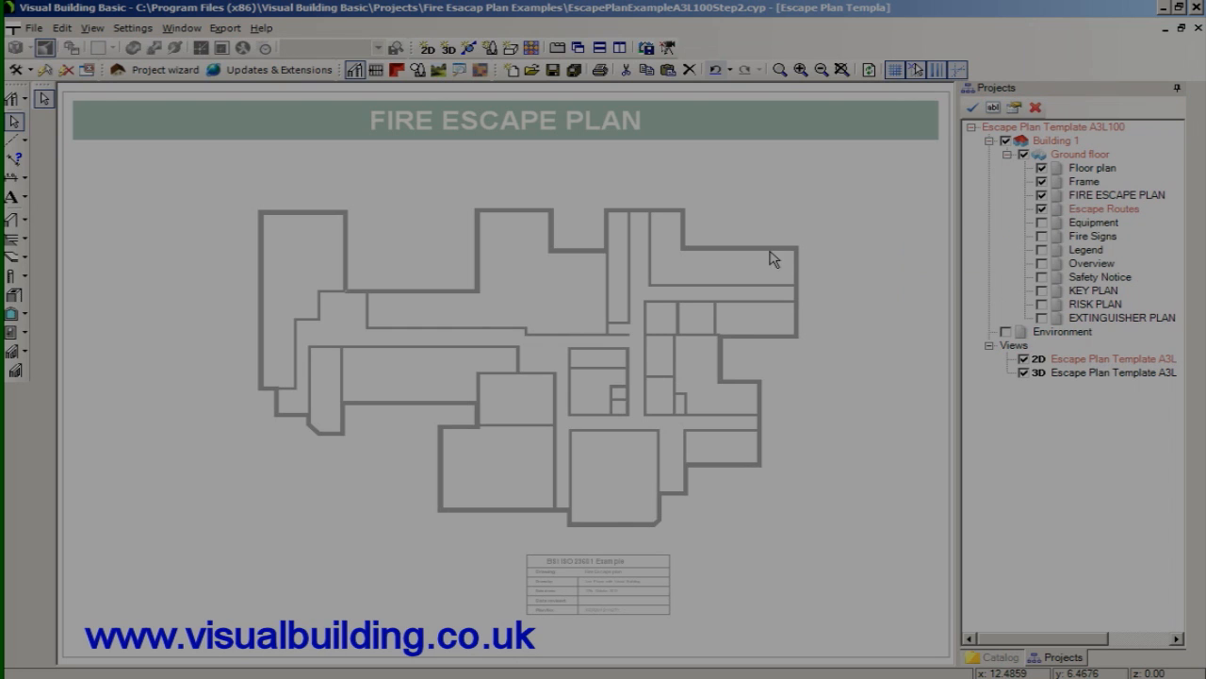
- Insert a routegreen block in a corridor from the Catalog and select the upper block for resizing
left_click(995, 656)
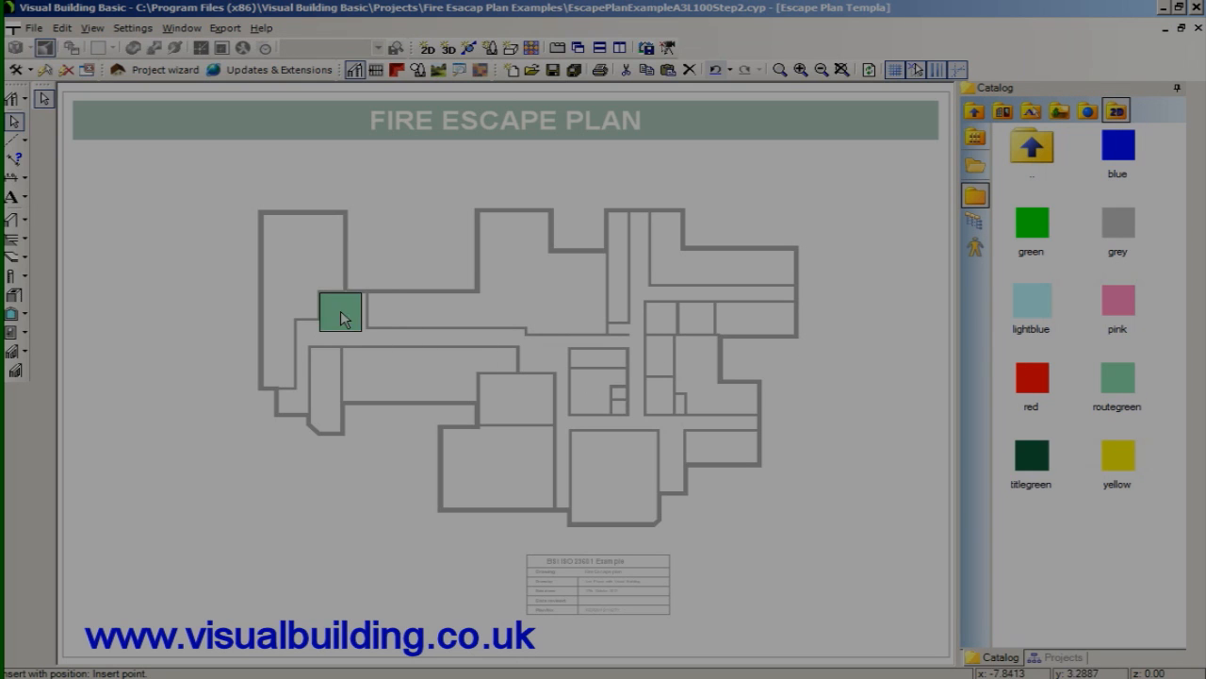
left_click(343, 349)
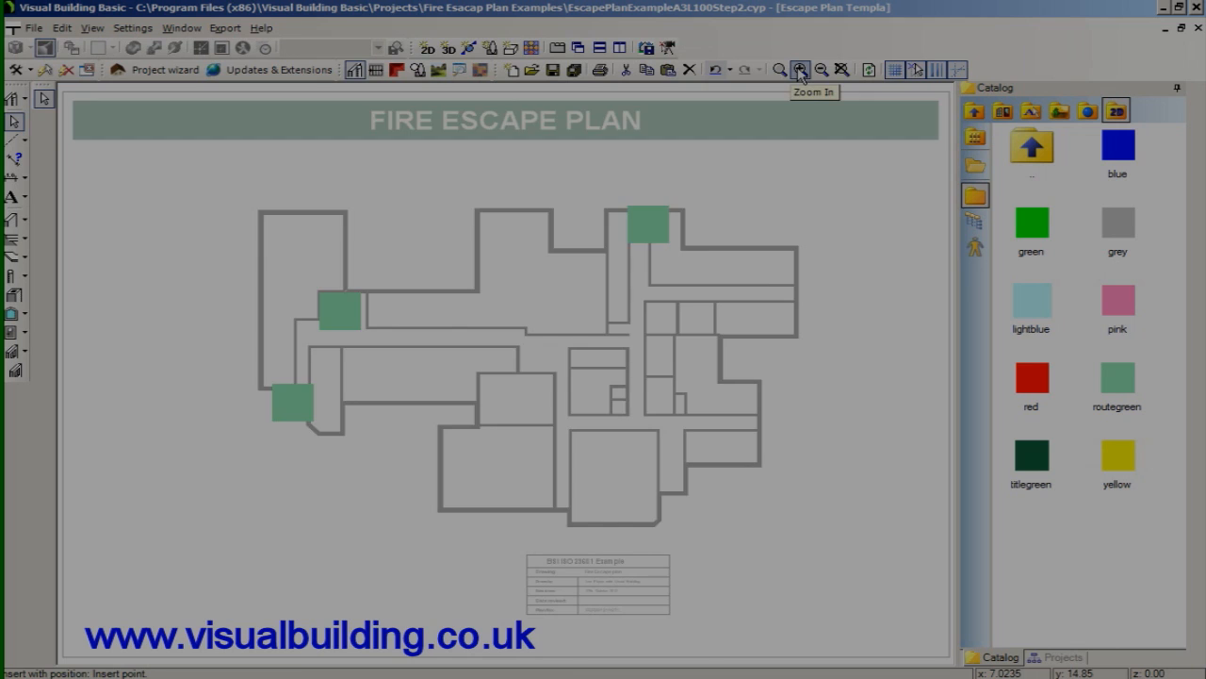
left_click(799, 70)
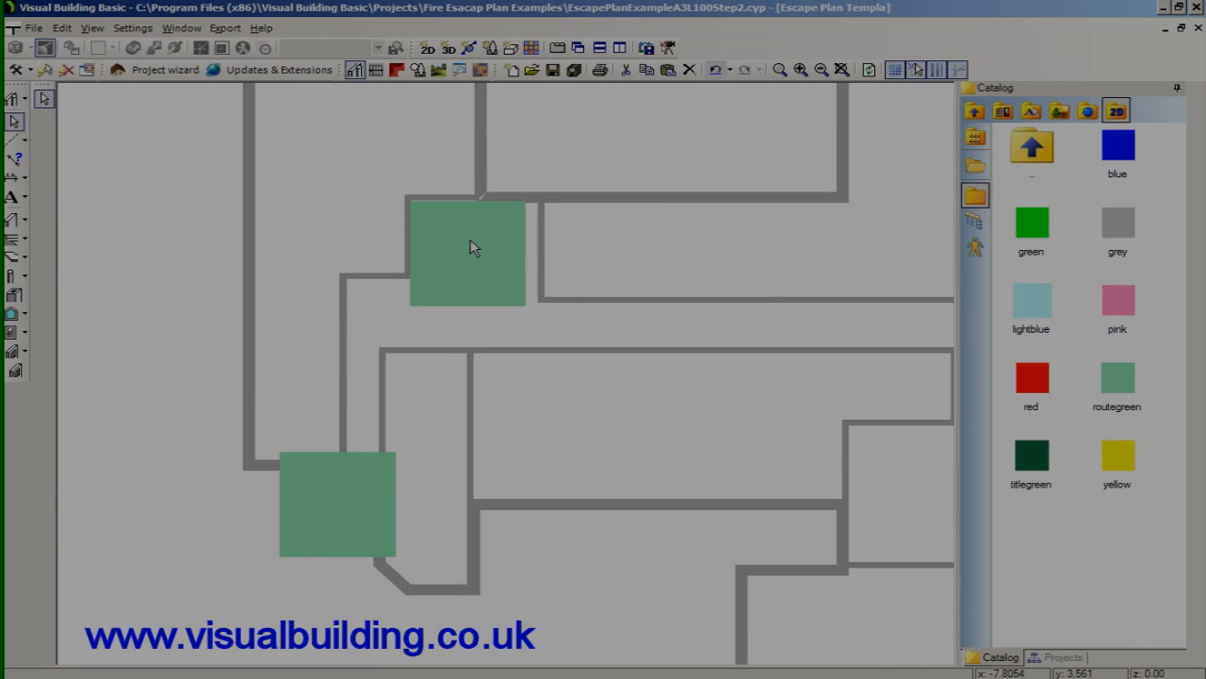
left_click(468, 249)
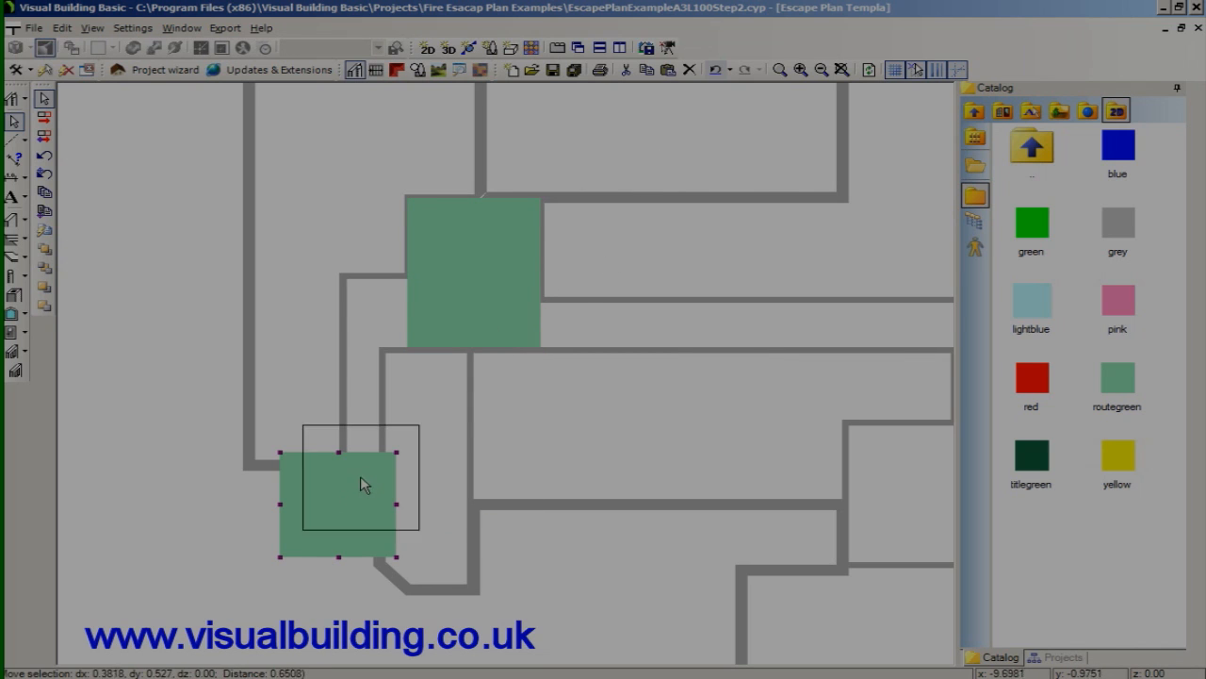
- Move and resize the lower green area to fit the corridor corner, then extend the route
left_click_drag(358, 481, 399, 437)
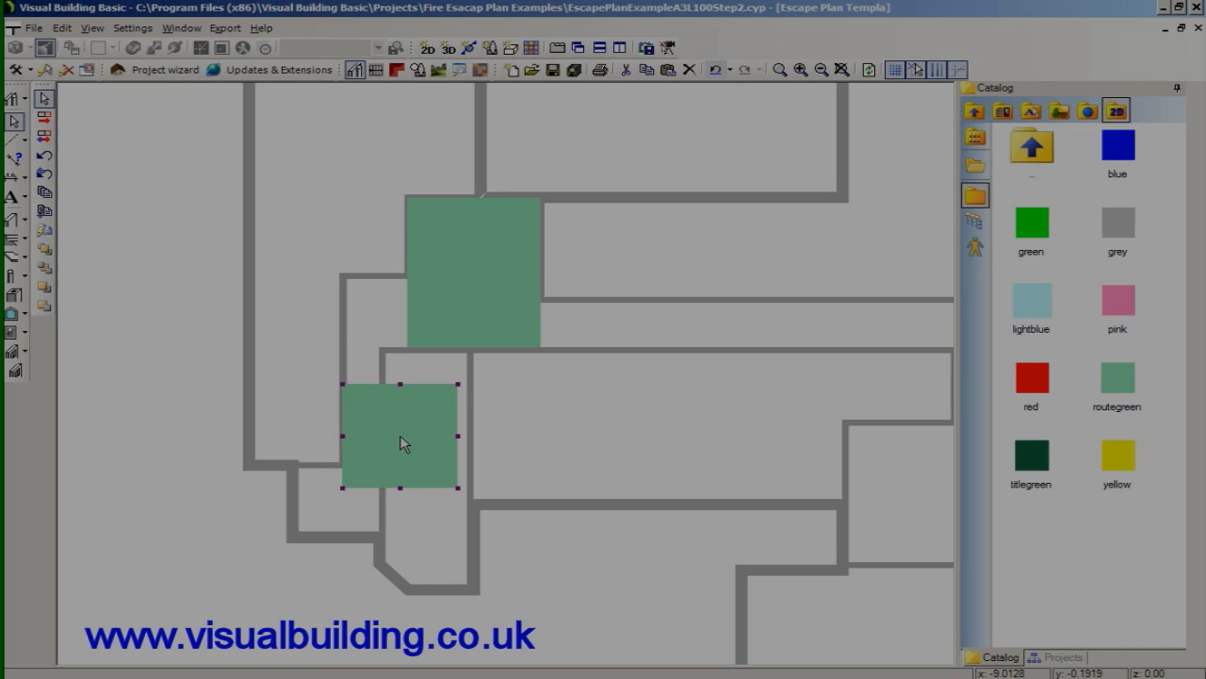
left_click_drag(401, 443, 366, 517)
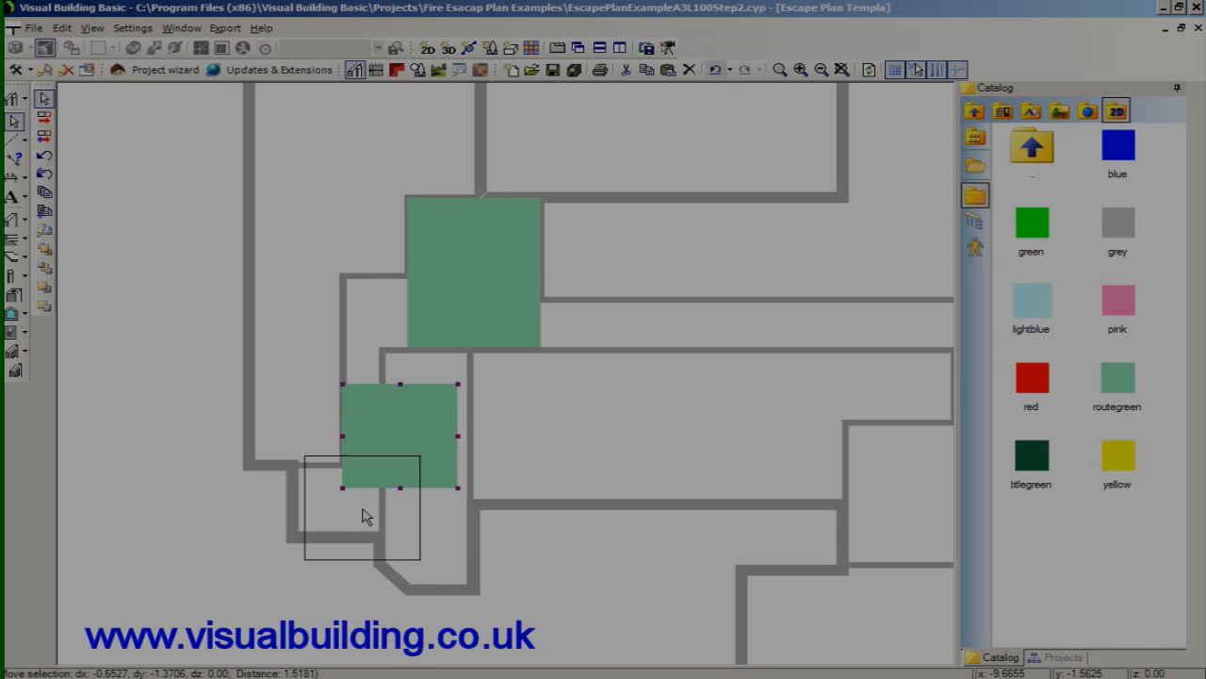
left_click_drag(399, 433, 349, 517)
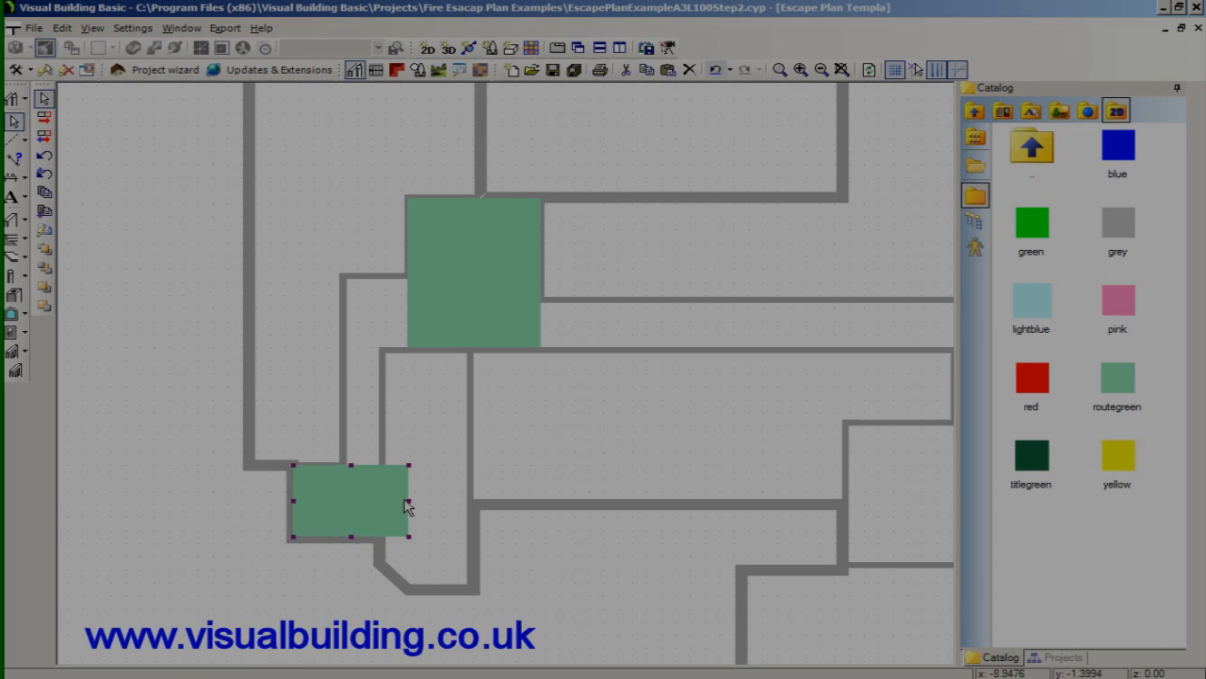
left_click_drag(405, 505, 386, 505)
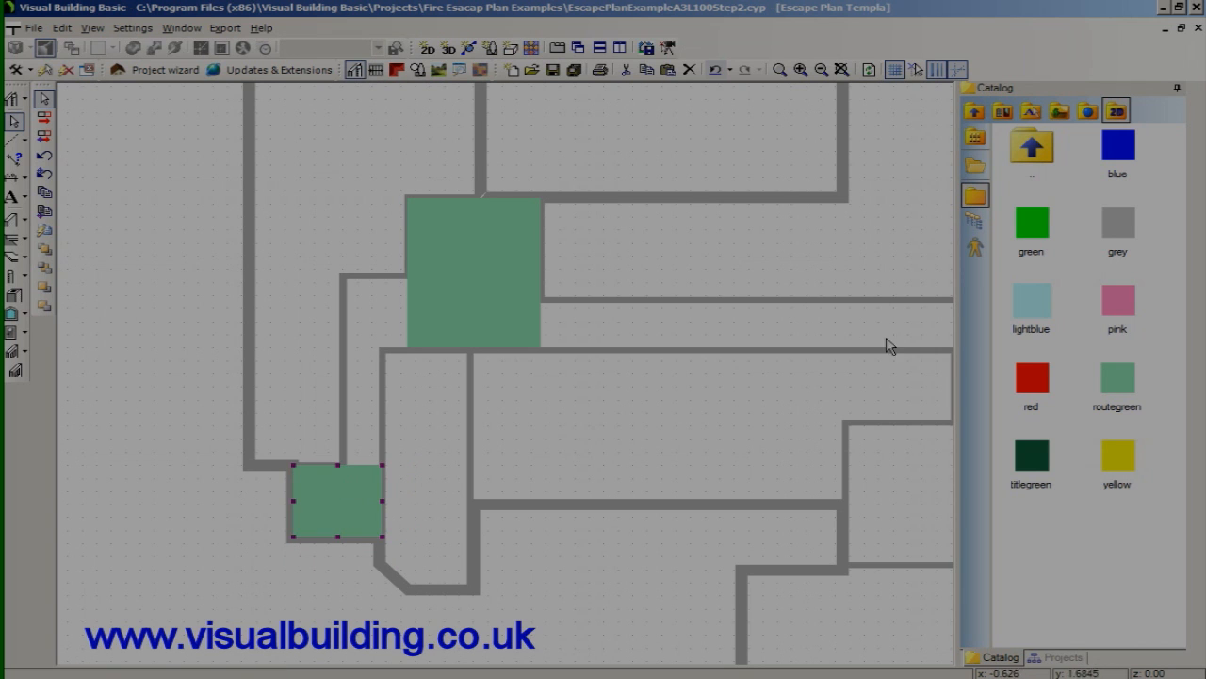
left_click(1116, 381)
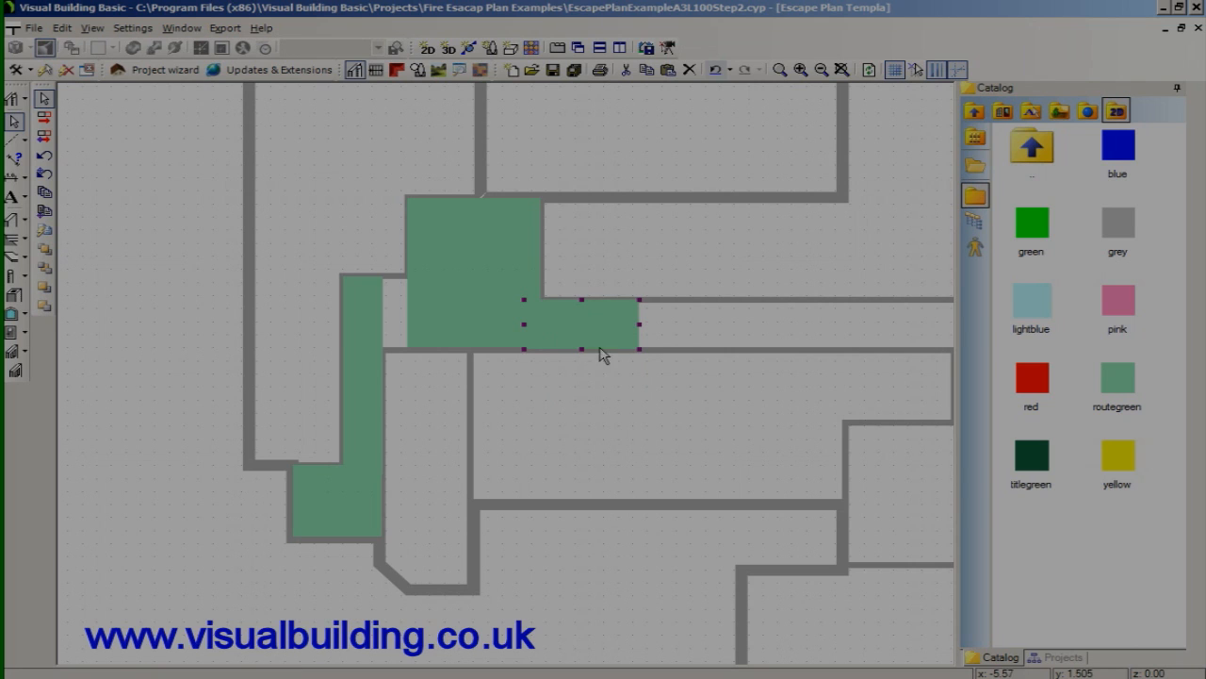
mouse_move(712, 285)
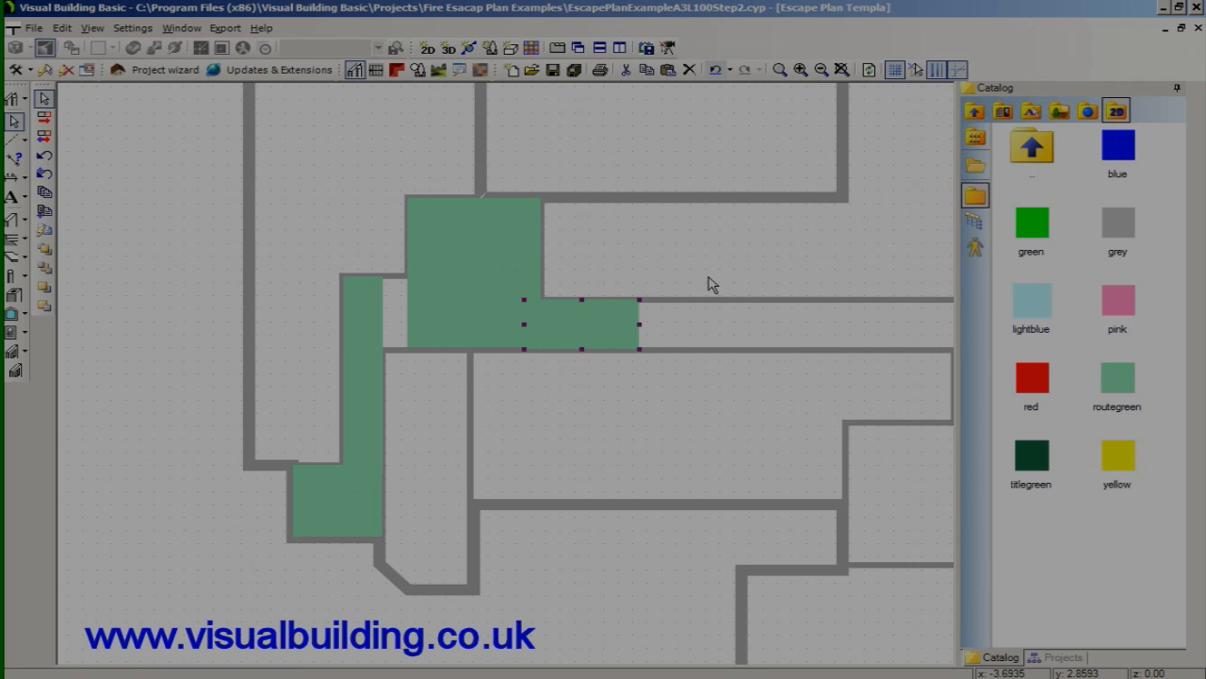
left_click(1116, 385)
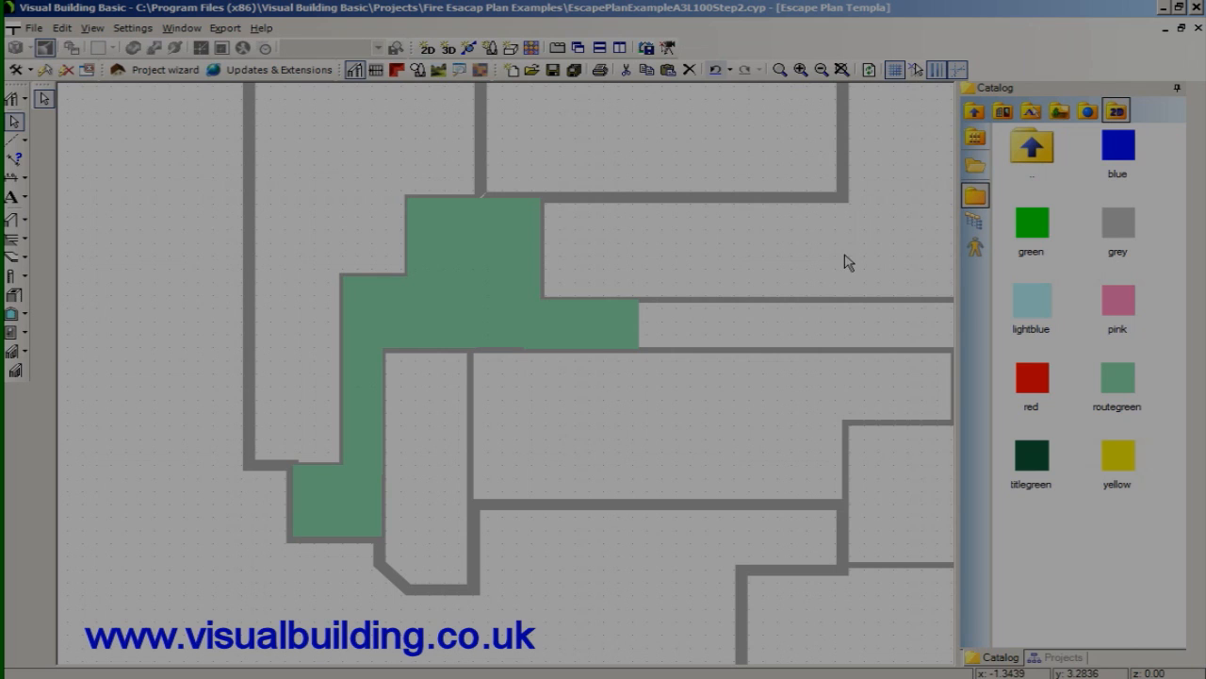
- Activate the Floor plan layer in the Projects tree and fit the whole plan into view
left_click(1063, 656)
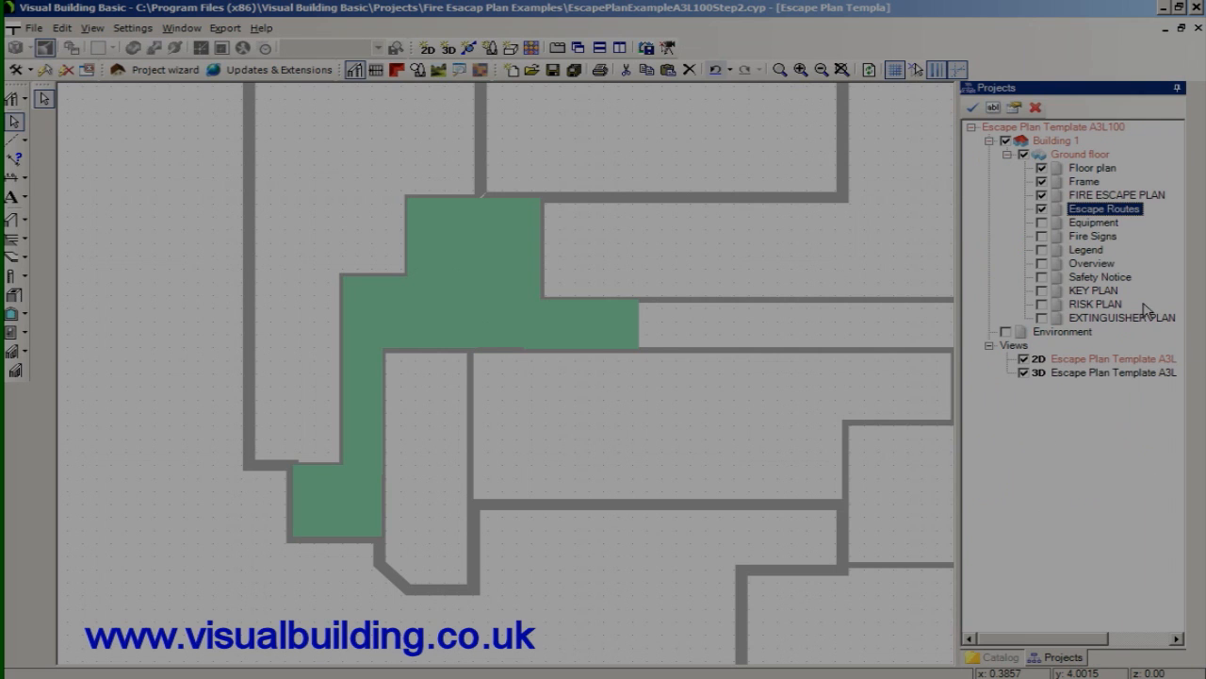
left_click(1116, 194)
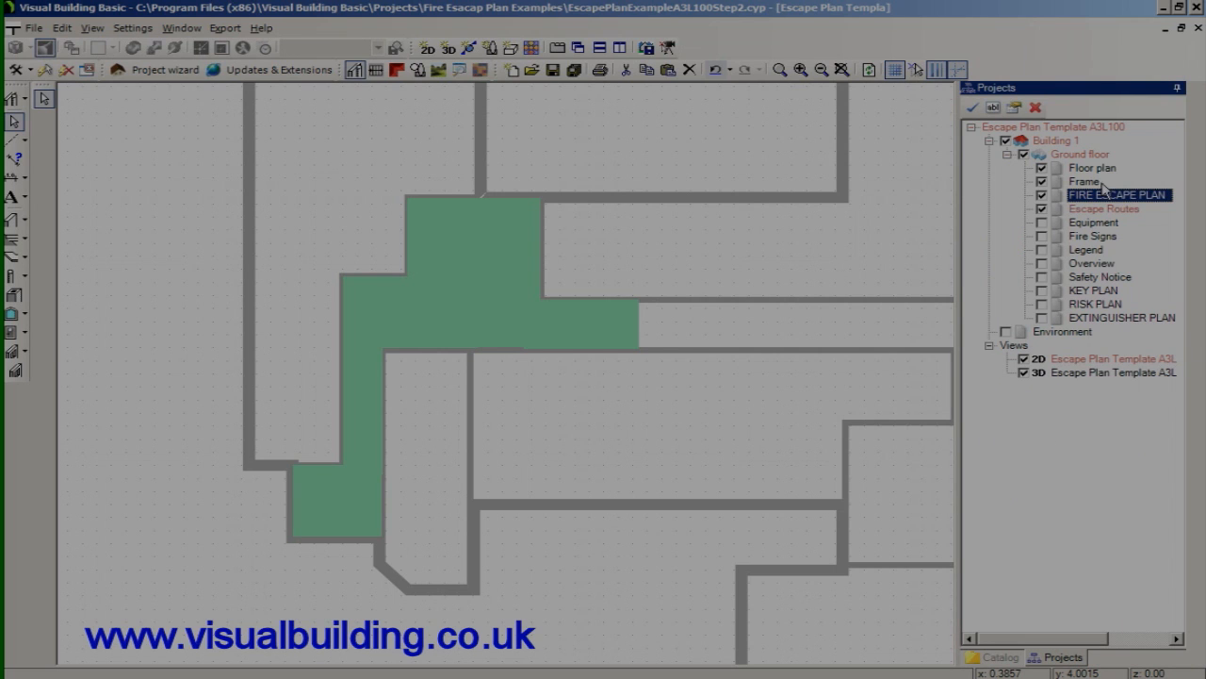
right_click(1118, 194)
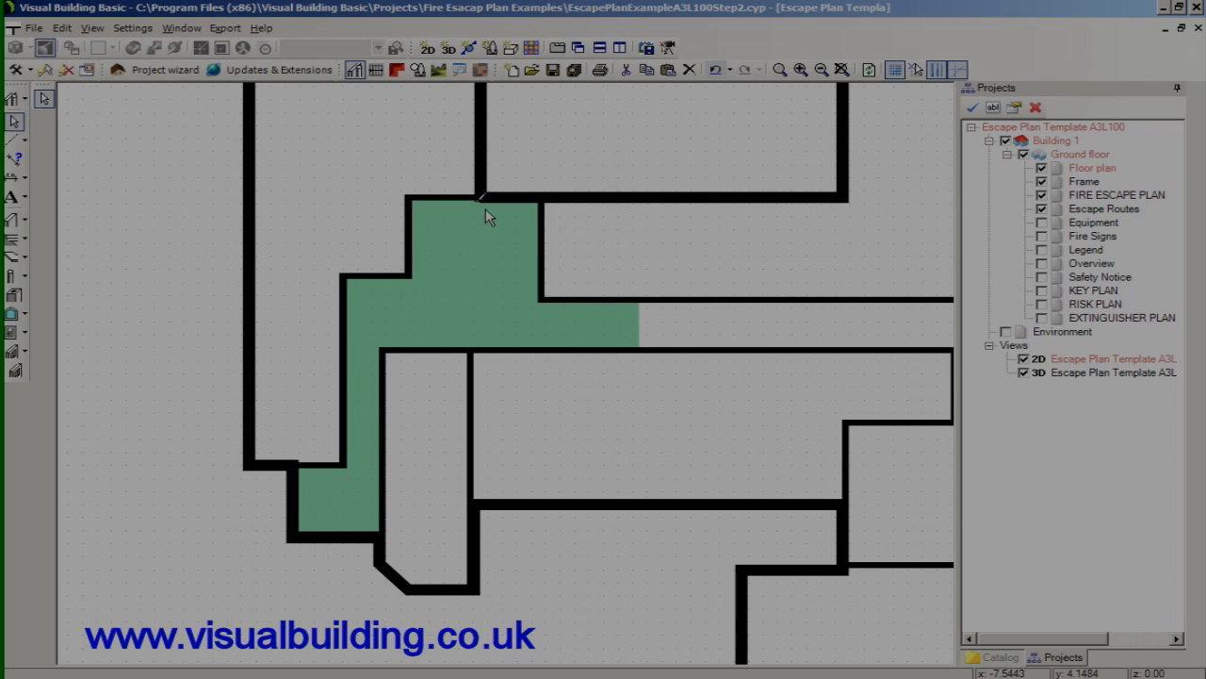
mouse_move(648, 317)
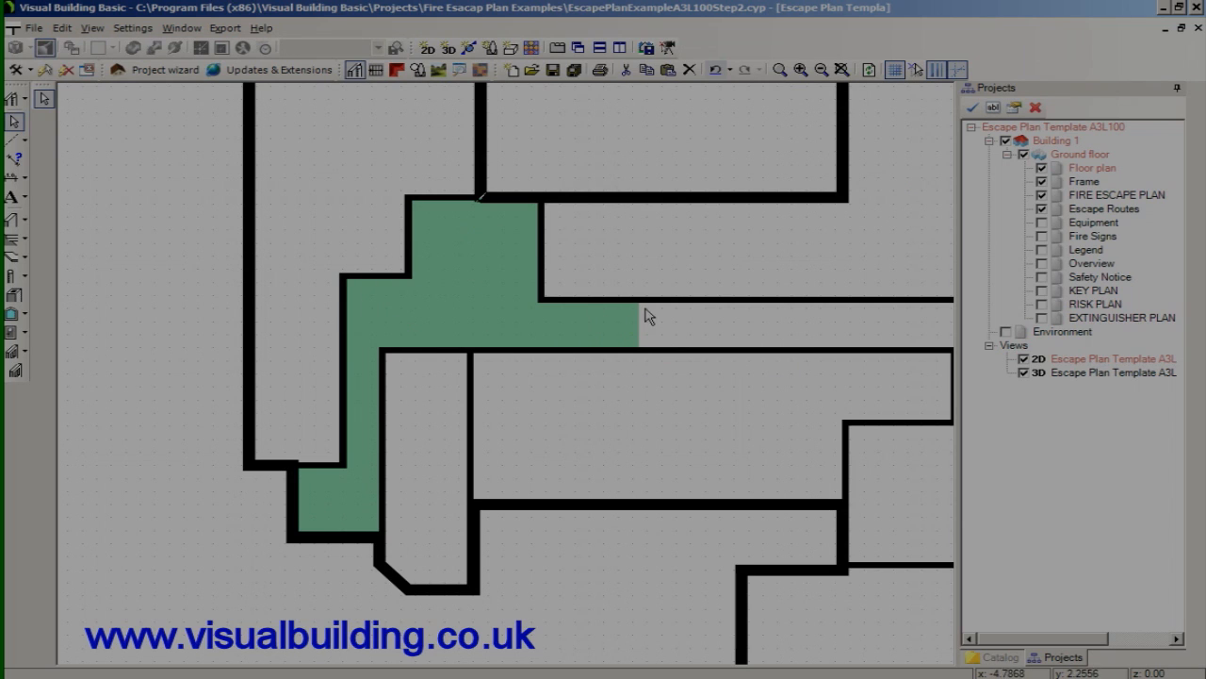
mouse_move(841, 69)
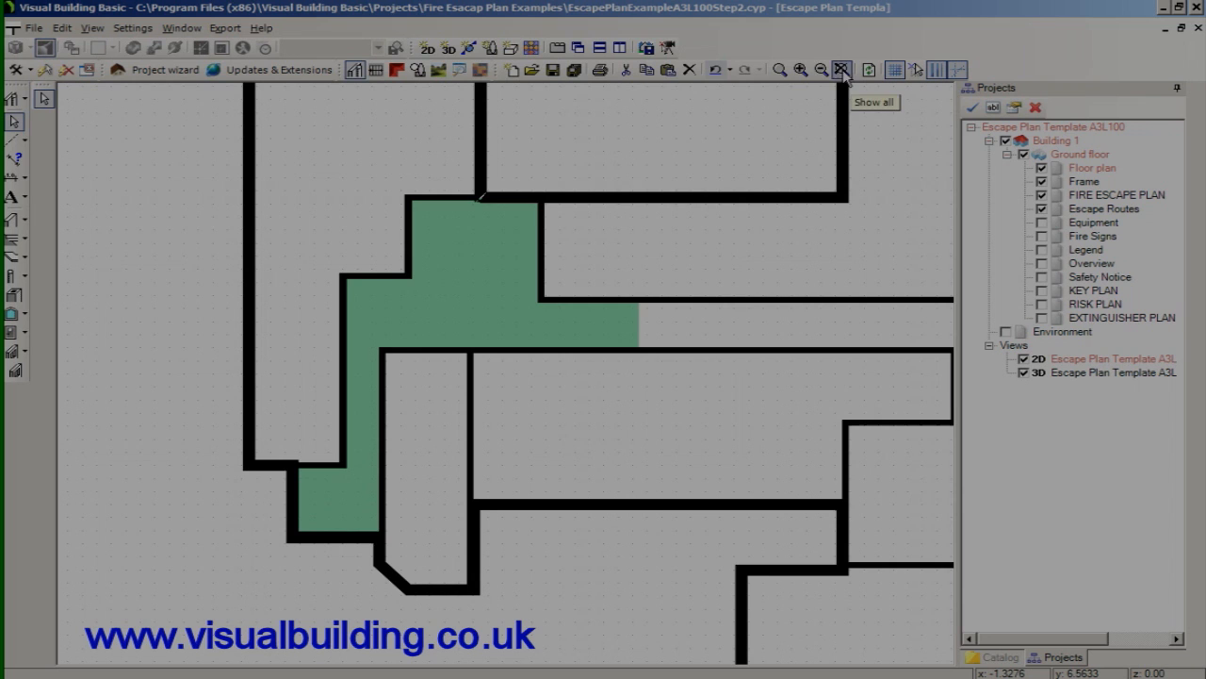
left_click(841, 69)
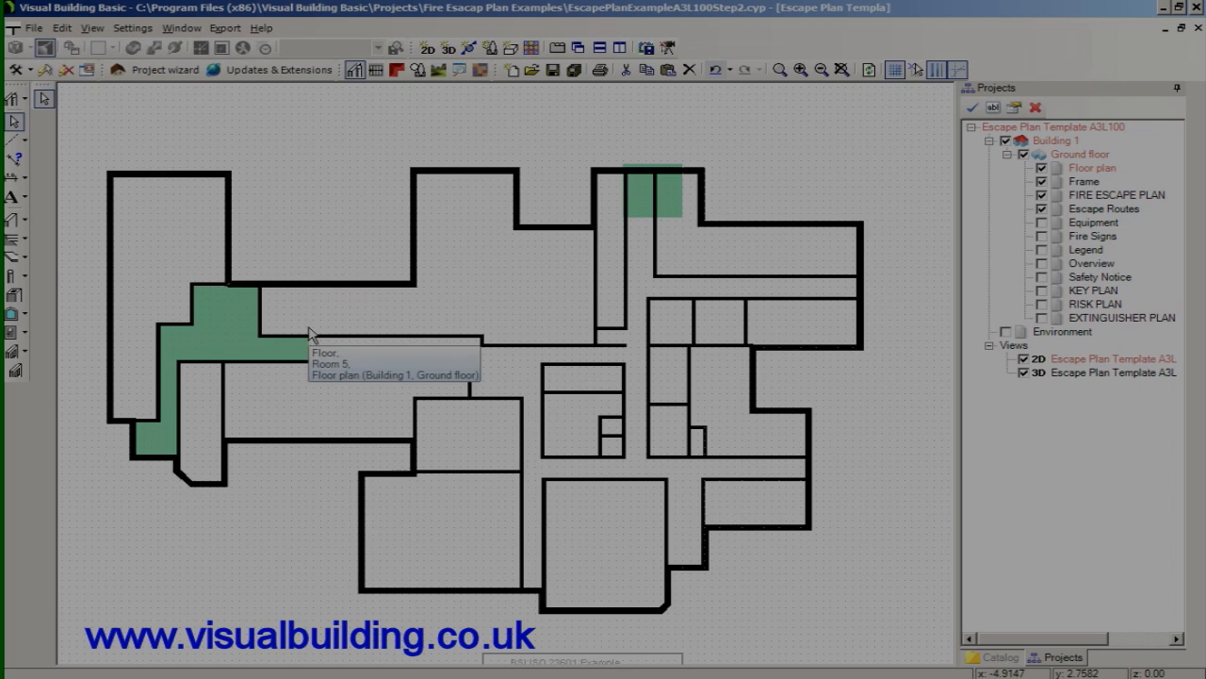
left_click(989, 656)
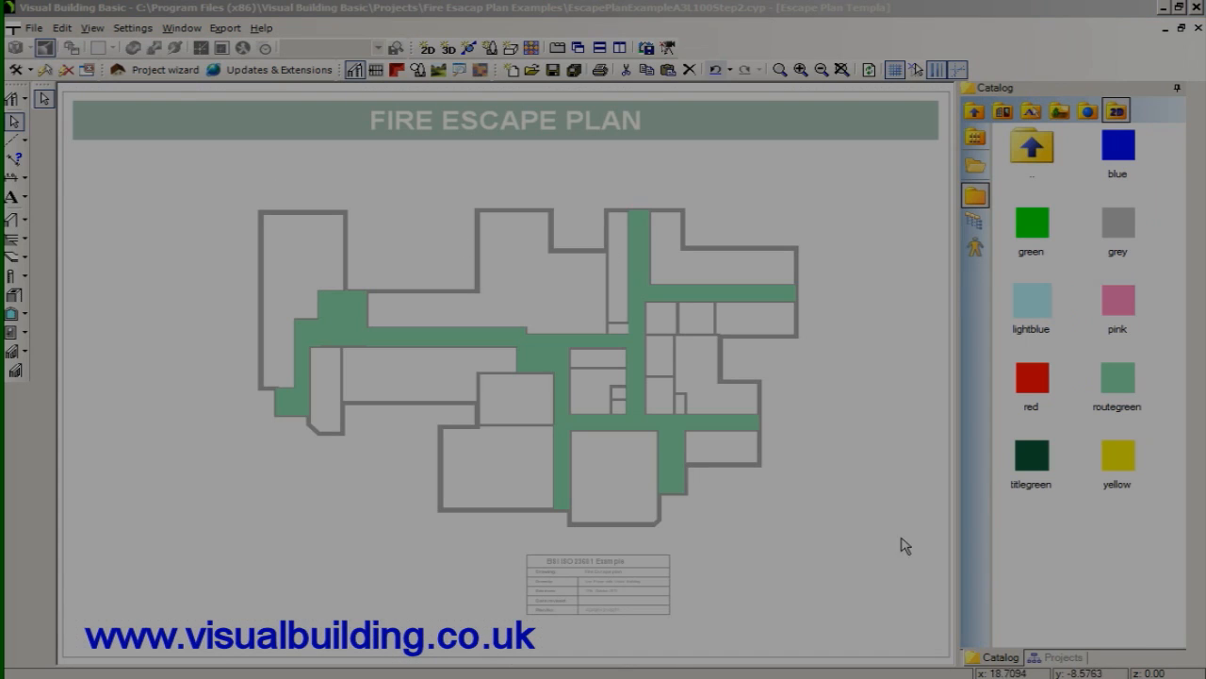
mouse_move(909, 130)
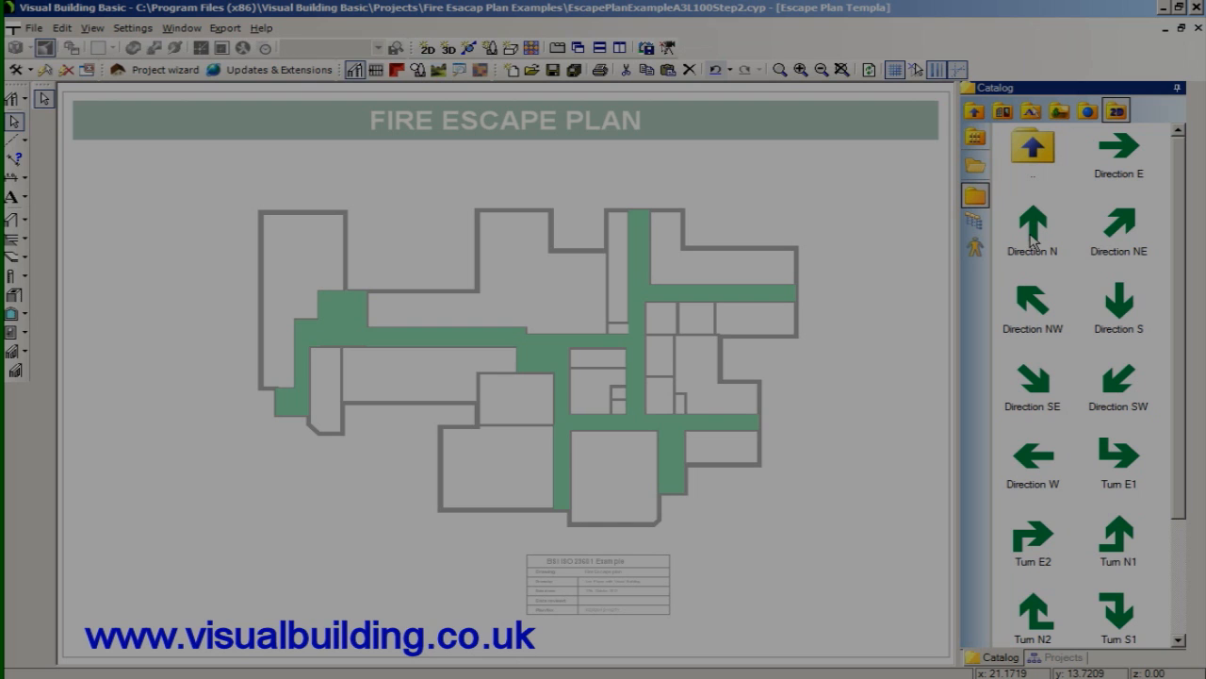
- Zoom into the corridors, select the Escape Routes layer and pick the Direction E arrow sign
left_click(799, 69)
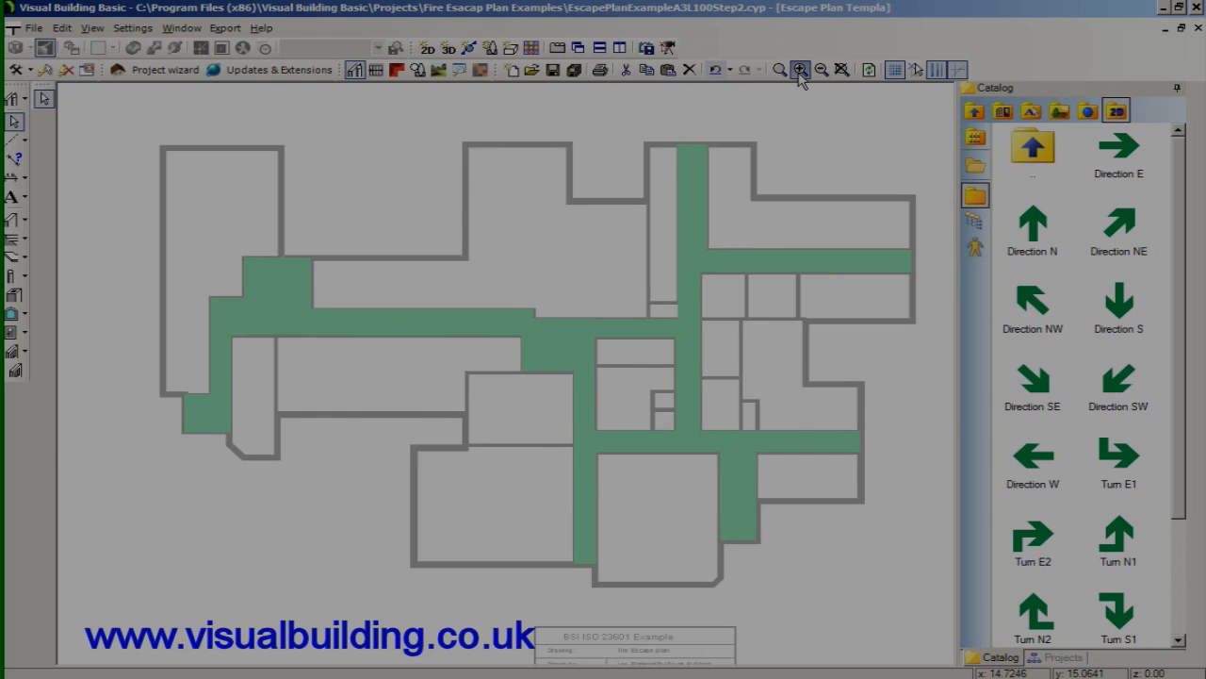
left_click(800, 72)
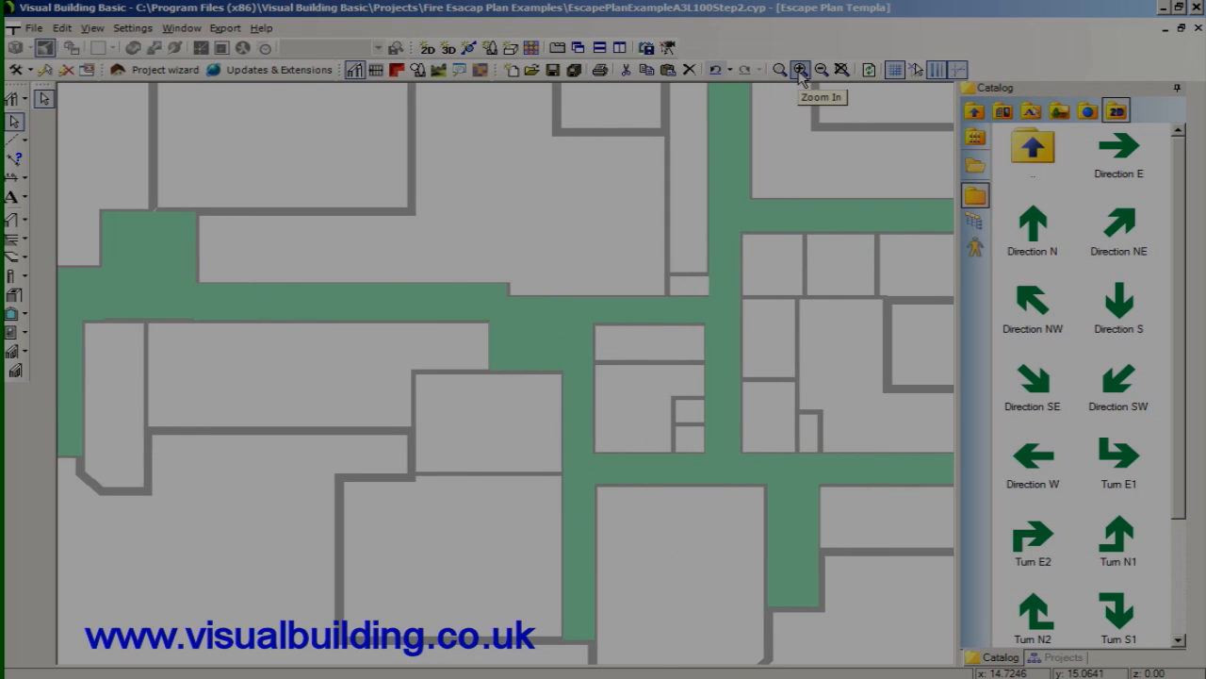
left_click(799, 70)
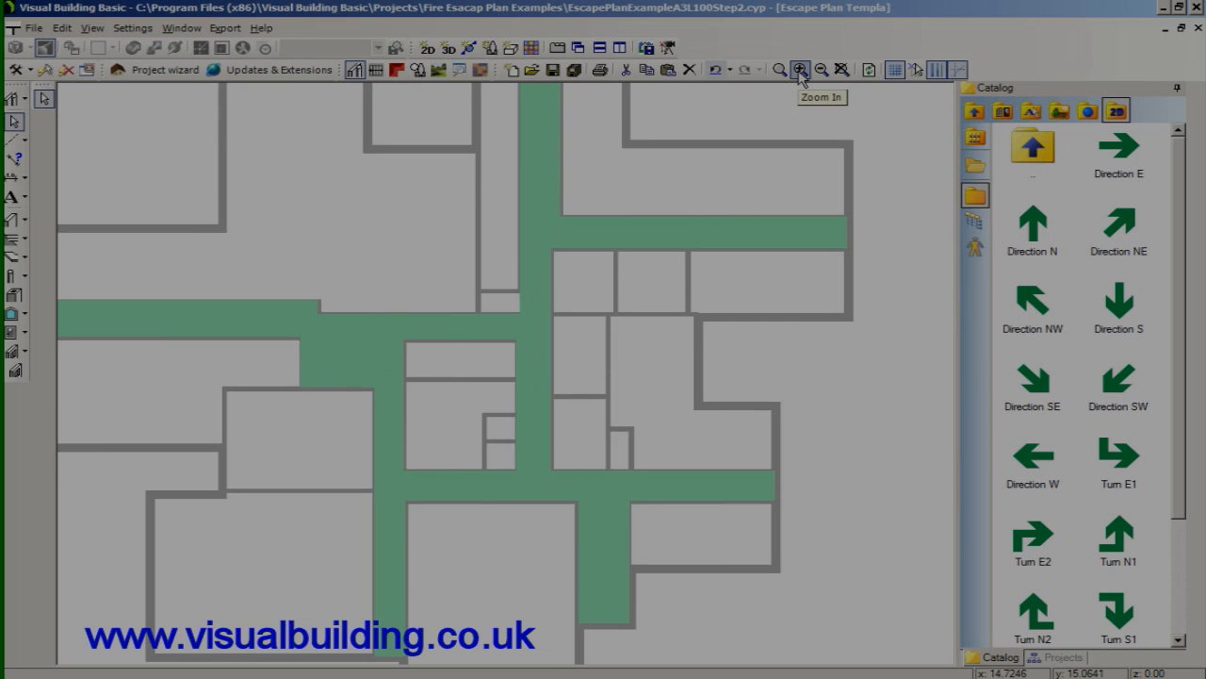
left_click(799, 70)
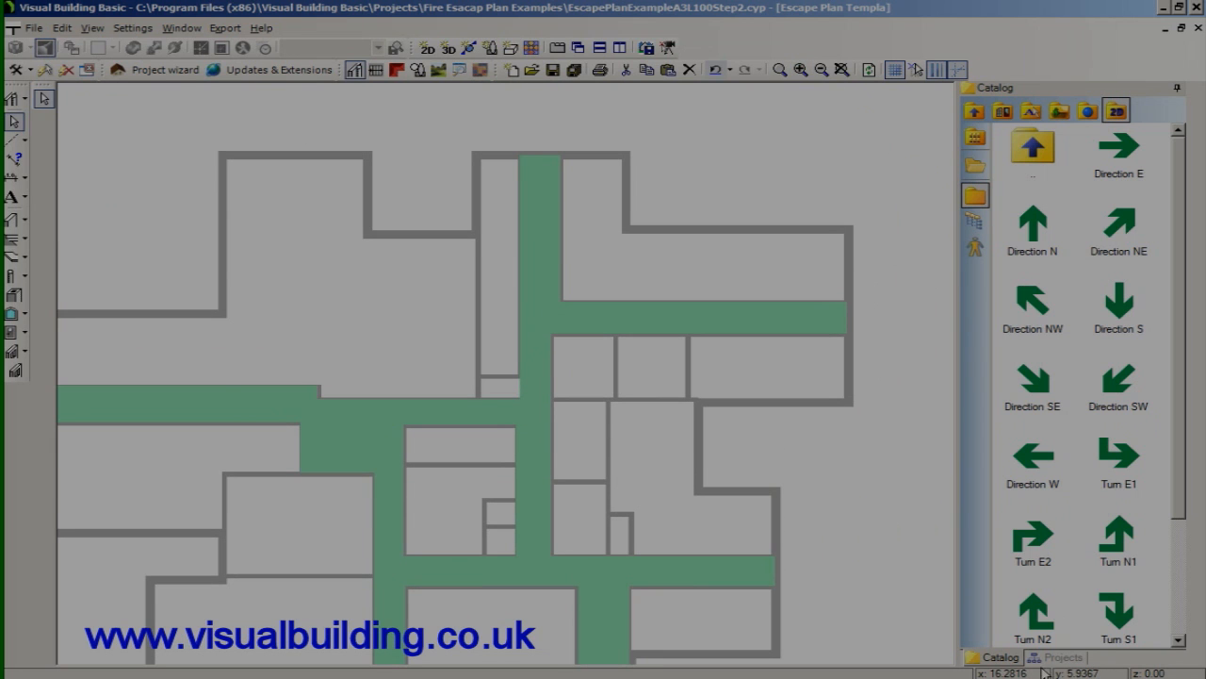
left_click(1063, 656)
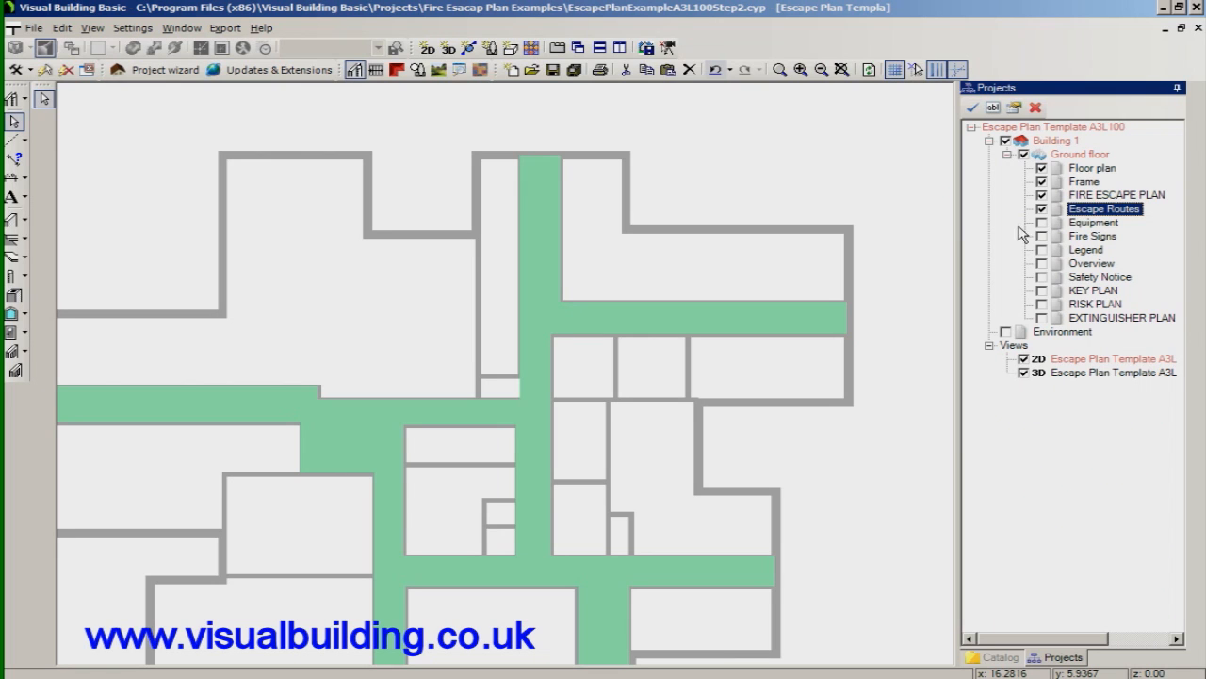
mouse_move(1090, 223)
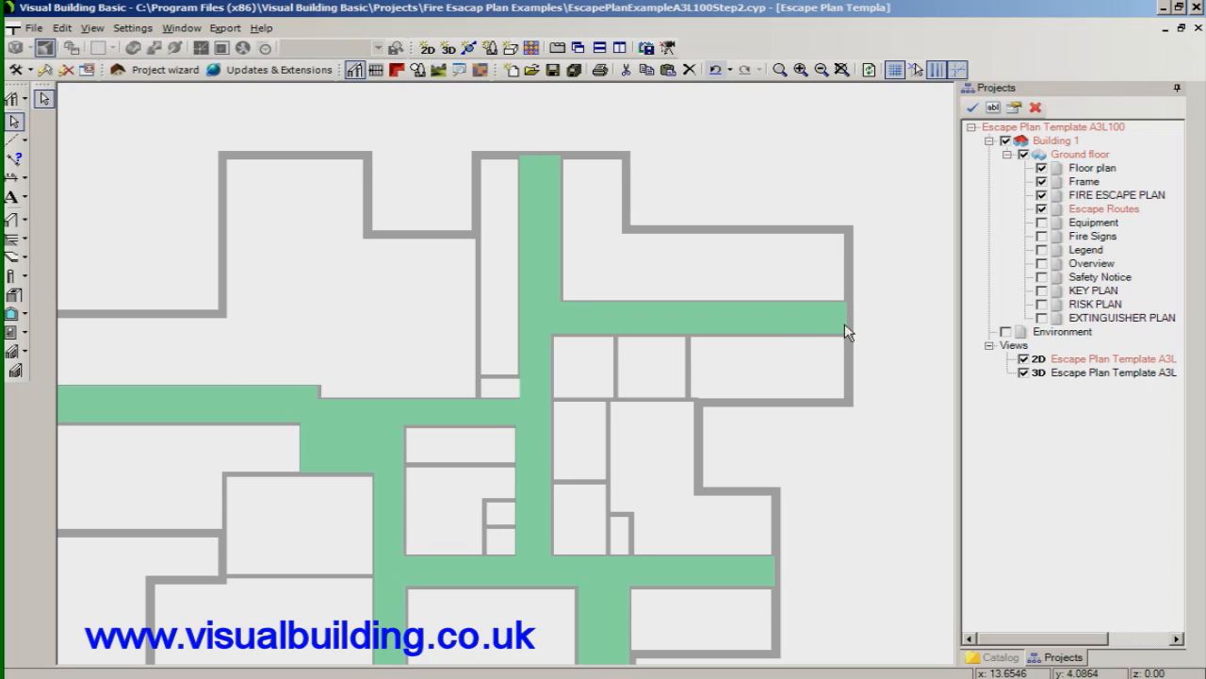
mouse_move(1048, 498)
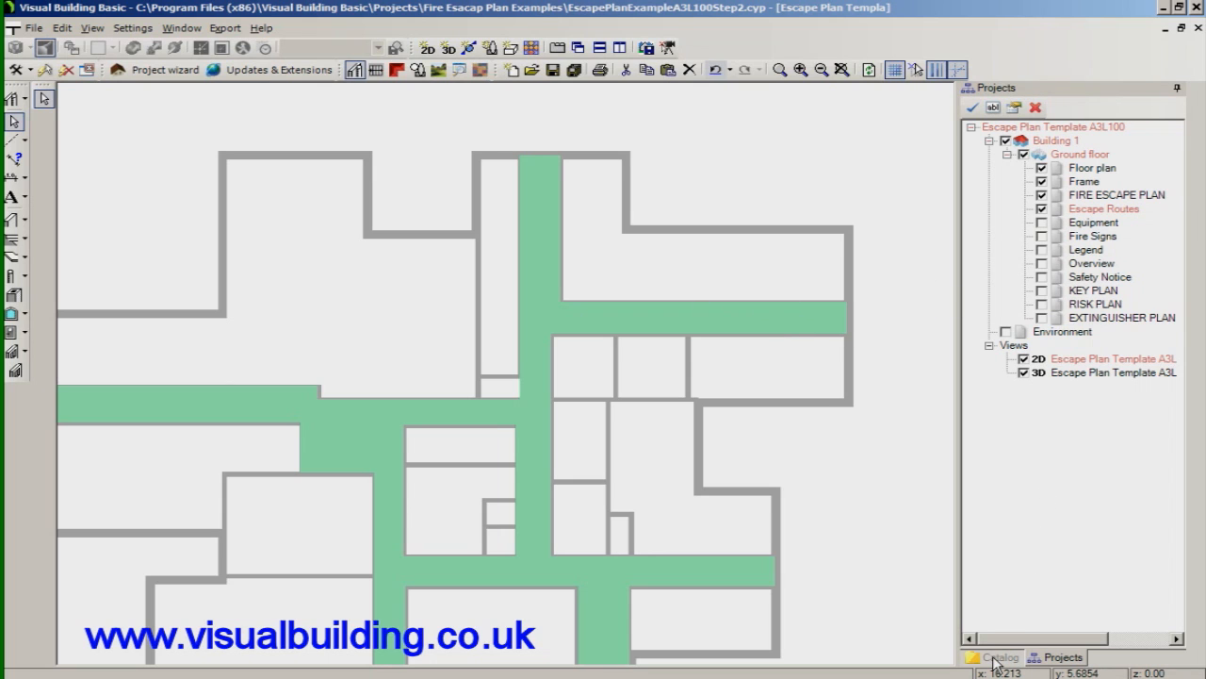
left_click(995, 656)
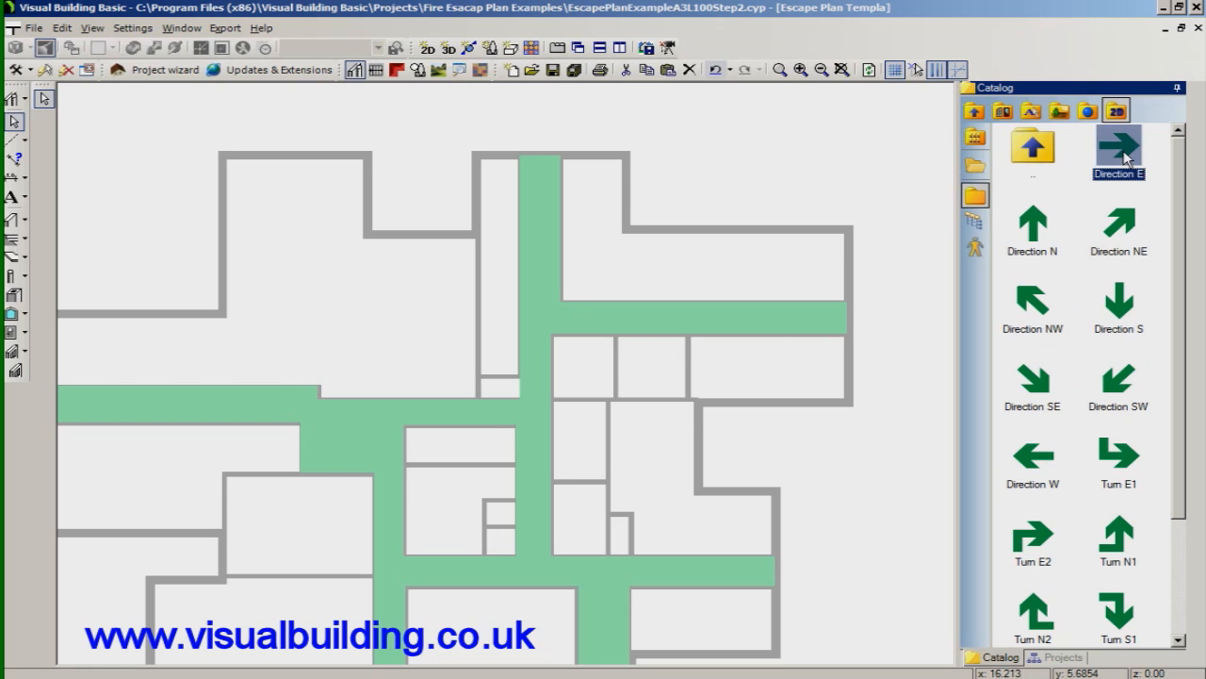
left_click(1118, 151)
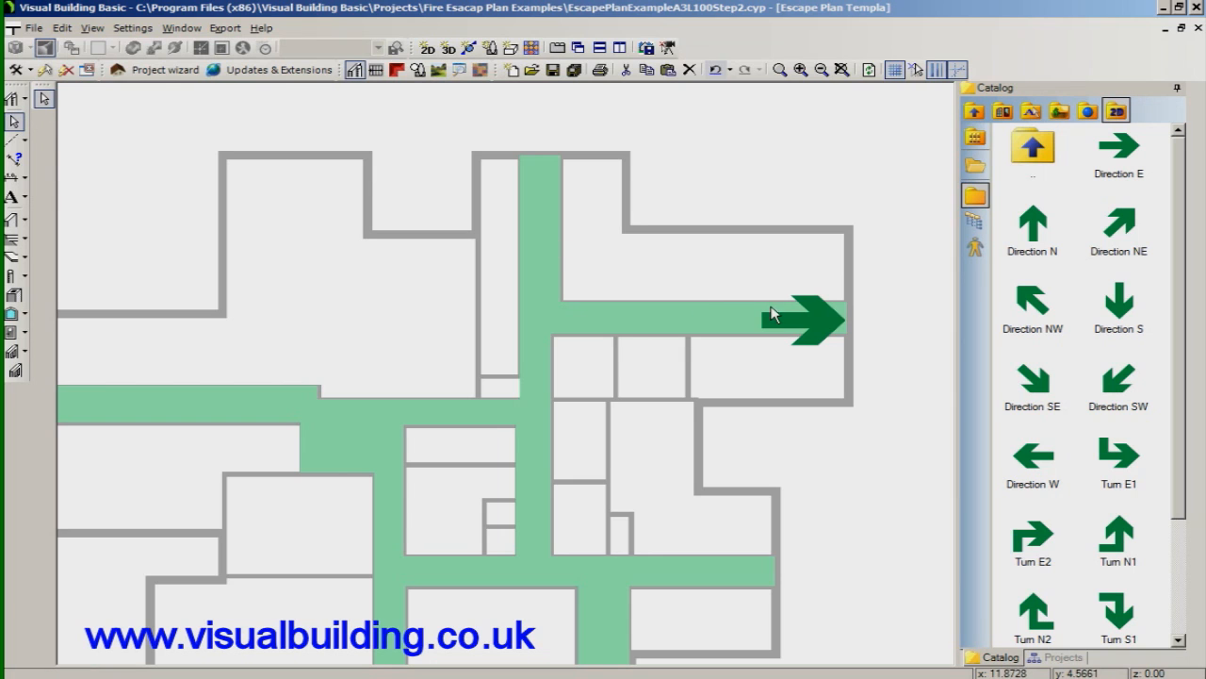
- Set the arrow's width to 0.5 m with Maintain aspect ratio and apply it
double_click(807, 317)
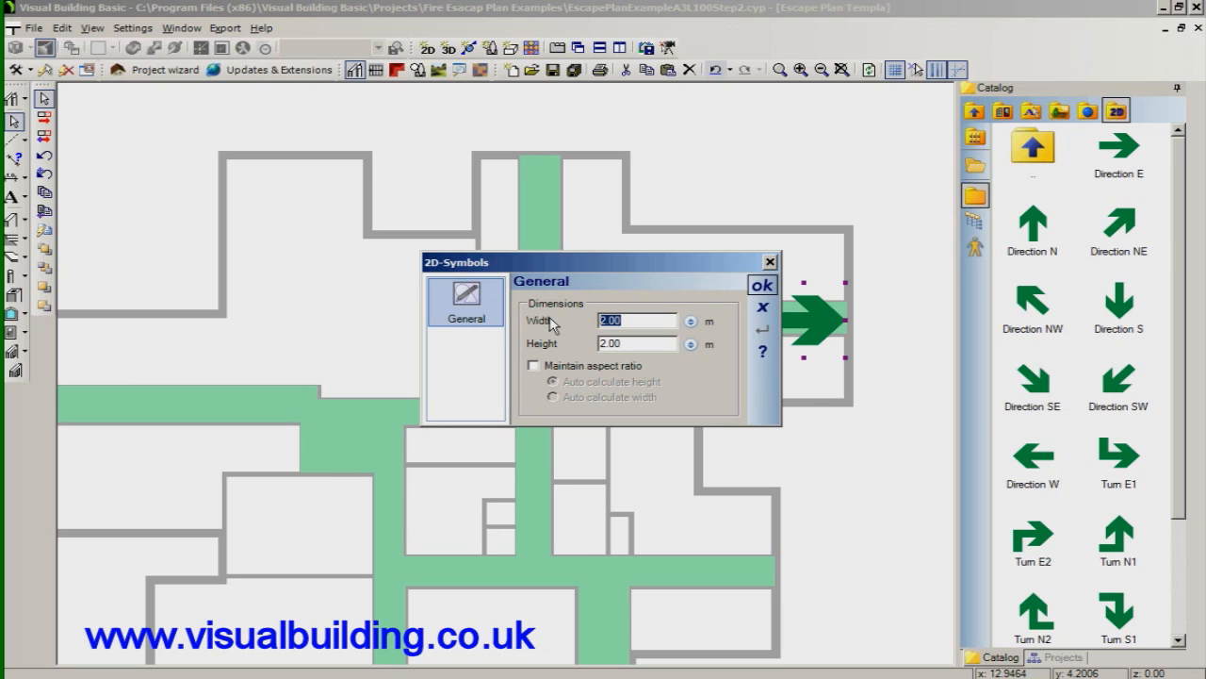
type("0.")
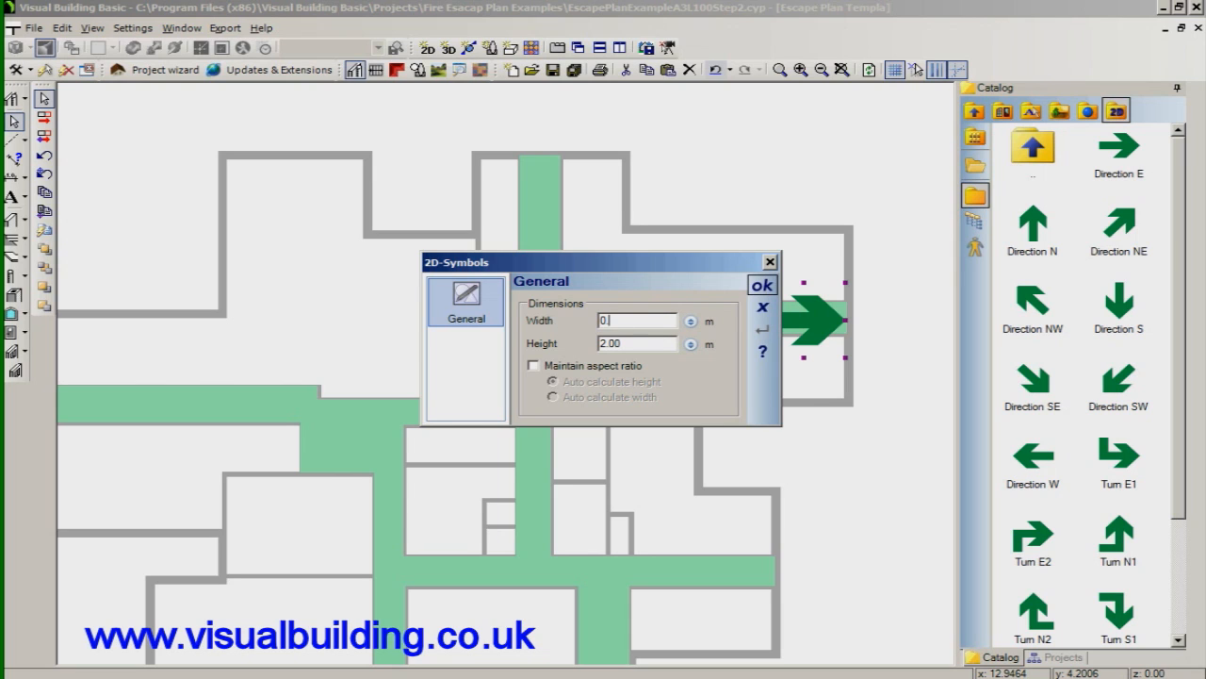
type("0.50")
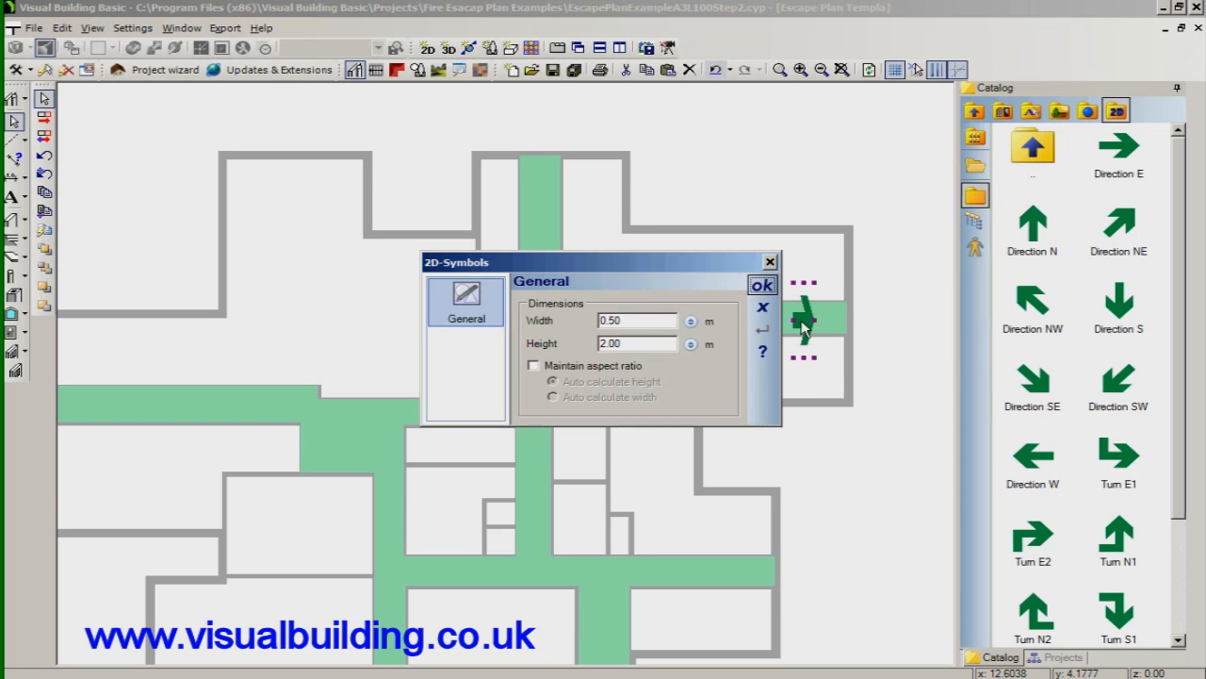
left_click(534, 365)
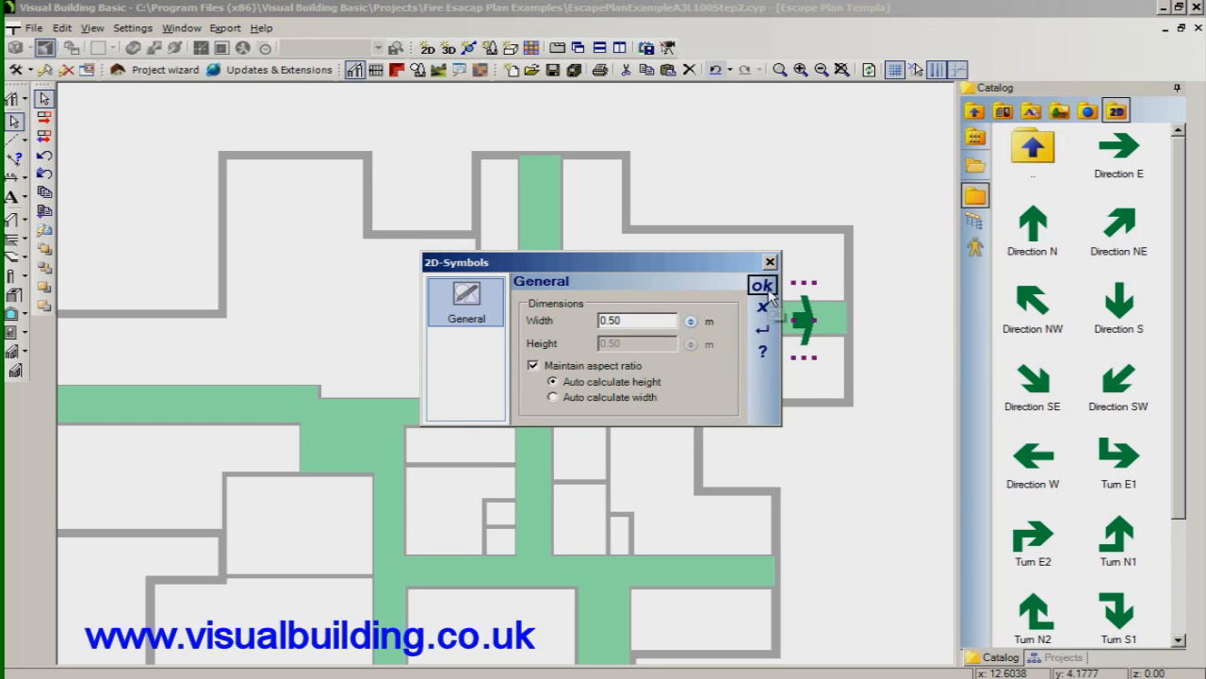
left_click(762, 285)
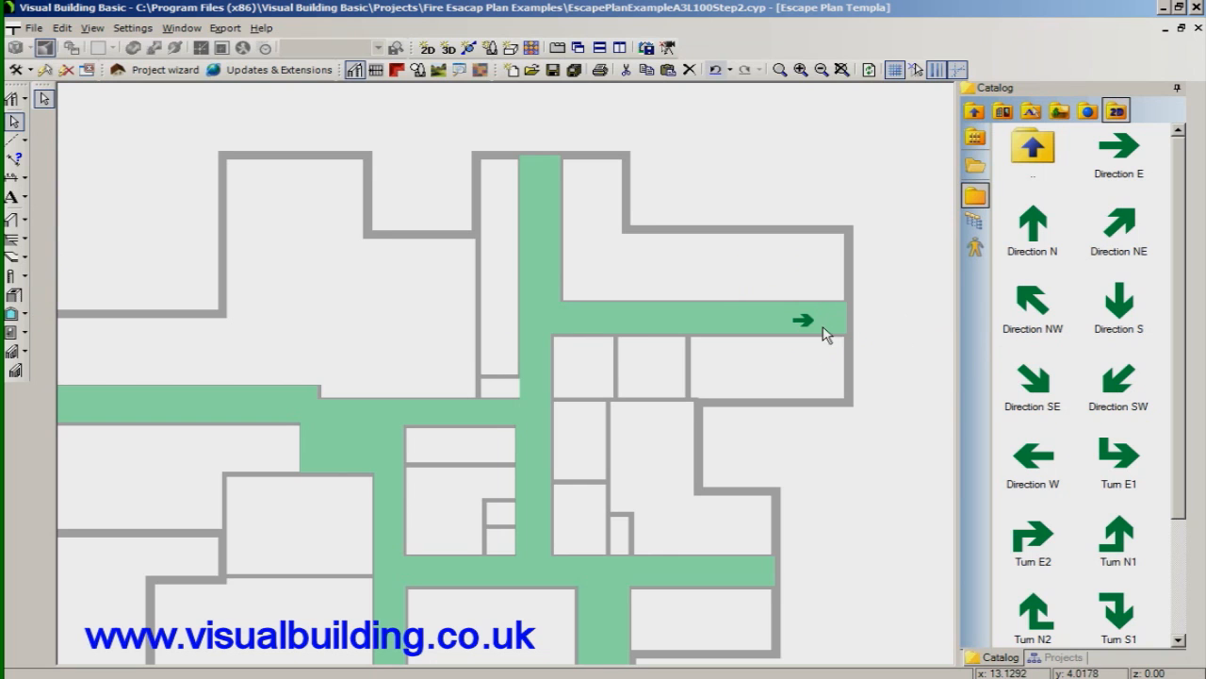
left_click(801, 318)
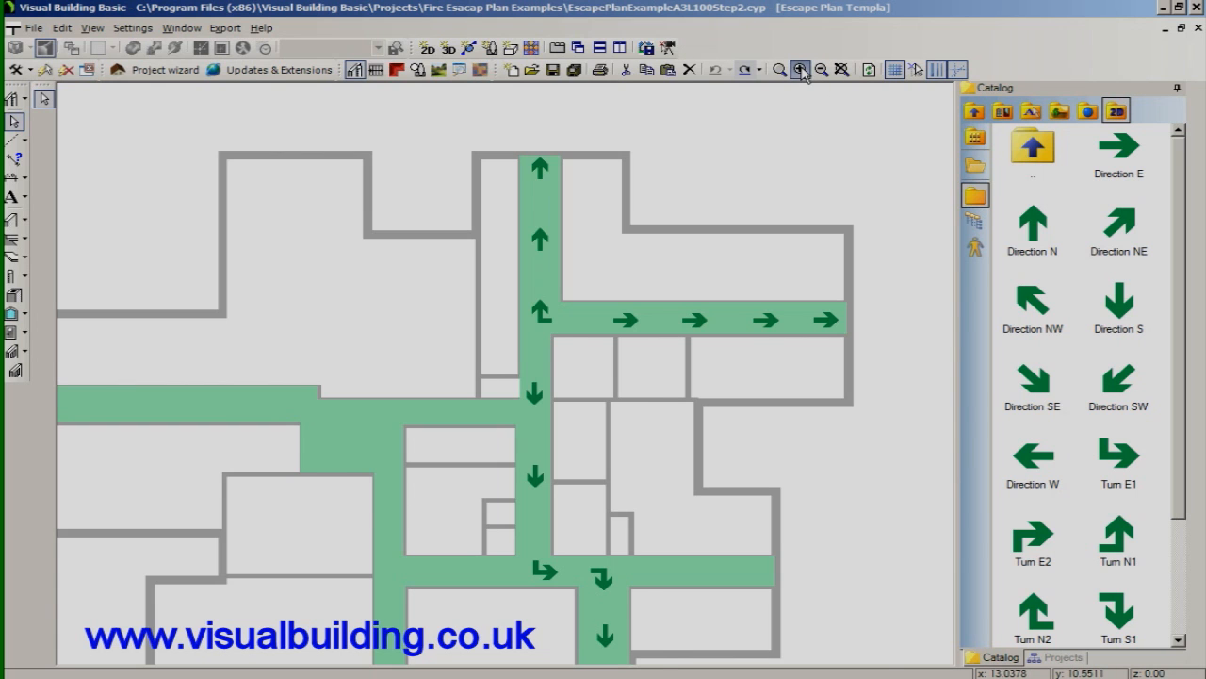
left_click(799, 69)
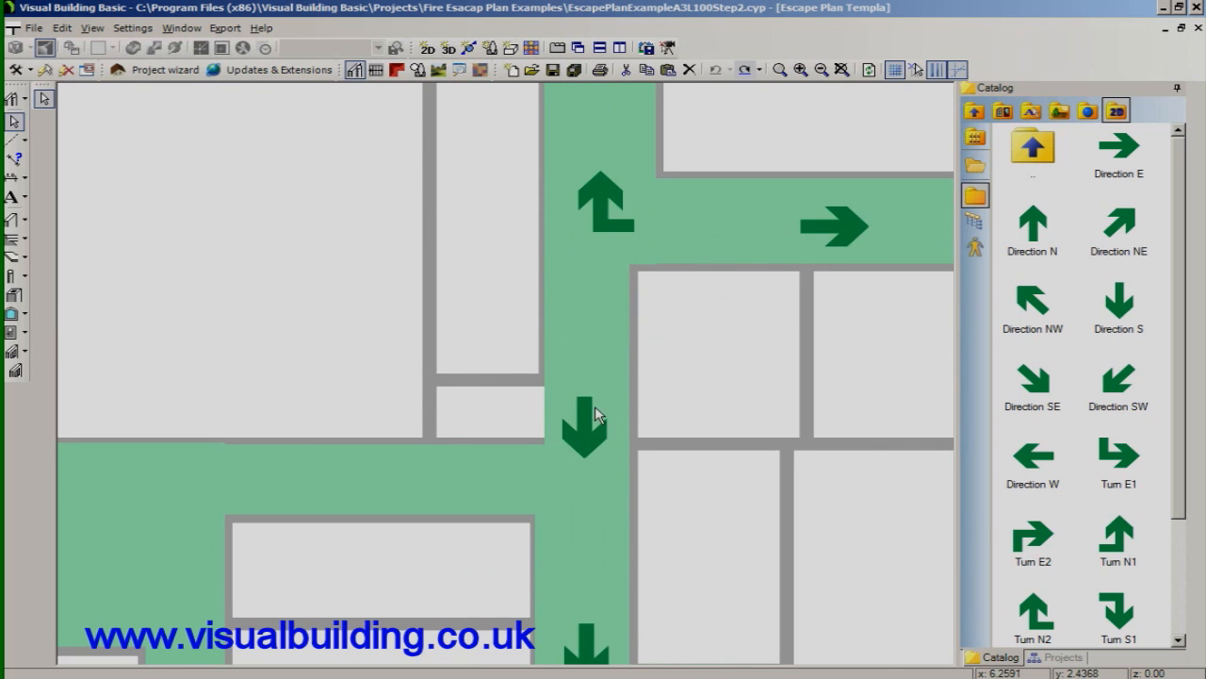
left_click(584, 426)
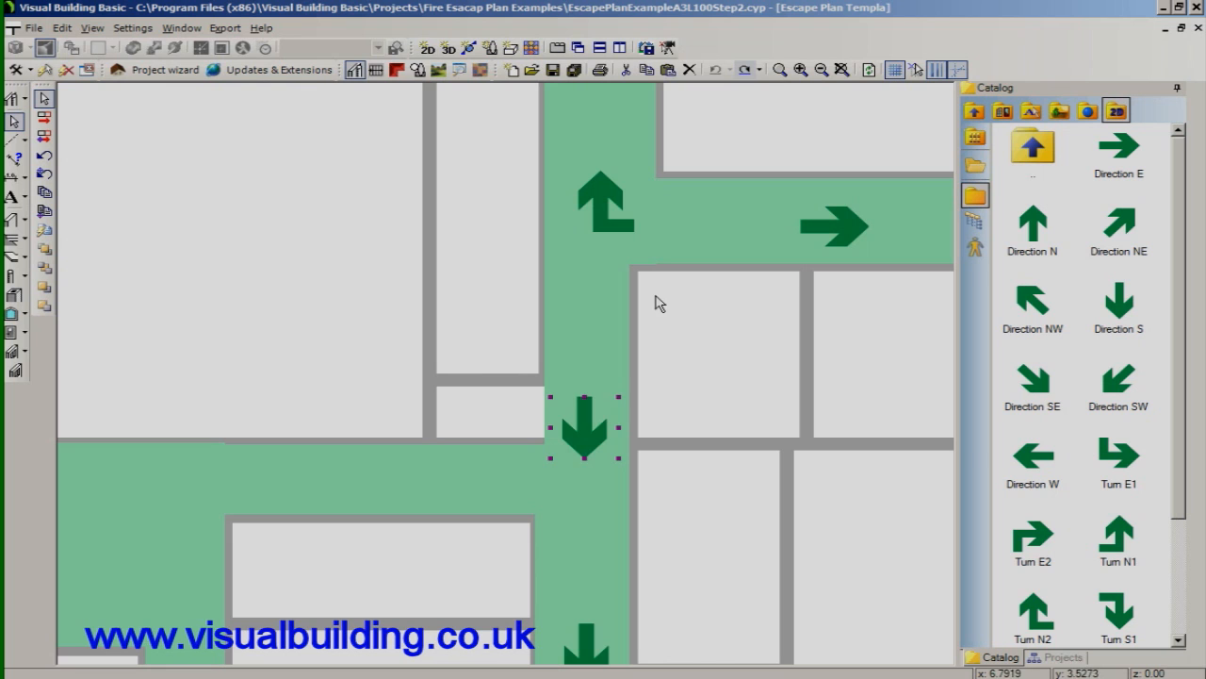
mouse_move(822, 70)
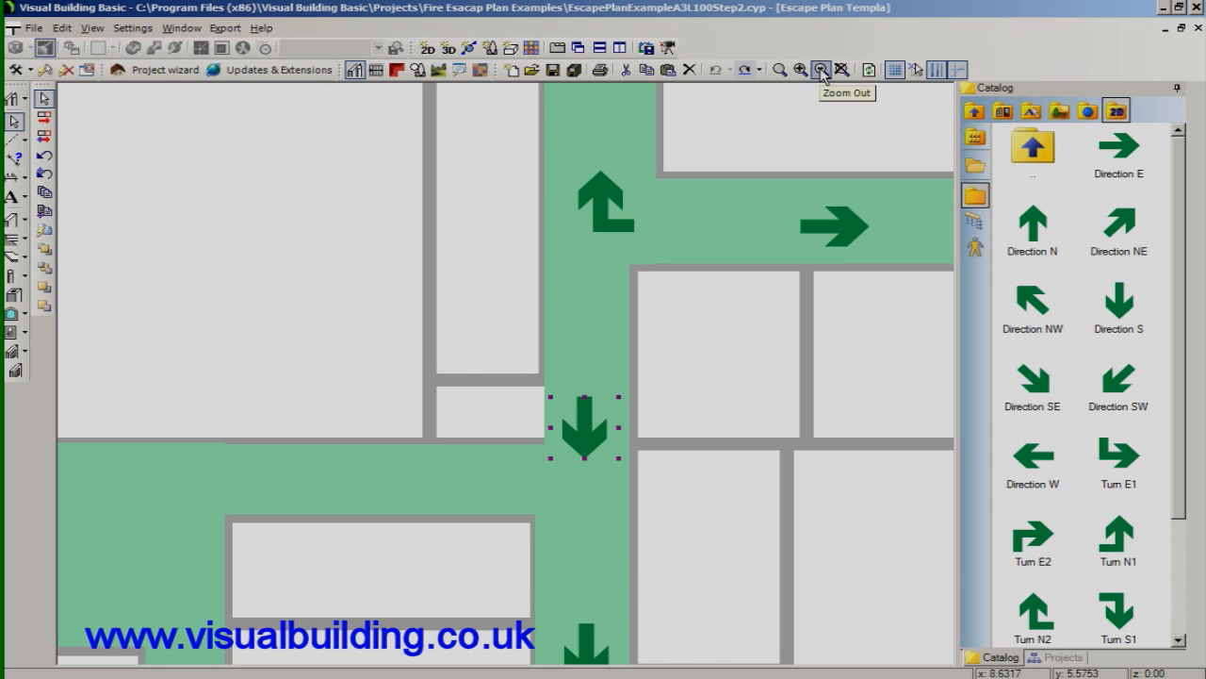
left_click(821, 69)
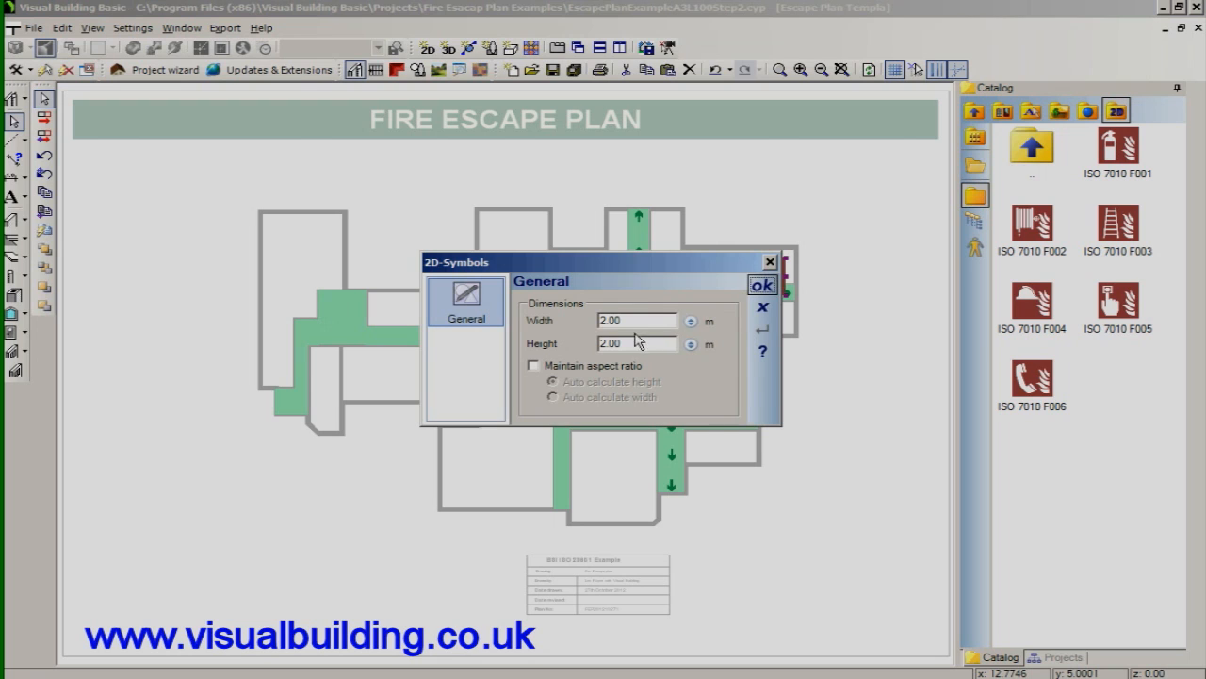
- Size the ISO 7010 F sign to 1.00 m with aspect ratio kept and place it on the upper-right route
left_click(637, 320)
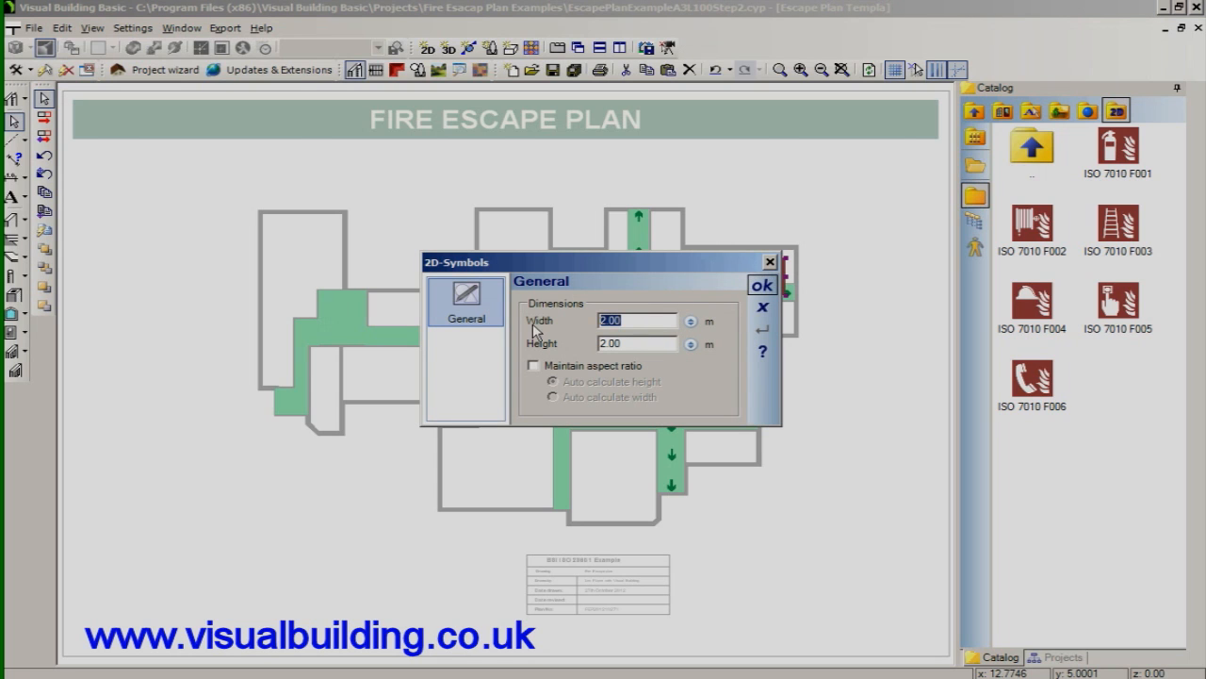
left_click(536, 366)
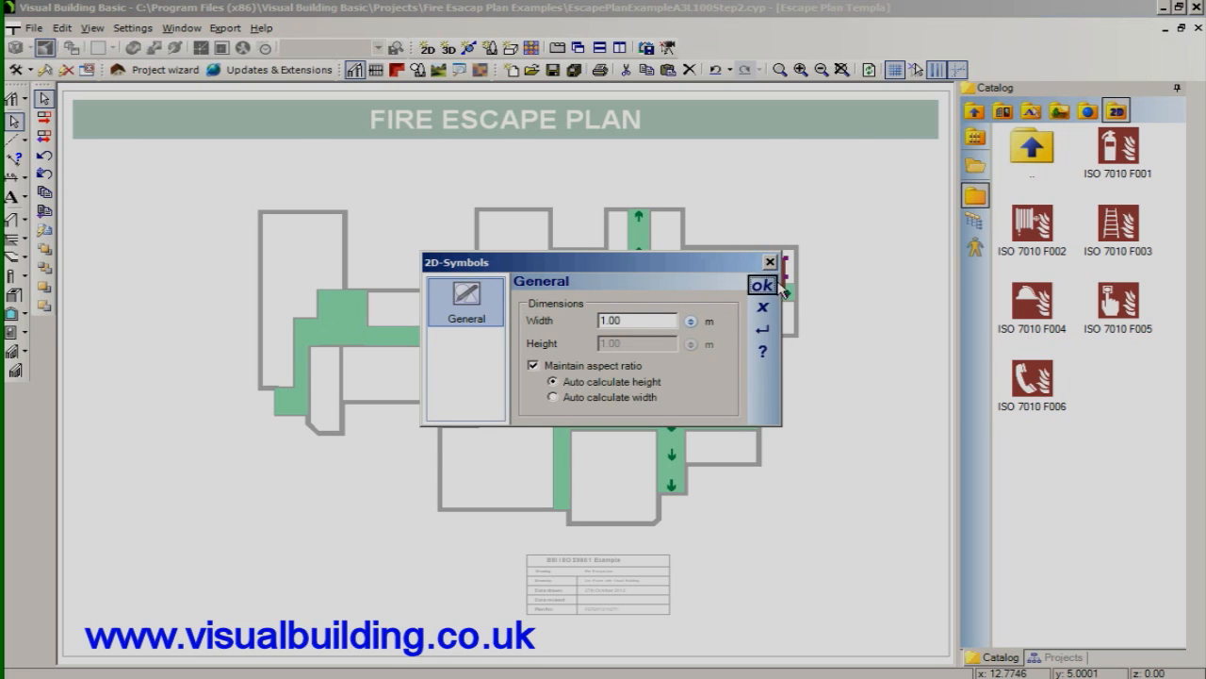
left_click(762, 285)
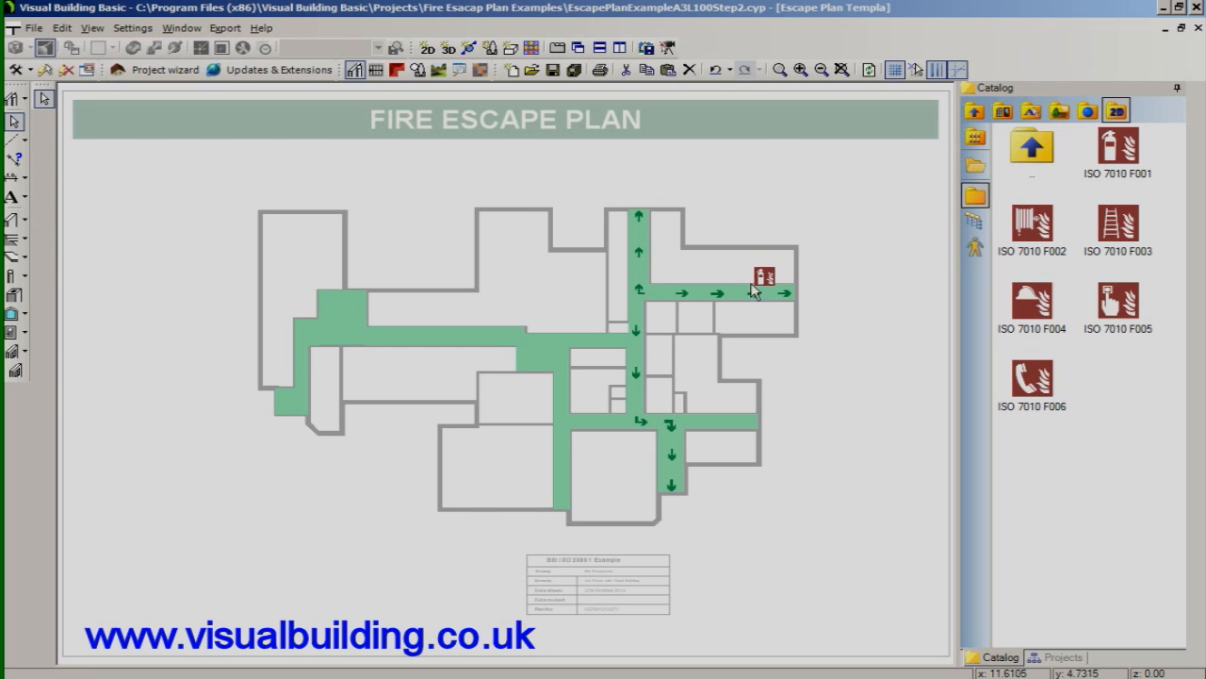
left_click(765, 275)
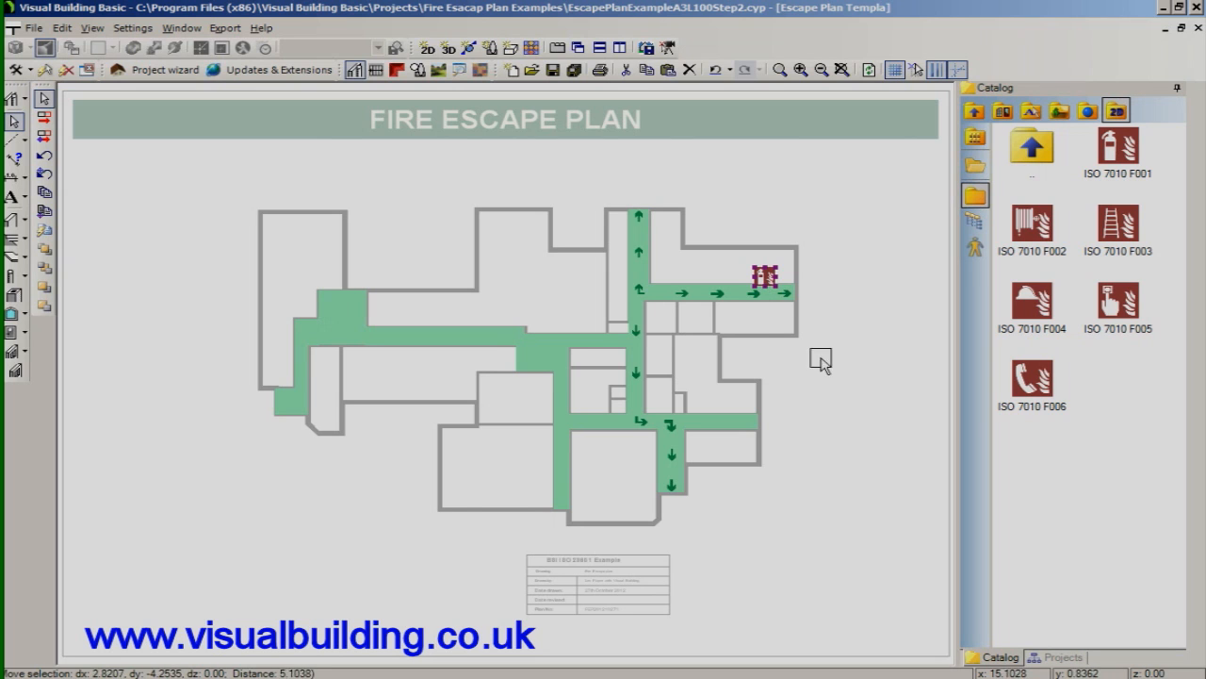
- Fix the moved fire equipment sign in place on the Equipment layer
left_click(1063, 656)
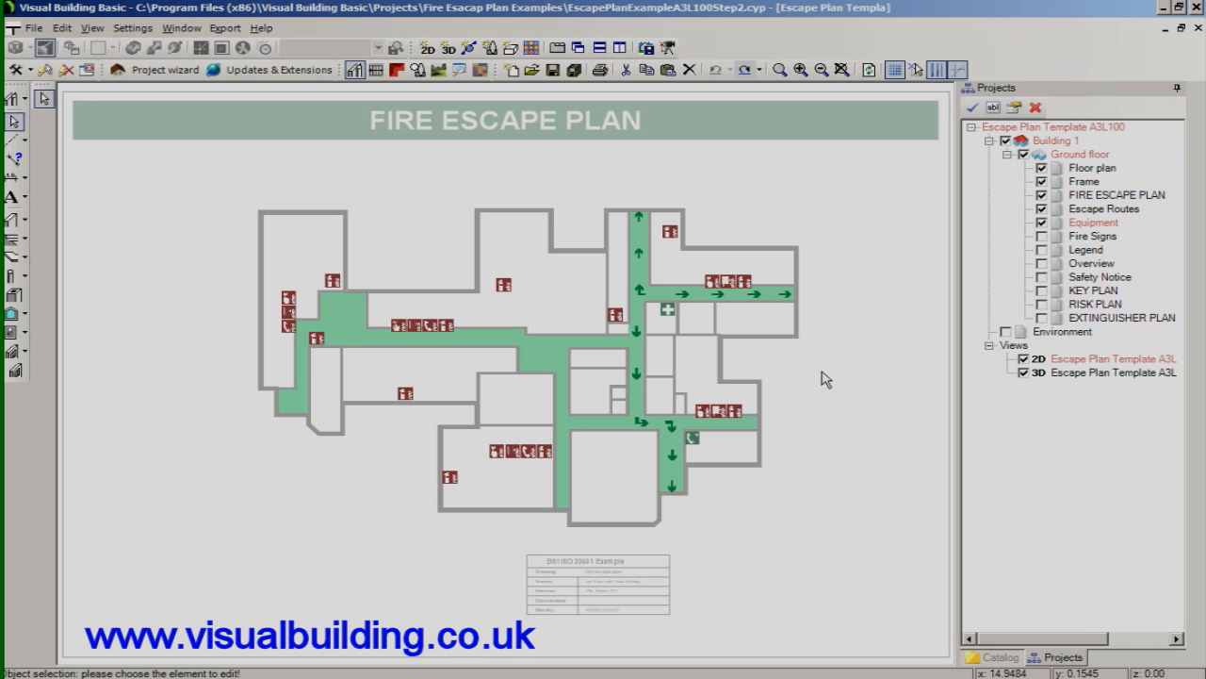
mouse_move(826, 378)
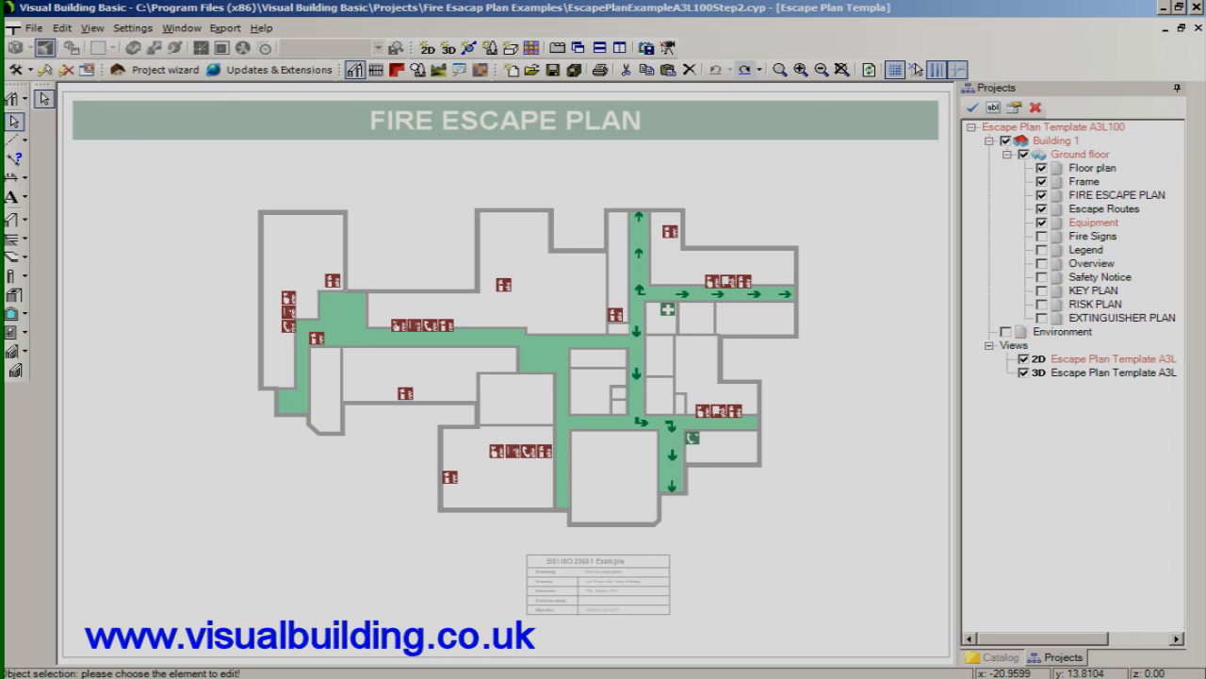
left_click(992, 656)
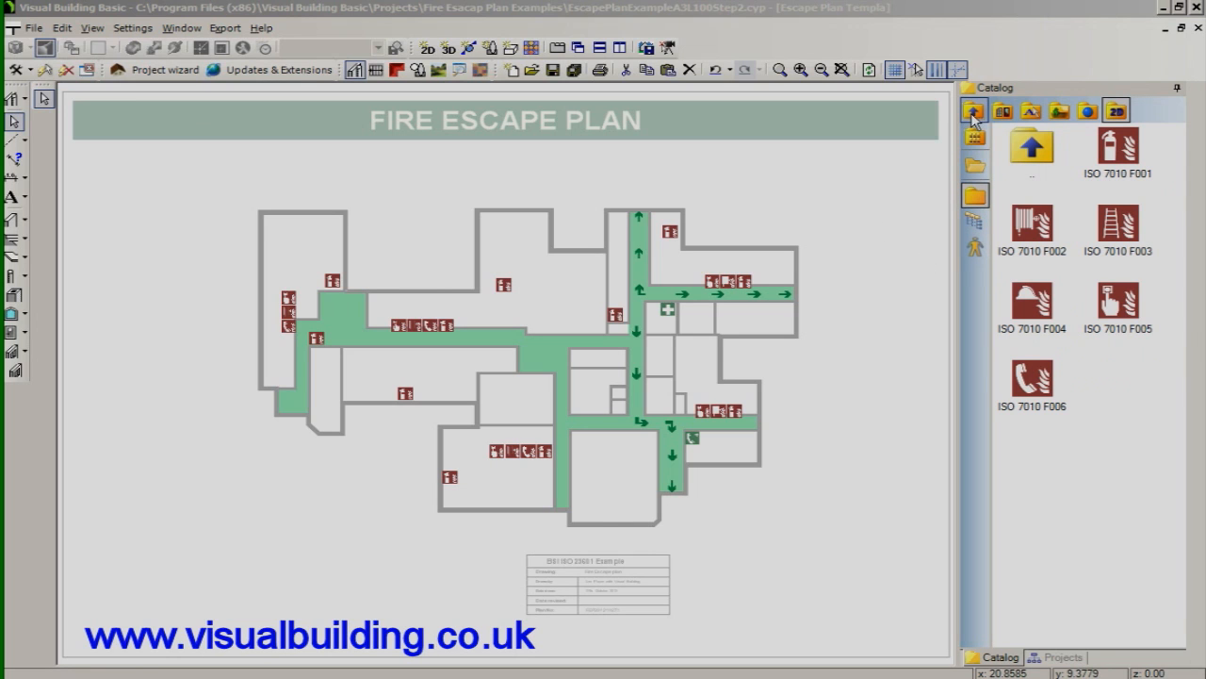
- Insert an ISO 7010 E001 exit sign at 1.00 m width and drag it to an exit
left_click(974, 110)
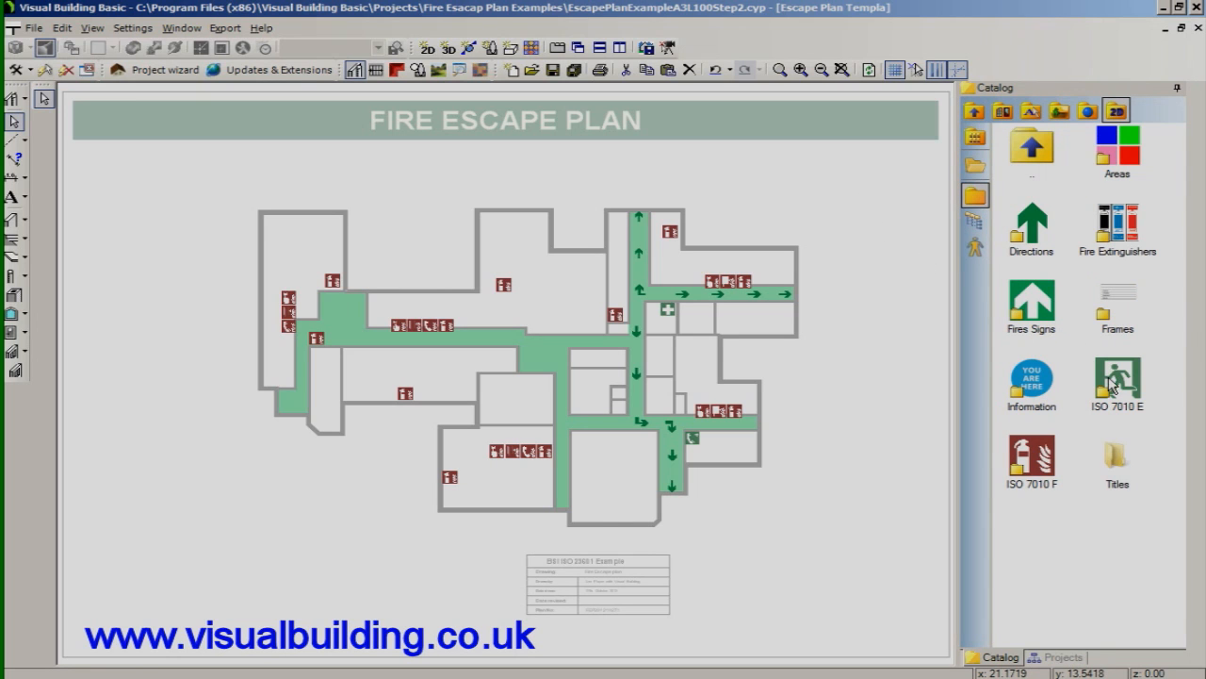
double_click(1116, 381)
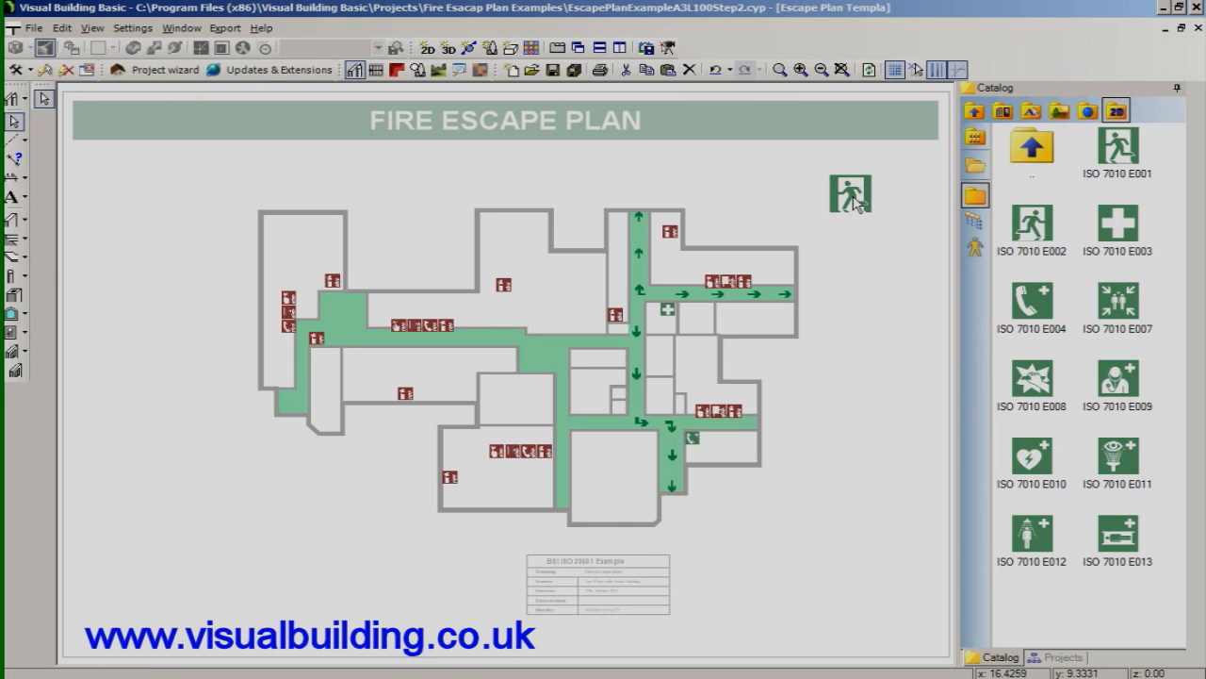
double_click(848, 195)
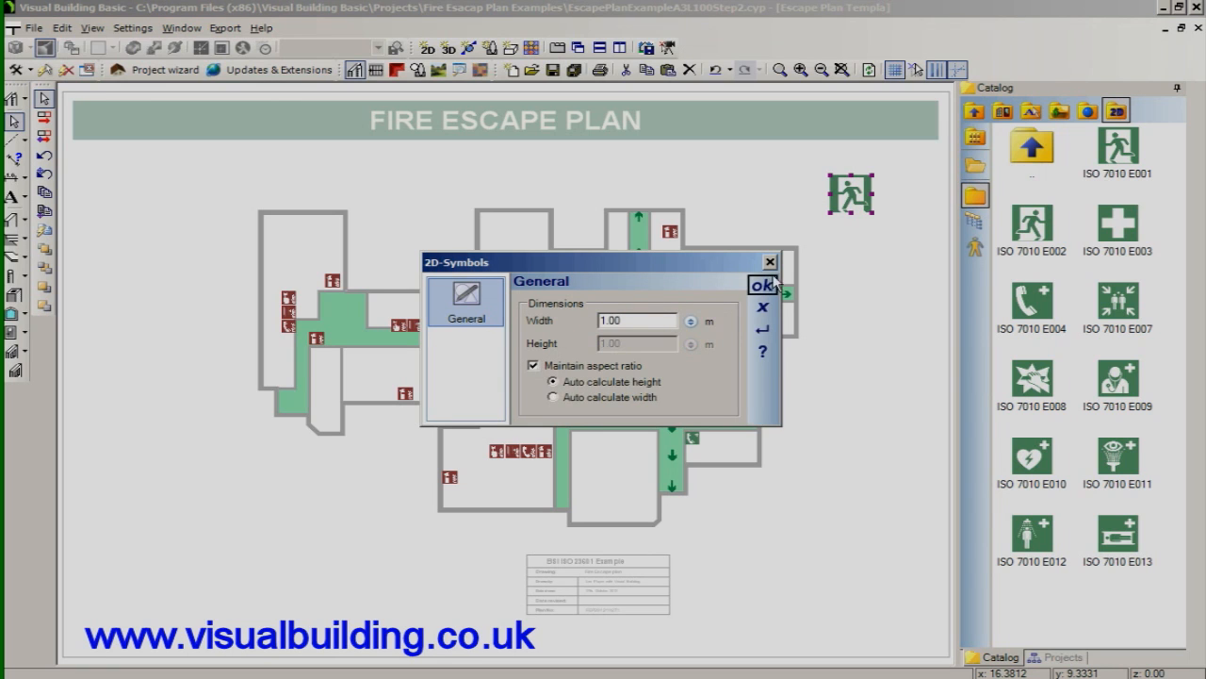
left_click(763, 285)
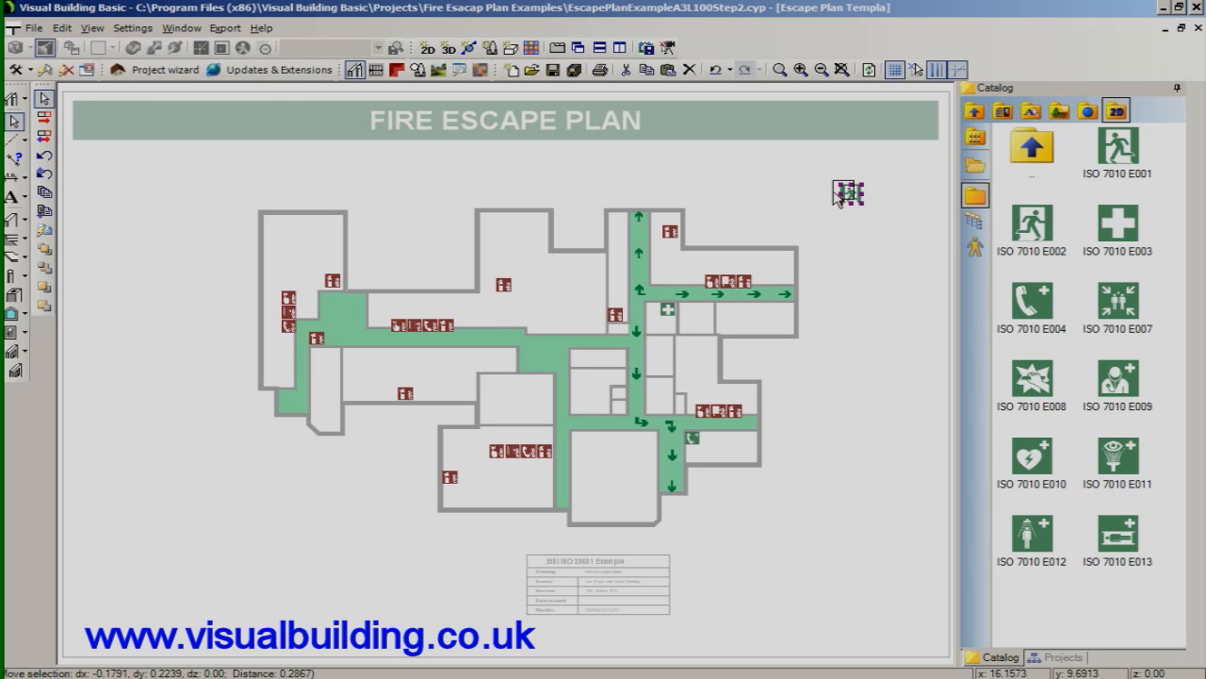
left_click_drag(848, 193, 629, 192)
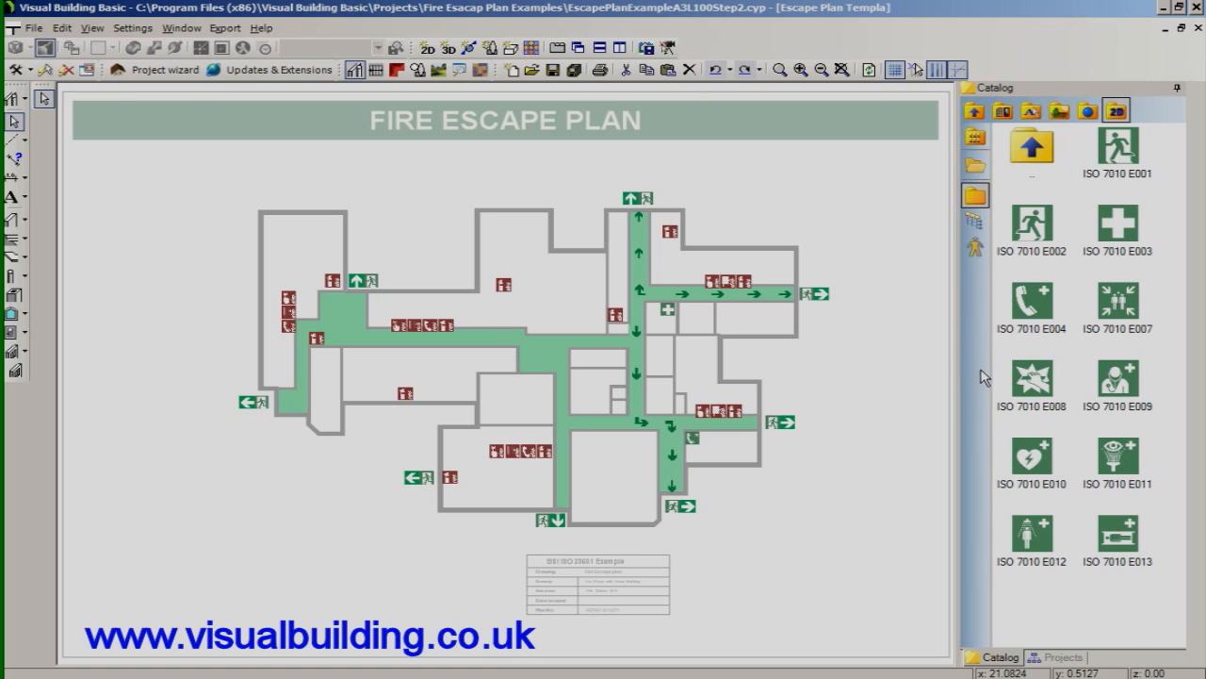
left_click(1063, 656)
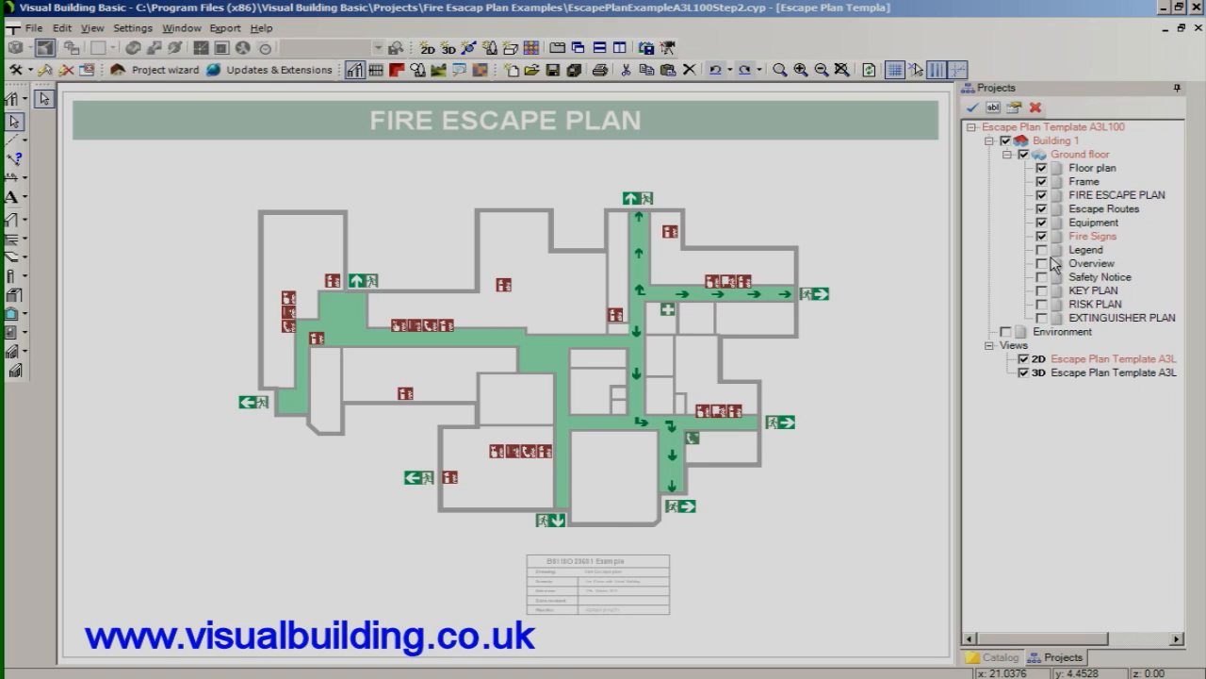
left_click(995, 656)
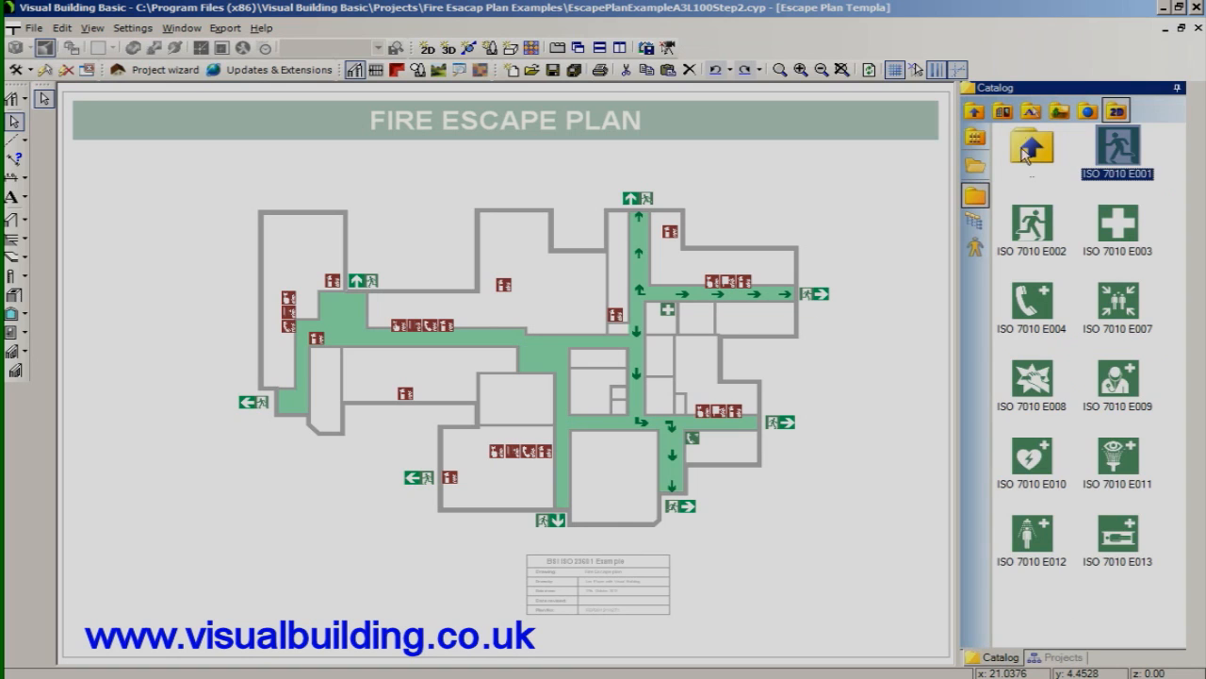
- Insert the Legend 1 block from the frames folder at the sheet's lower left
left_click(1031, 151)
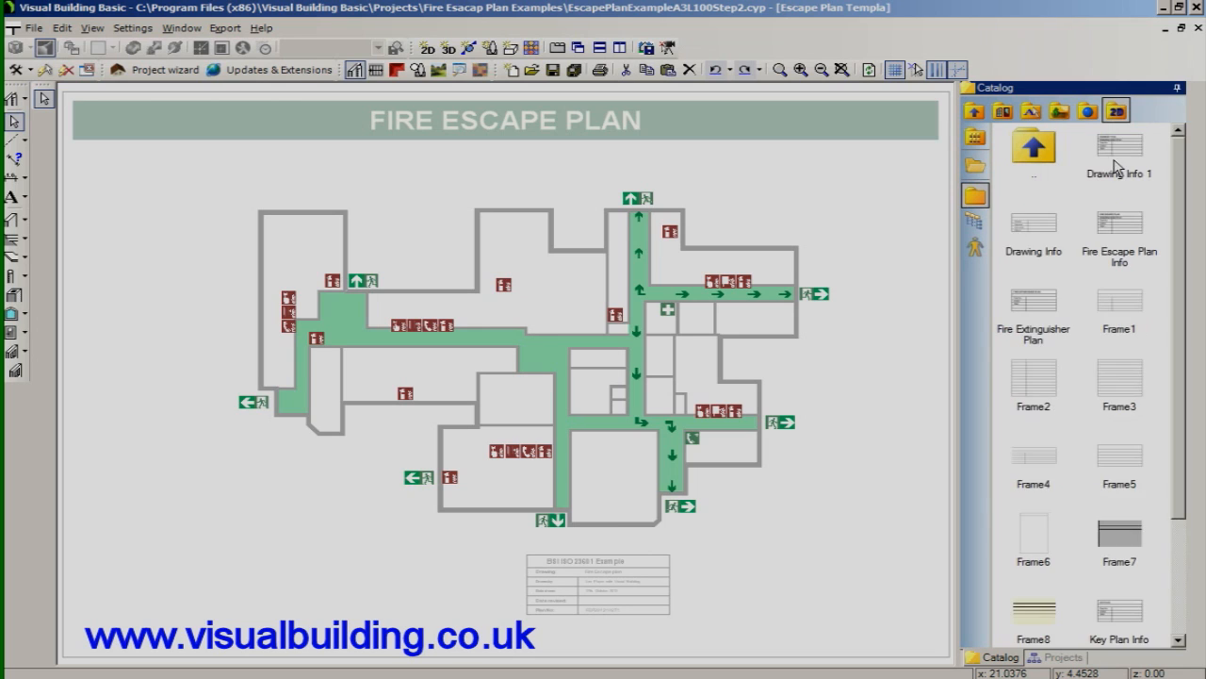
scroll("down", 3)
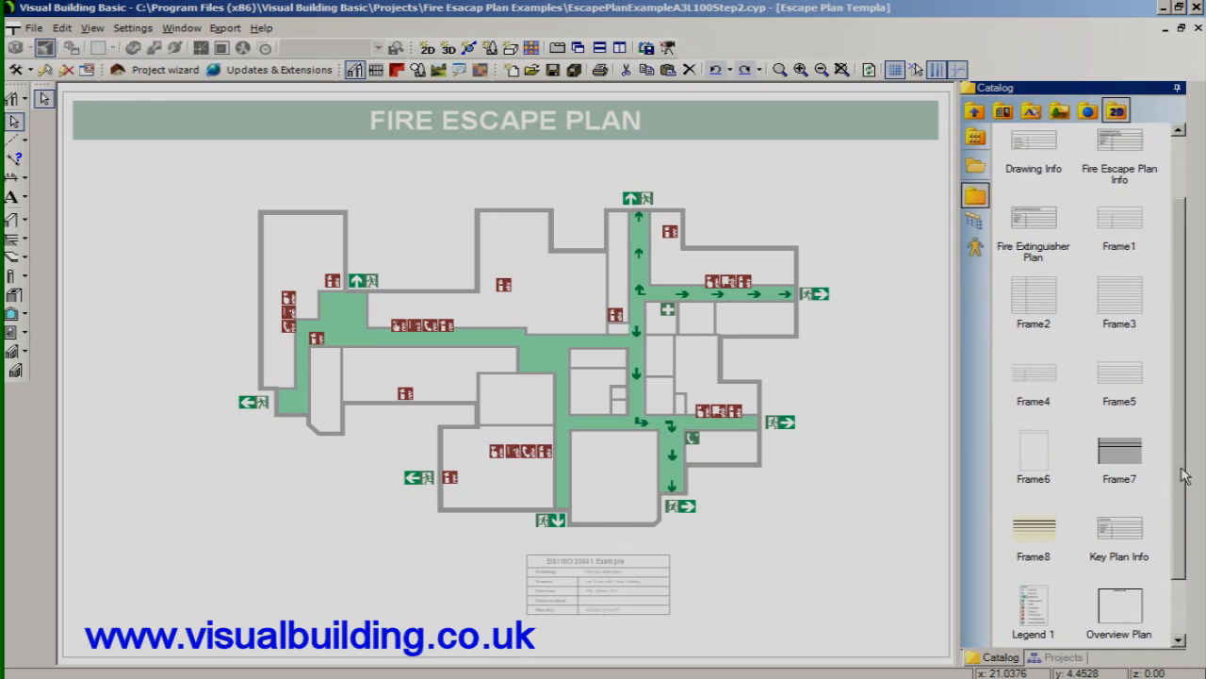
scroll("down", 3)
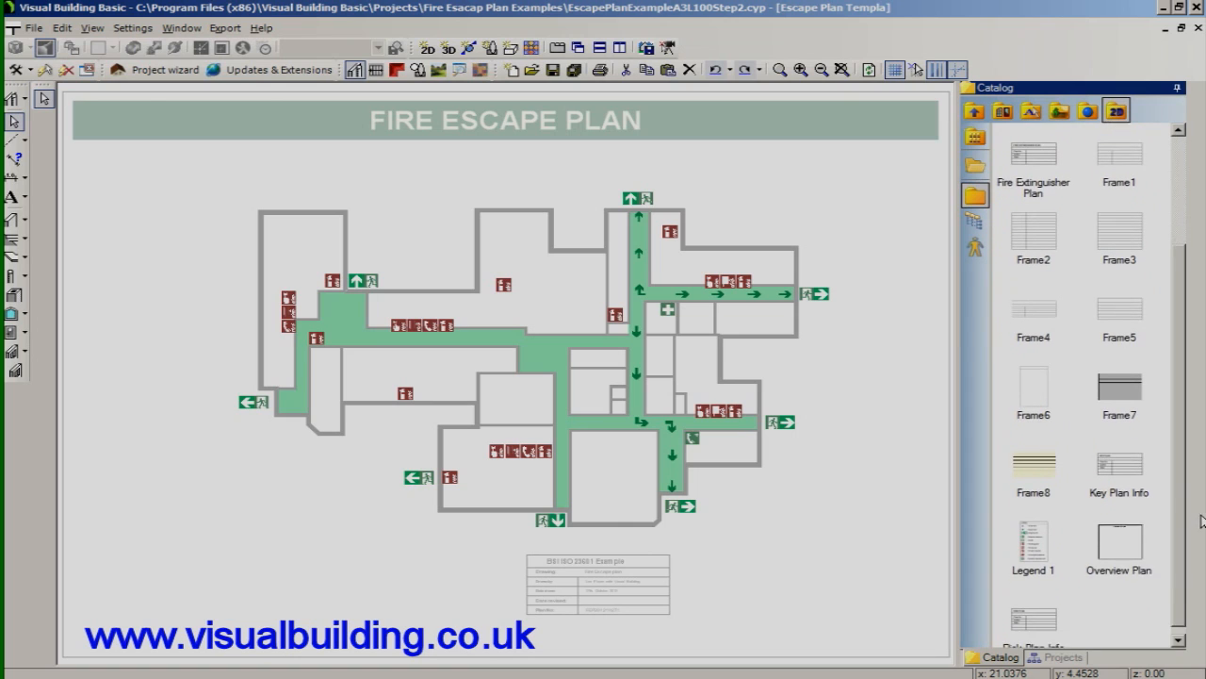
scroll("down", 3)
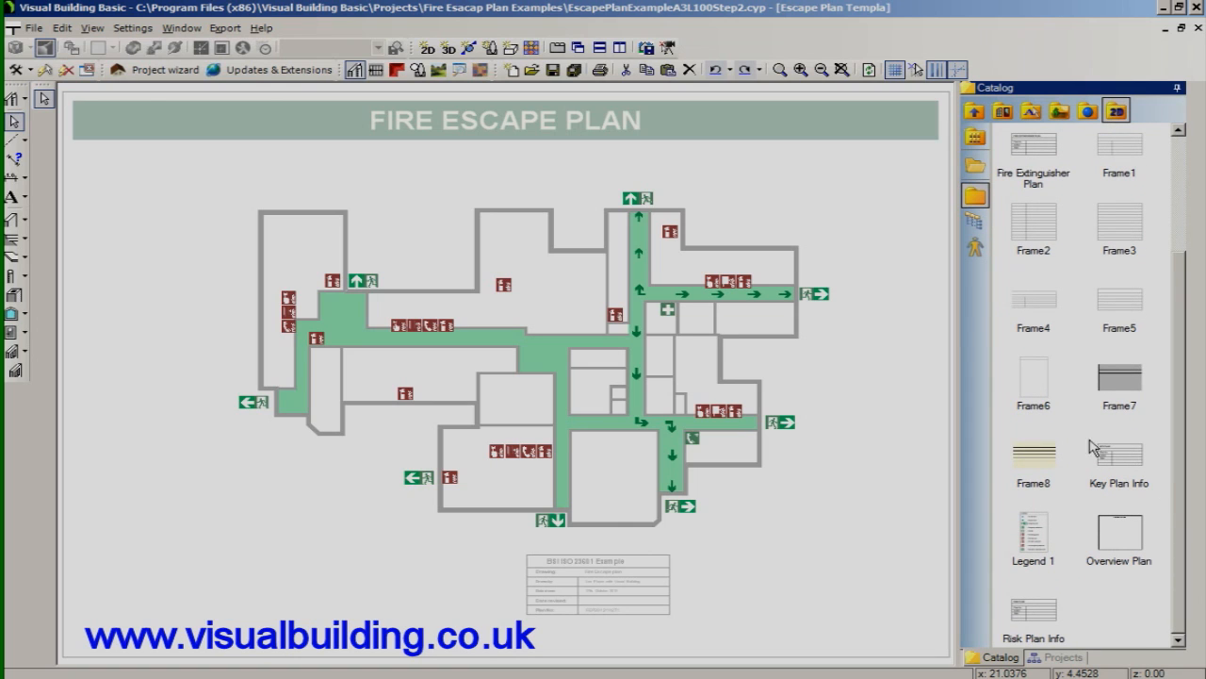
left_click(1033, 227)
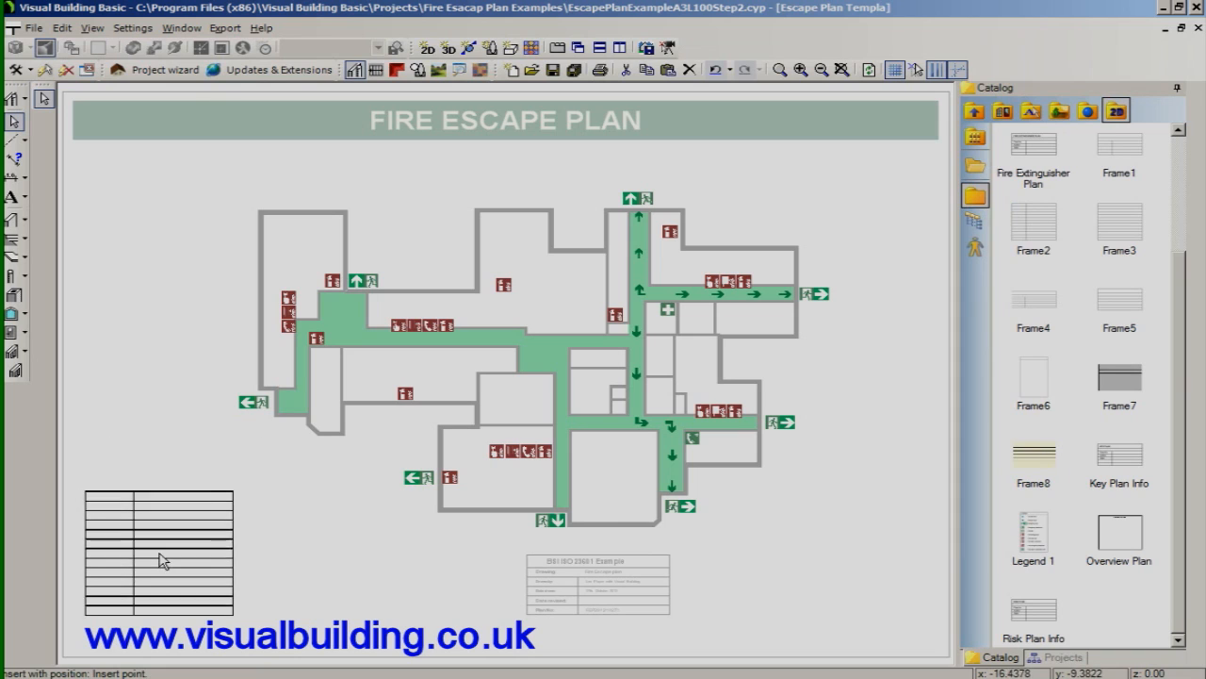
left_click(1063, 656)
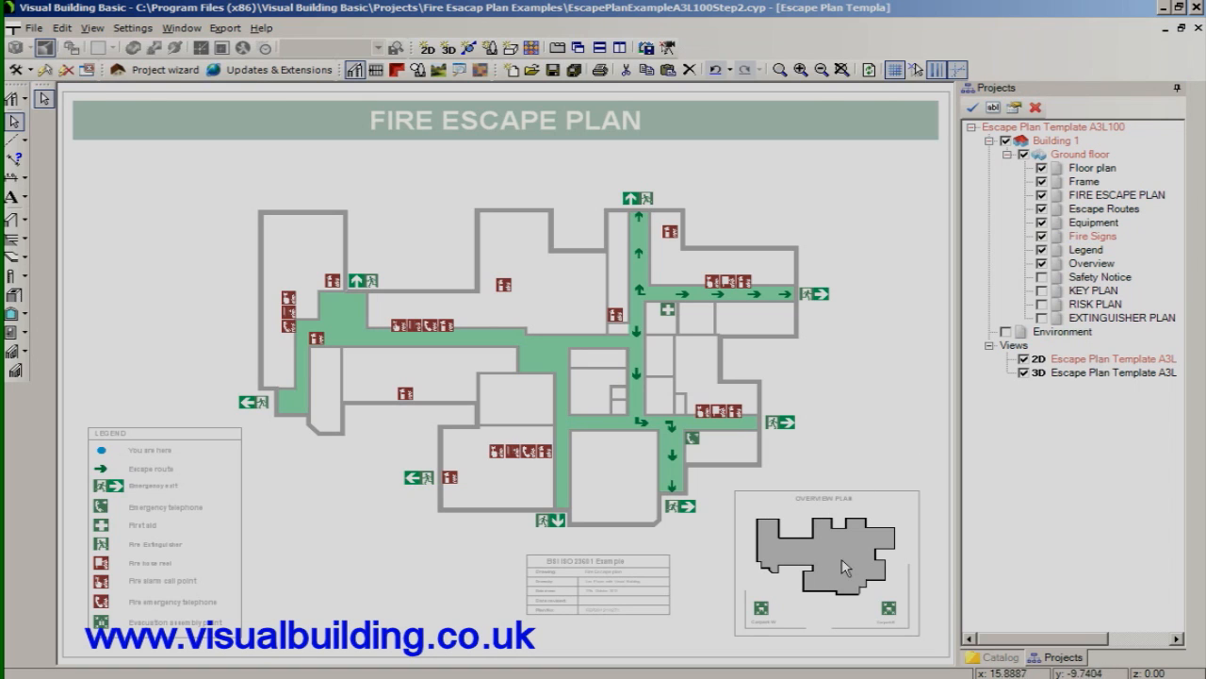
mouse_move(524, 500)
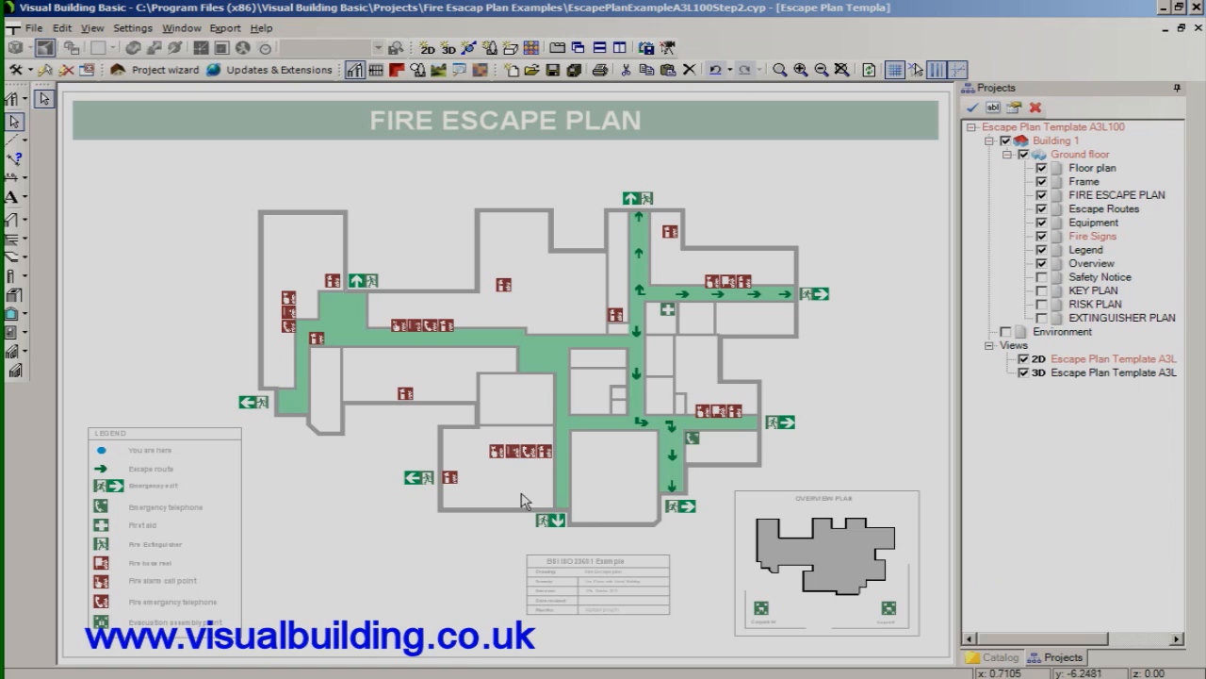
mouse_move(807, 394)
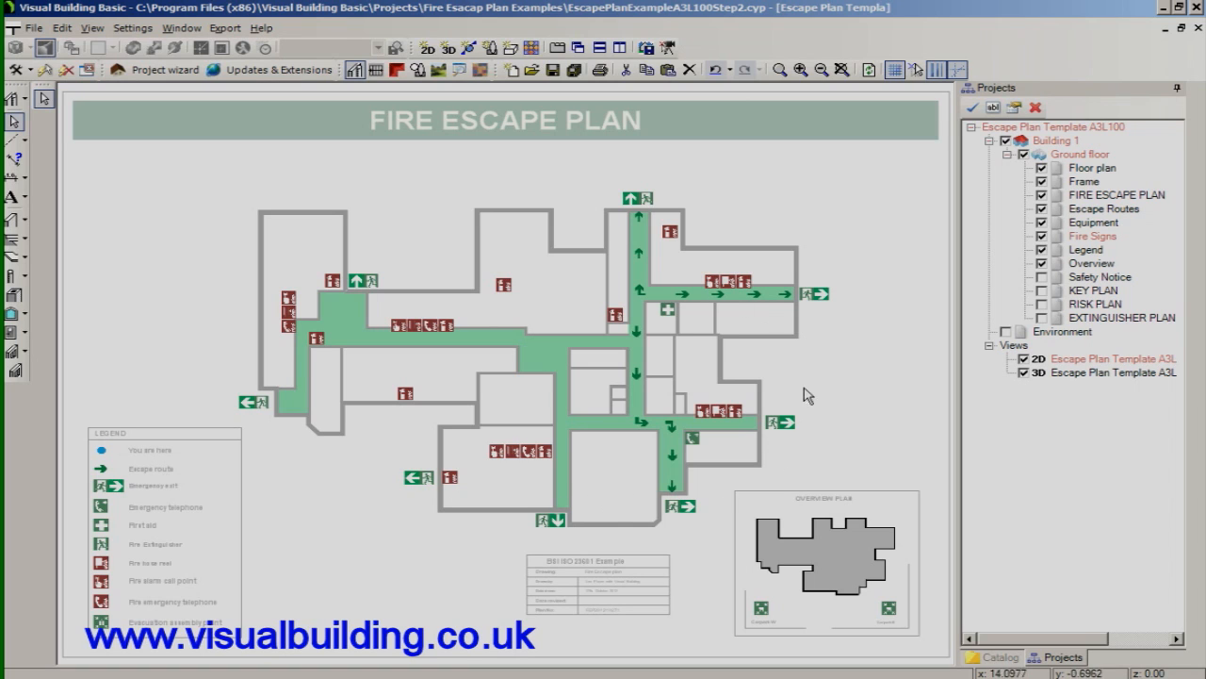
mouse_move(829, 555)
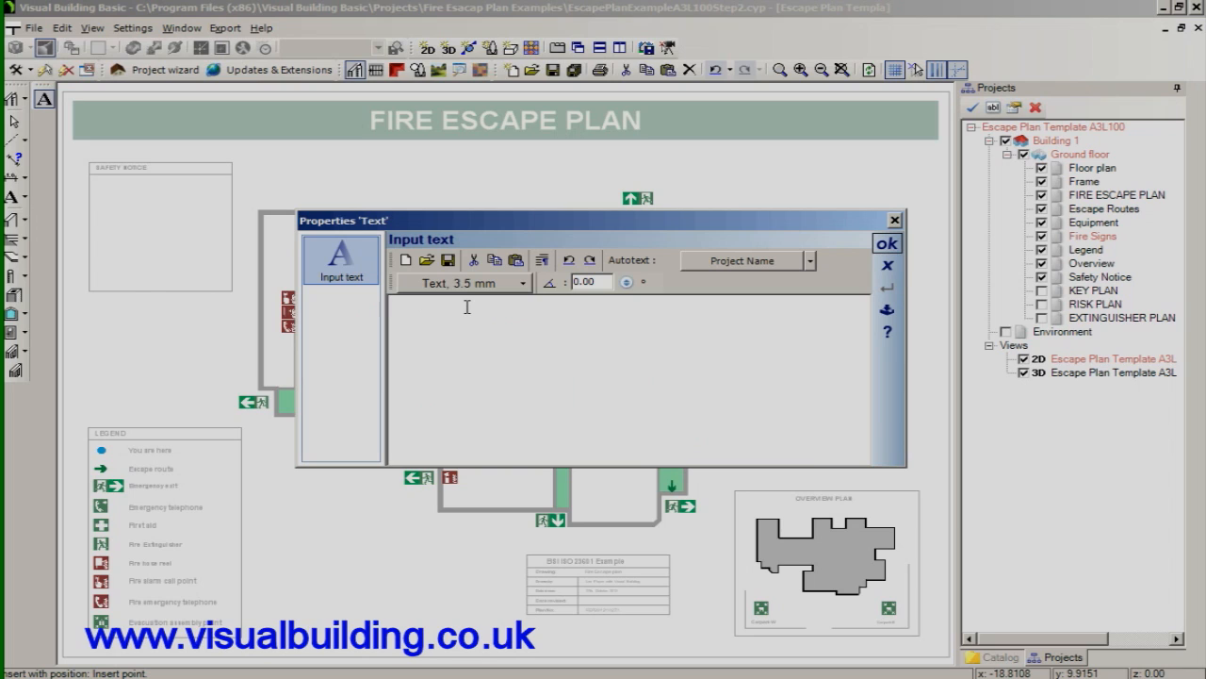
- Enter the notice text "In case of fire......" and confirm it into the Safety Notice box
type("In")
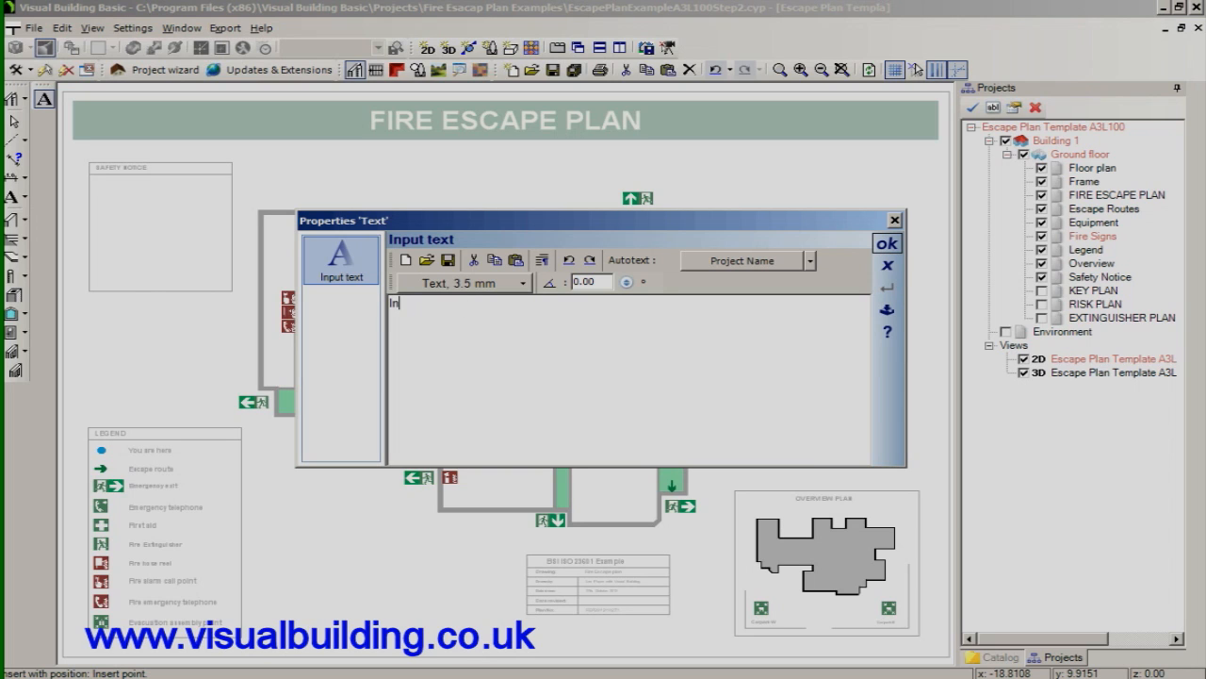
type("case")
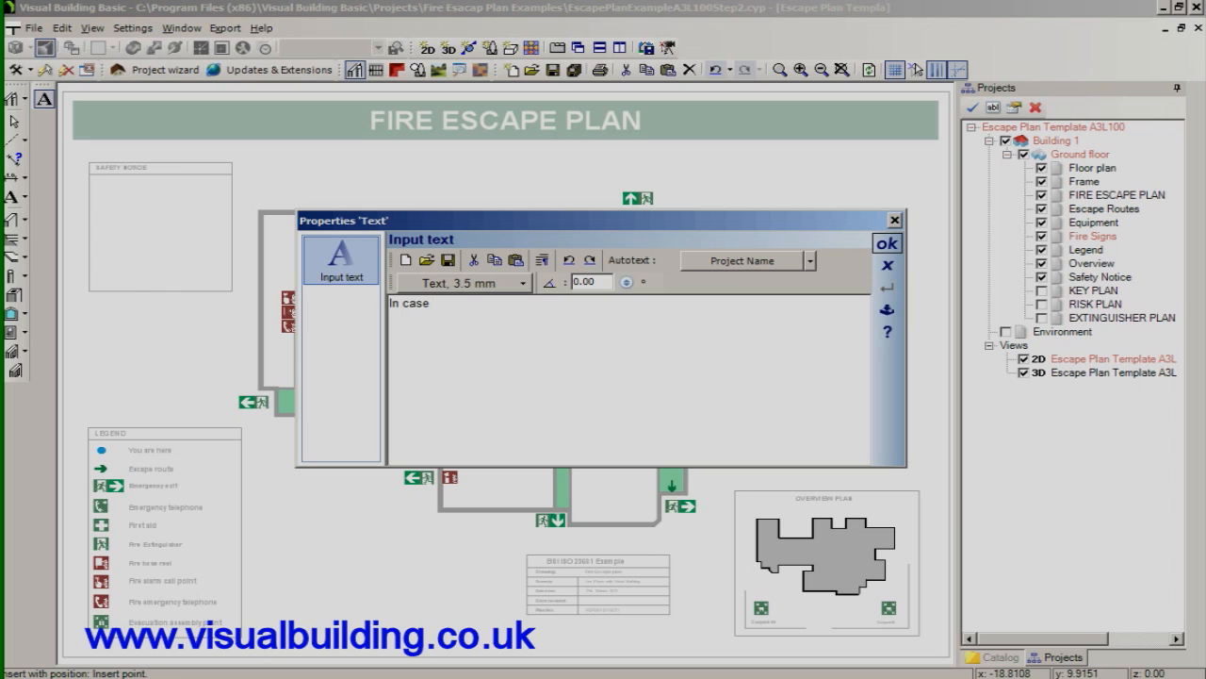
type("o")
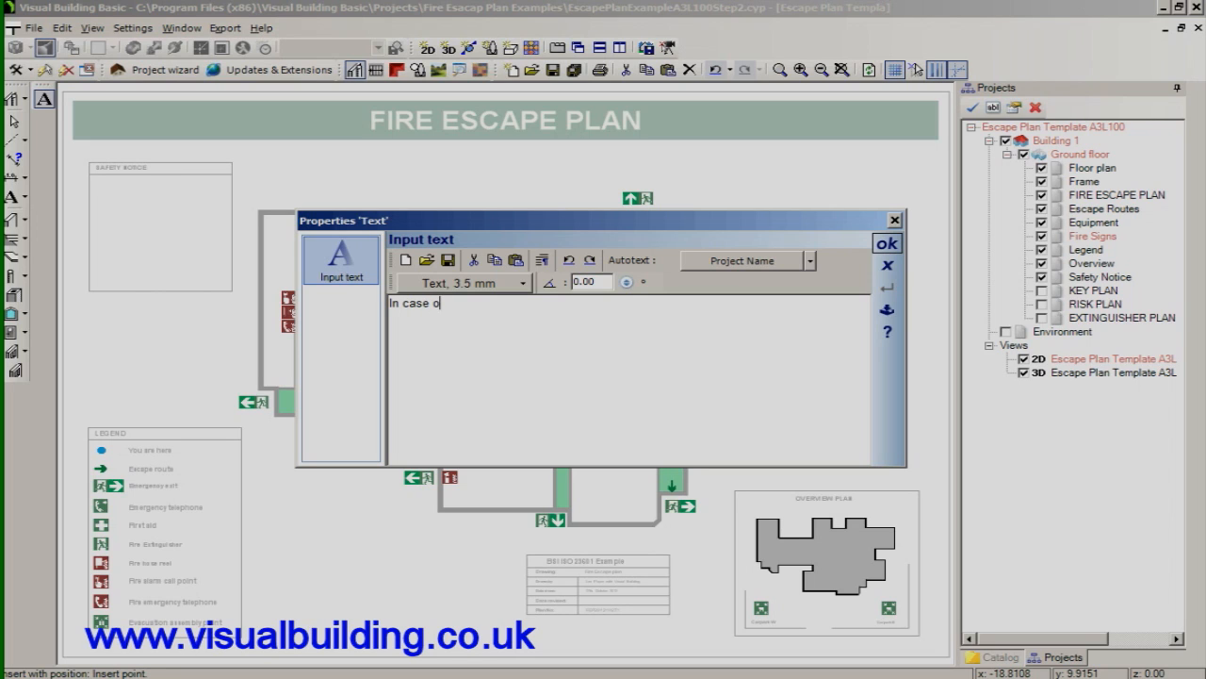
type("f")
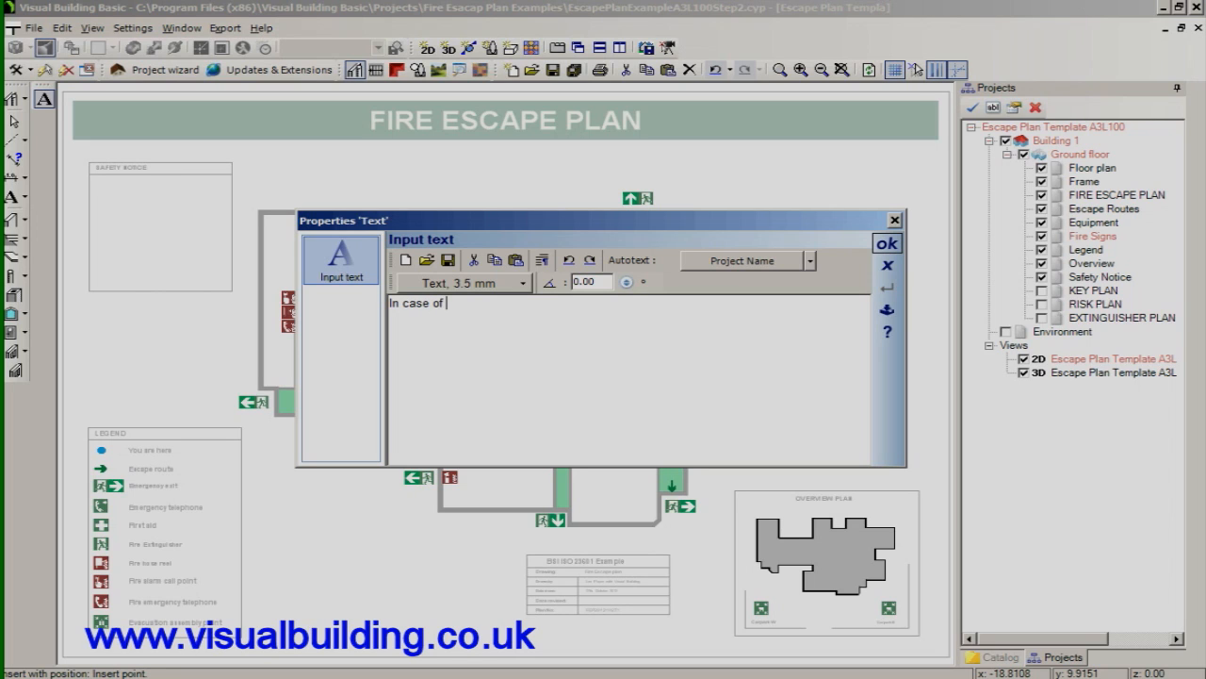
type("firee")
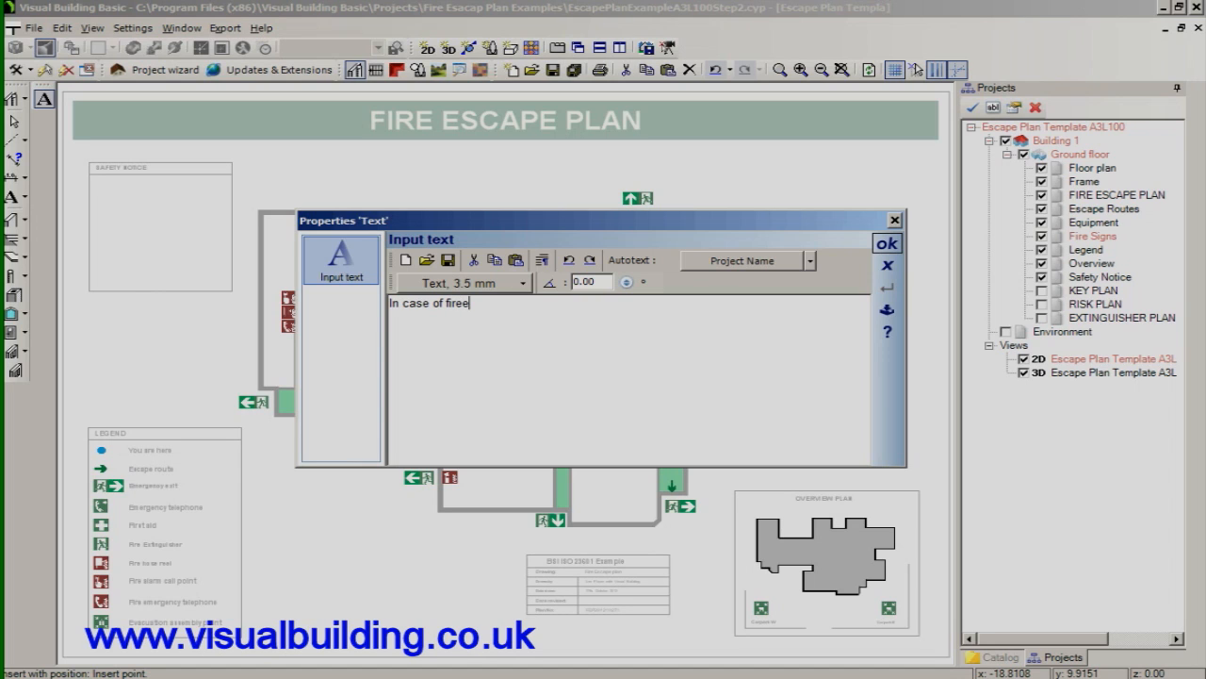
key("Backspace")
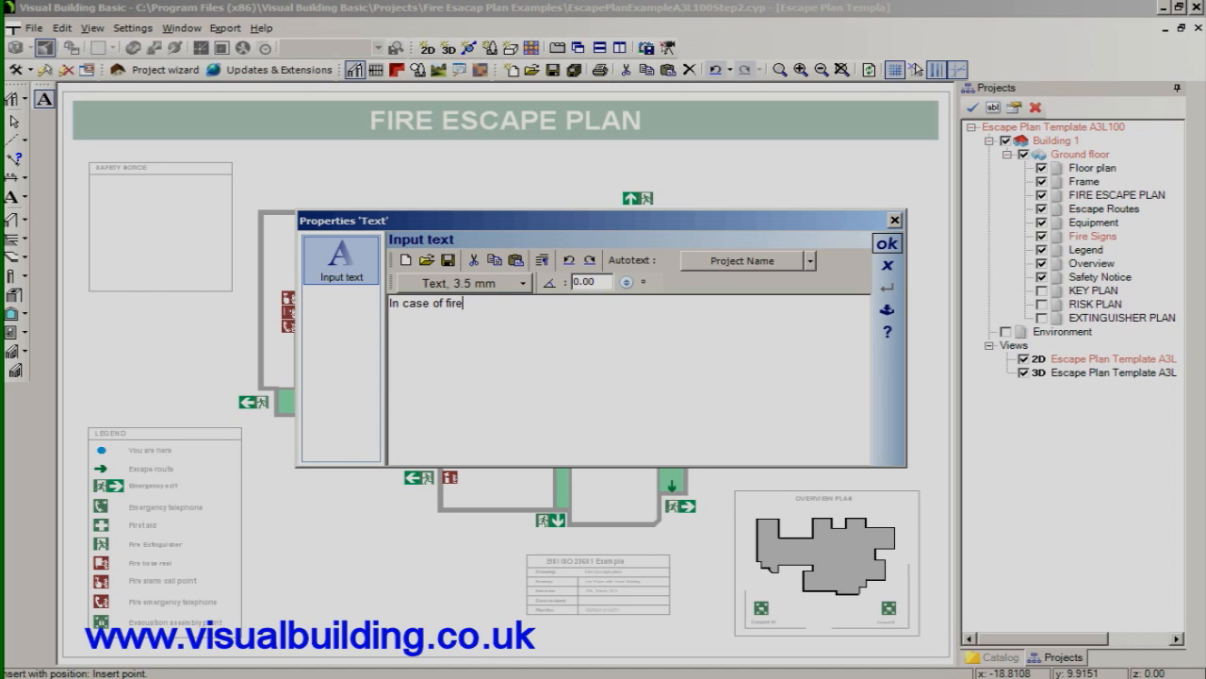
type("......")
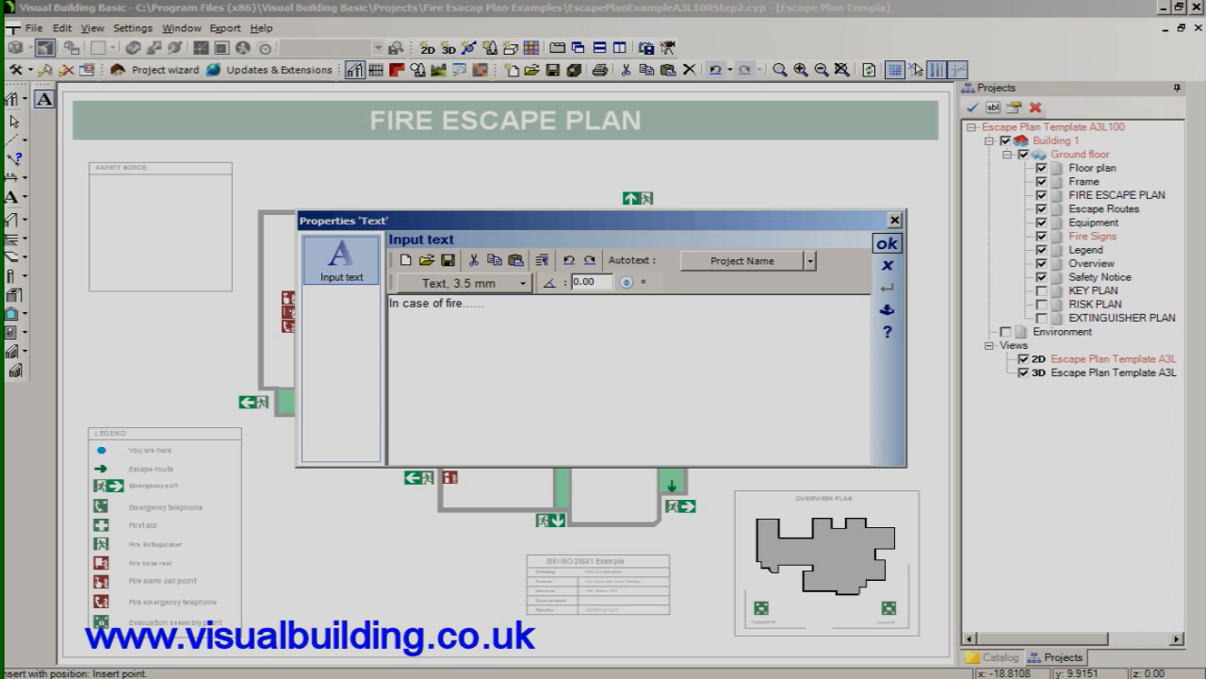
left_click(886, 243)
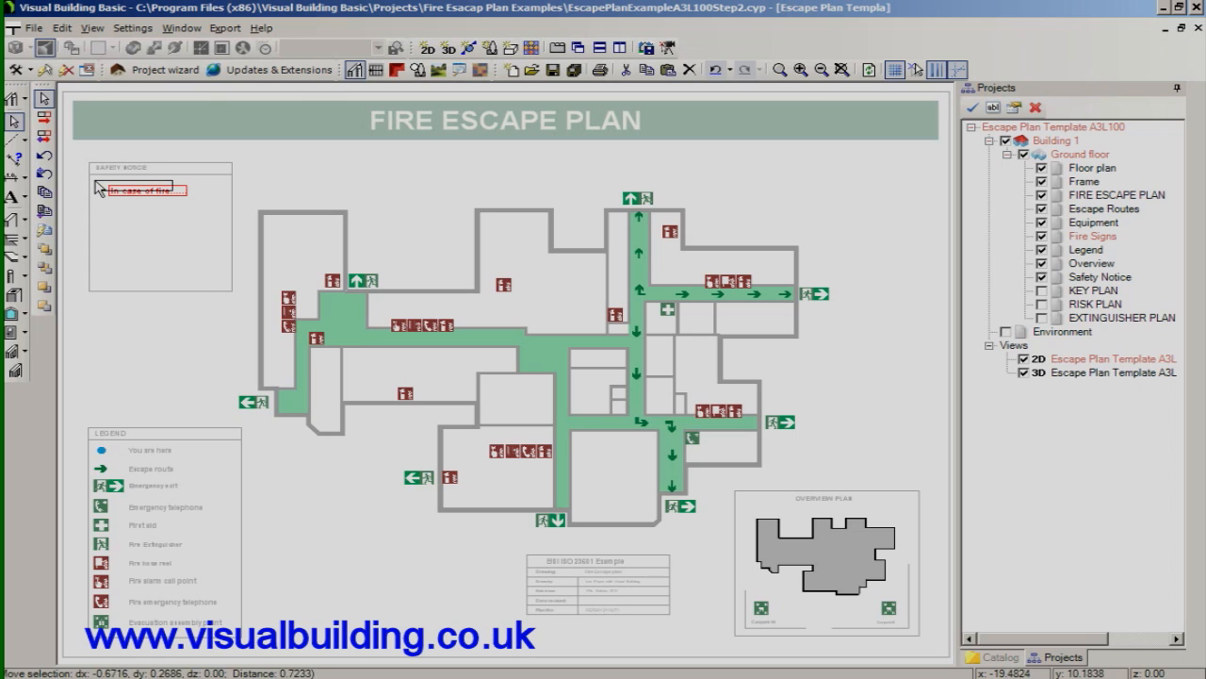
mouse_move(720, 281)
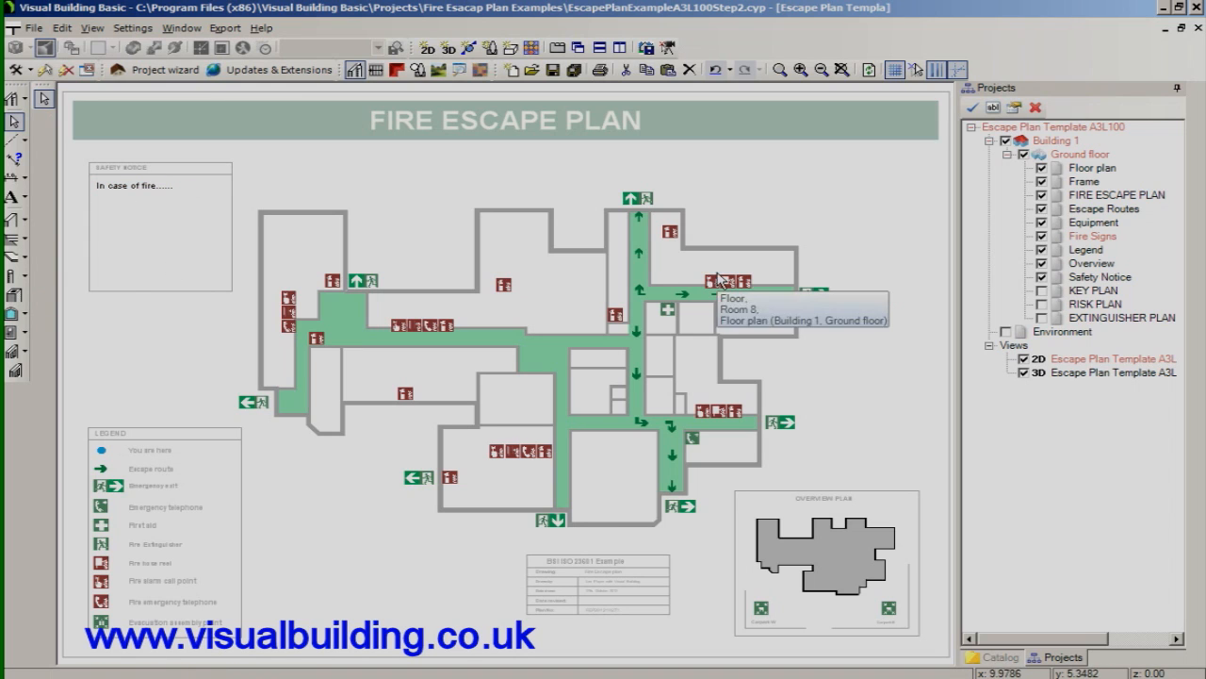
- Choose PDFCreator as the printer in the printer settings
left_click(34, 29)
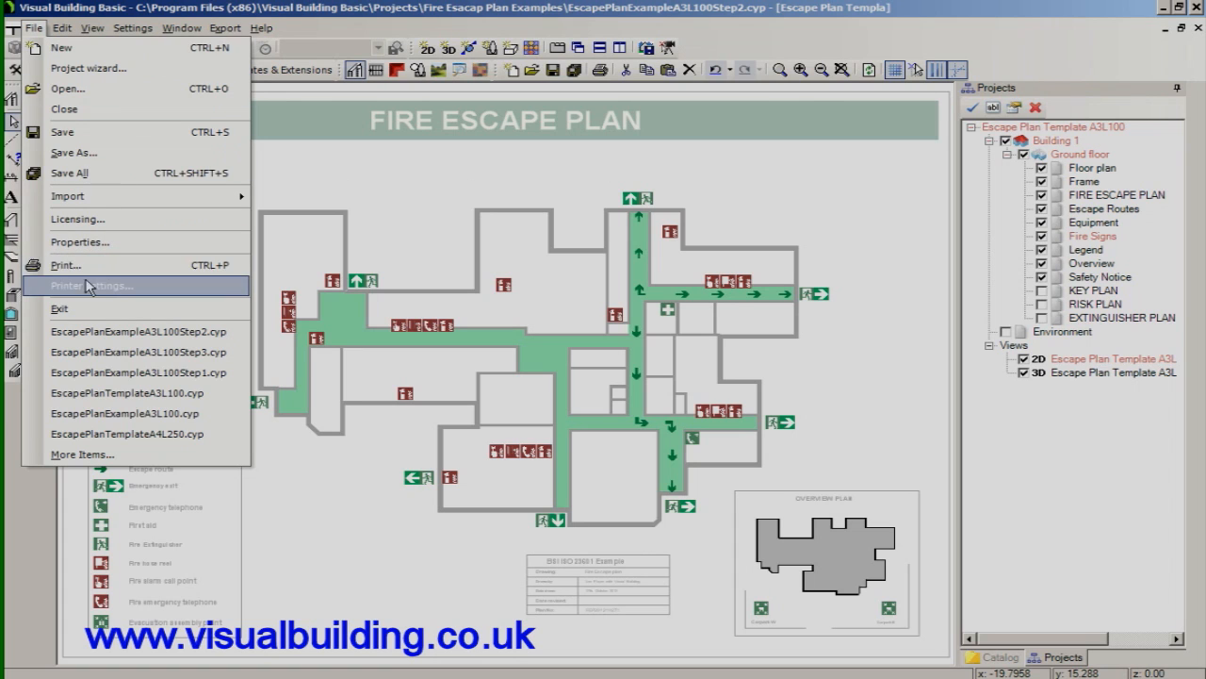
left_click(64, 264)
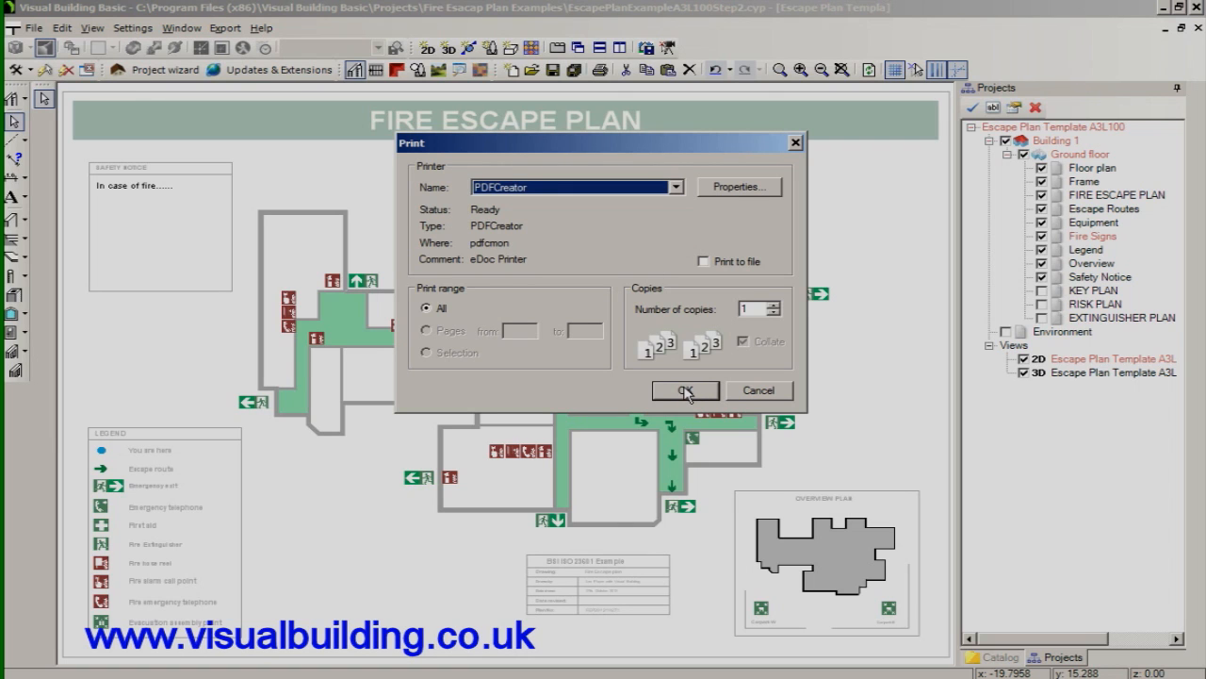
left_click(686, 390)
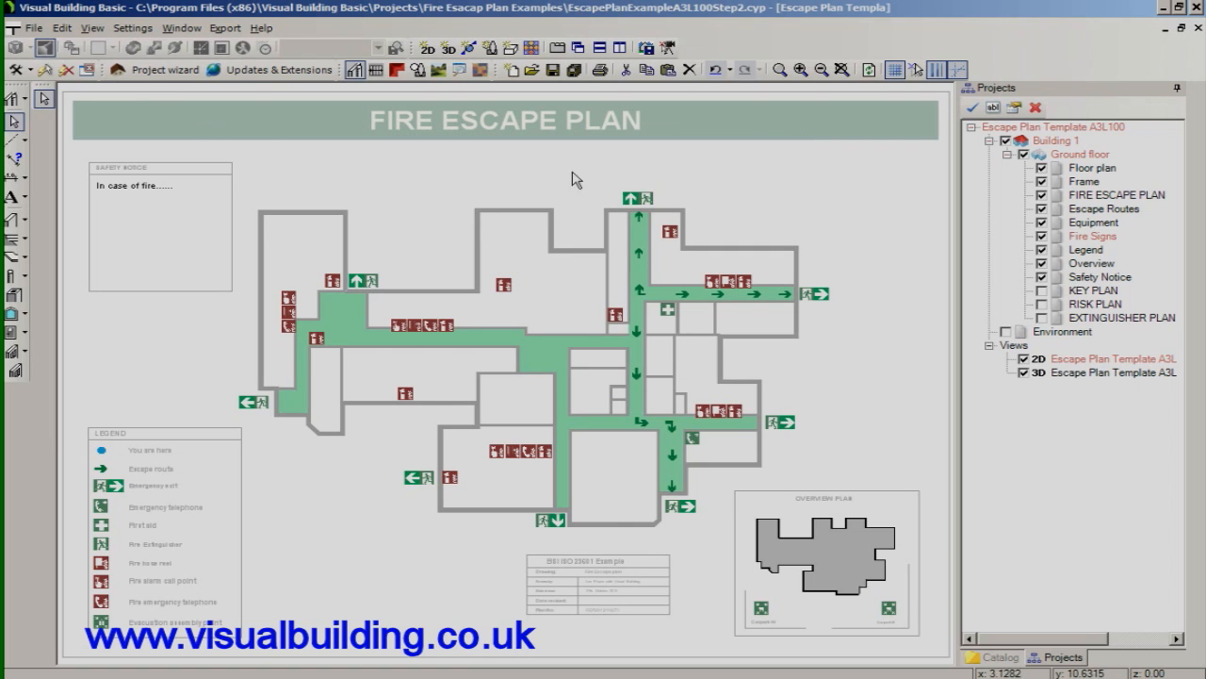
left_click(1116, 194)
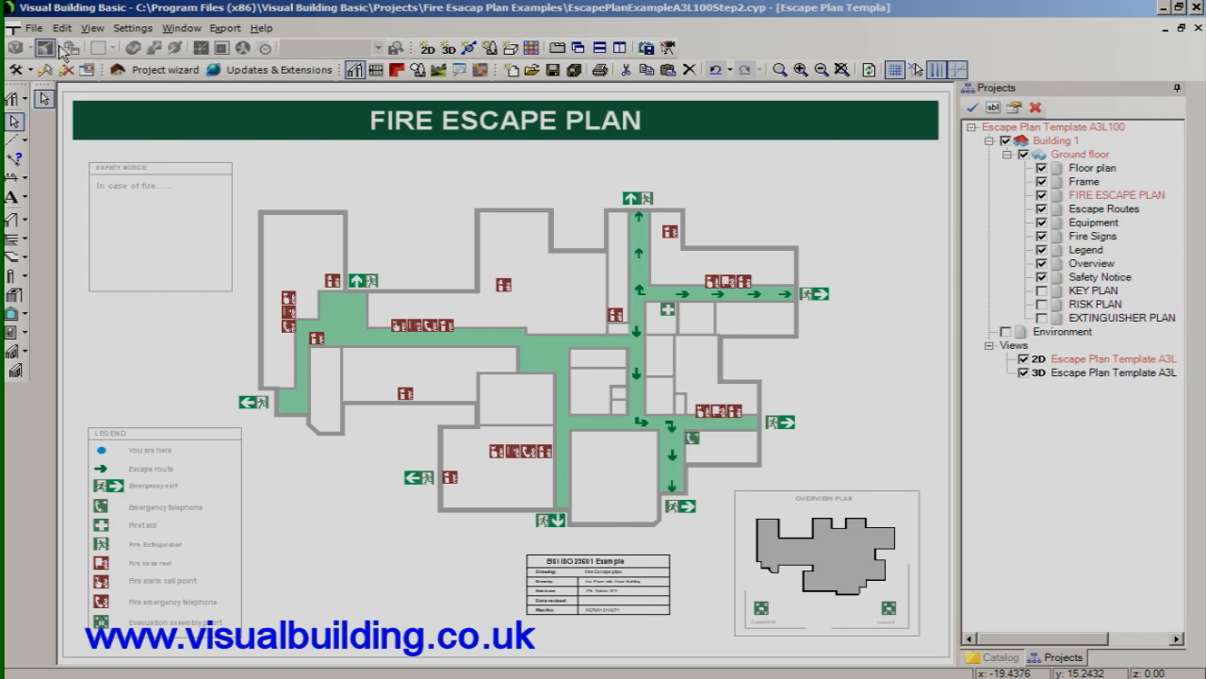
- Set the page to A3 landscape in Page Setup
left_click(34, 29)
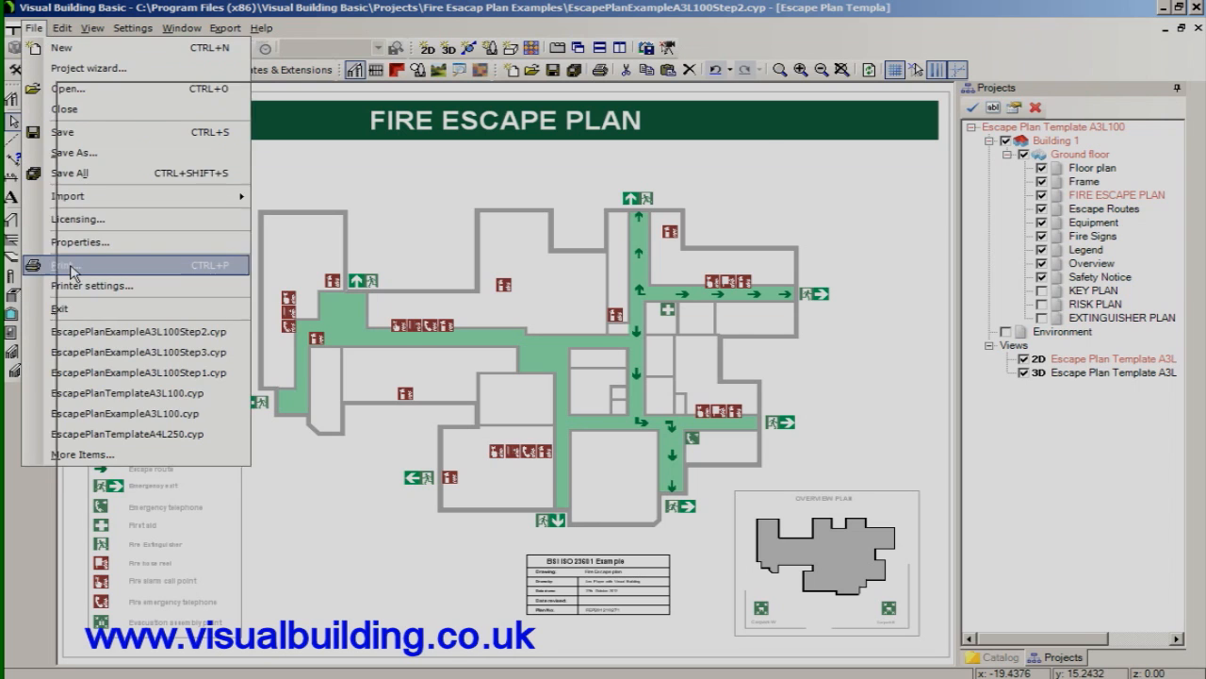
left_click(64, 264)
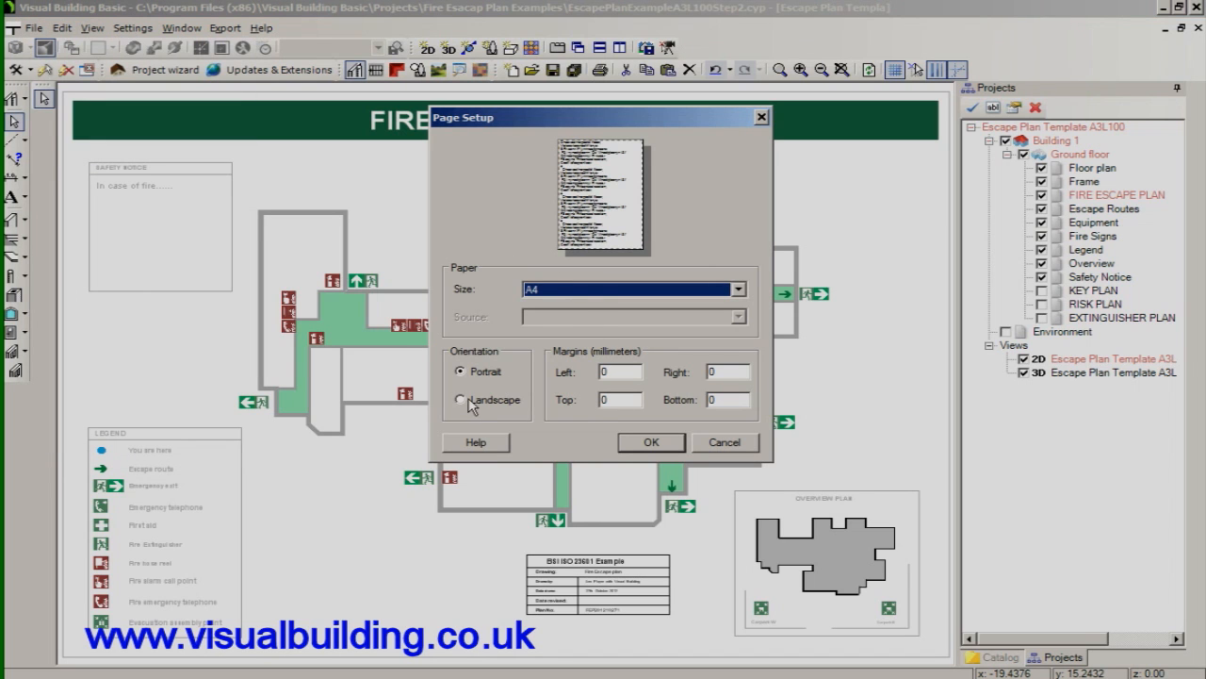
left_click(460, 400)
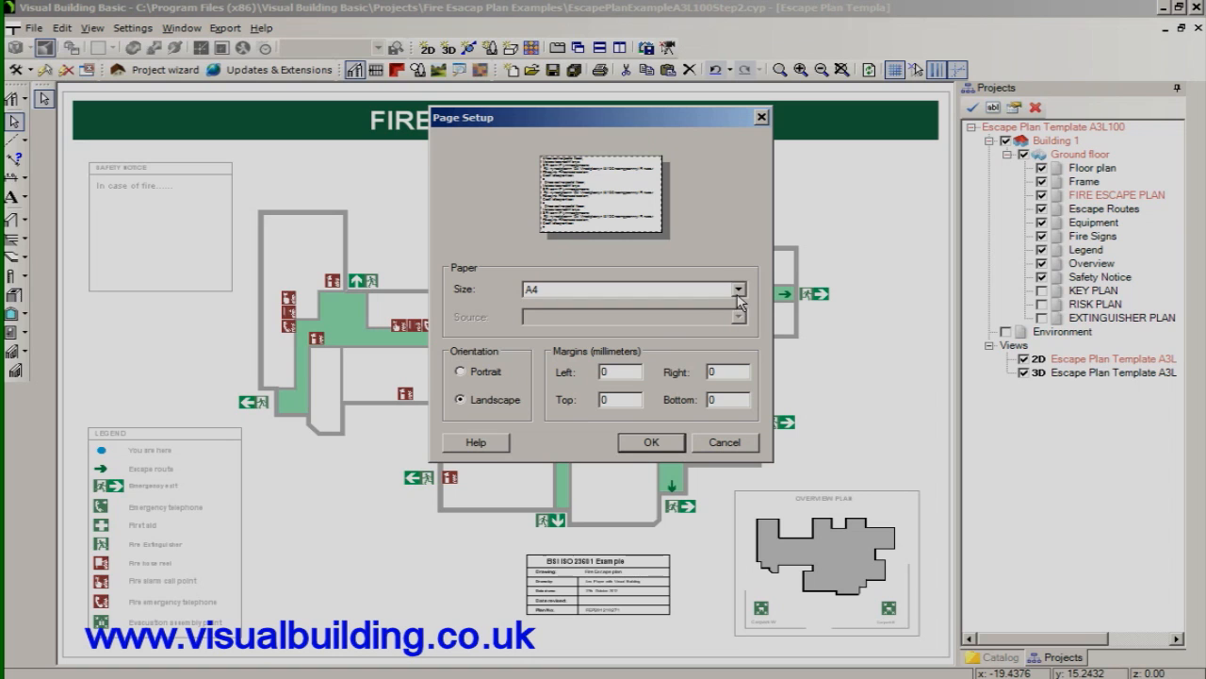
mouse_move(1093, 136)
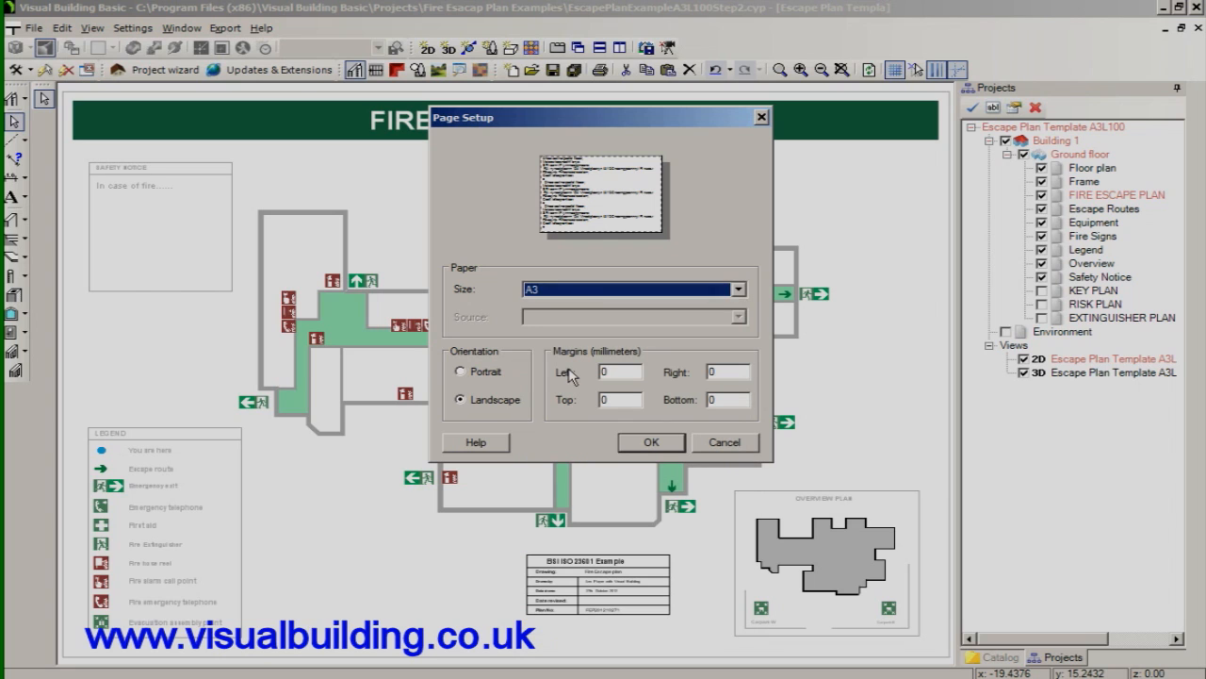
left_click(651, 441)
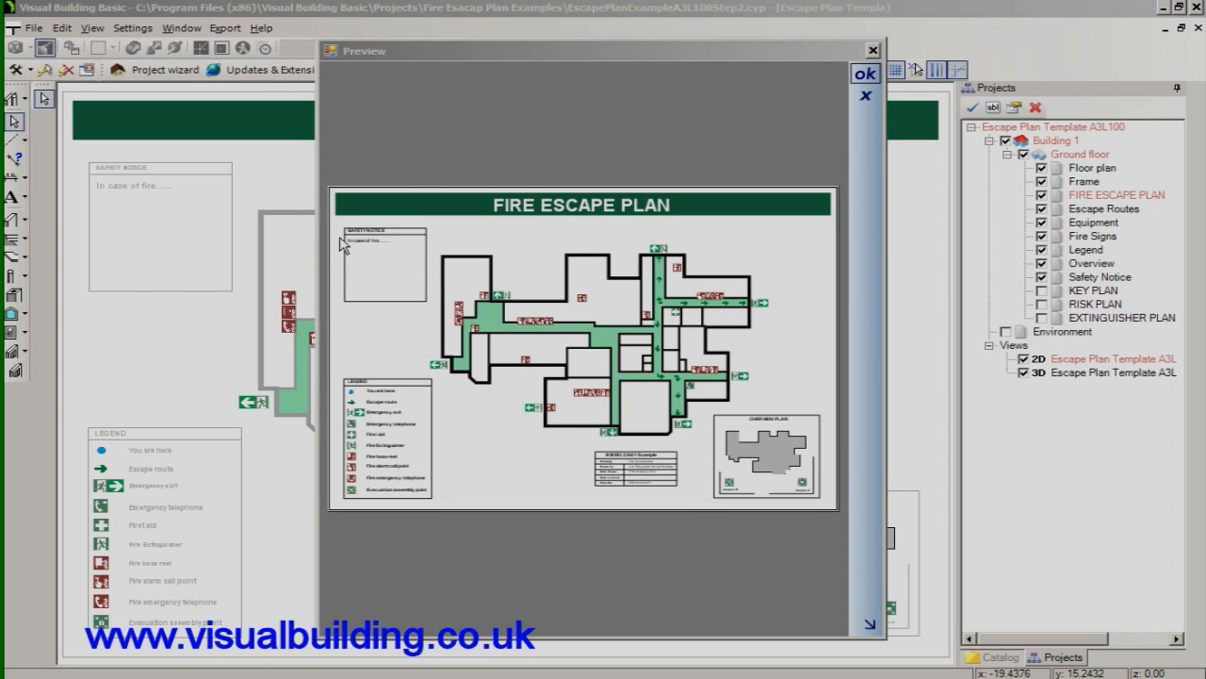
mouse_move(846, 85)
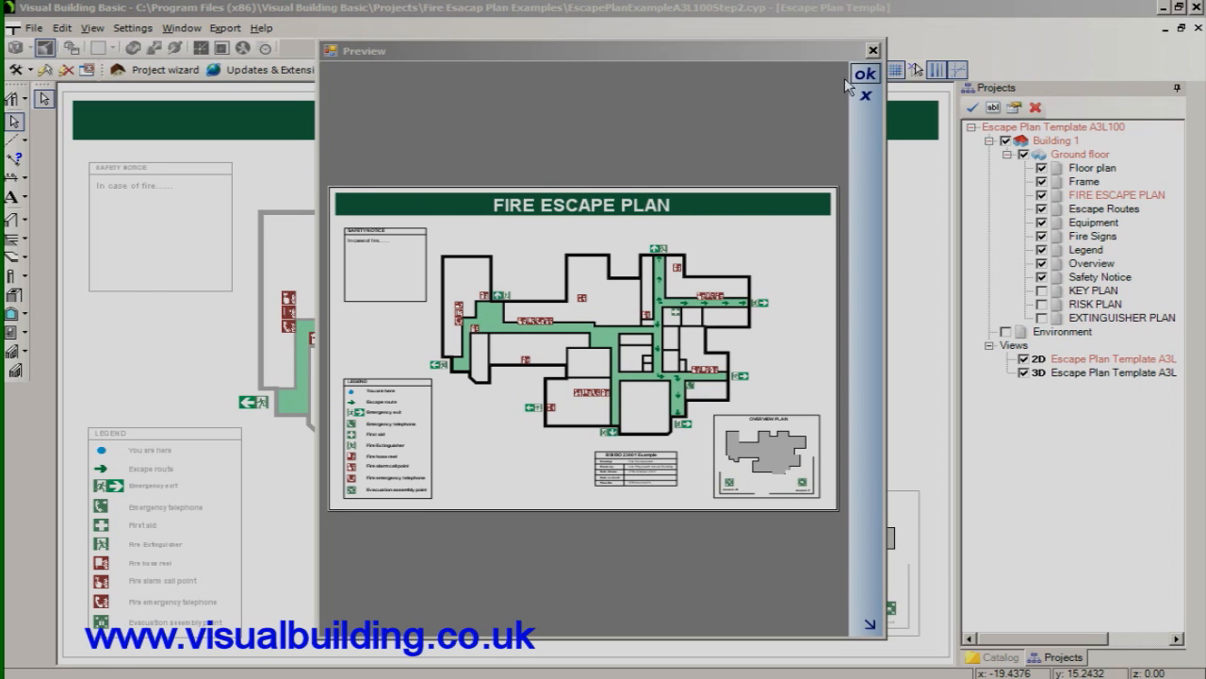
- Print the plan to PDF, inspect it zoomed in Adobe Reader, then close the viewer
left_click(863, 74)
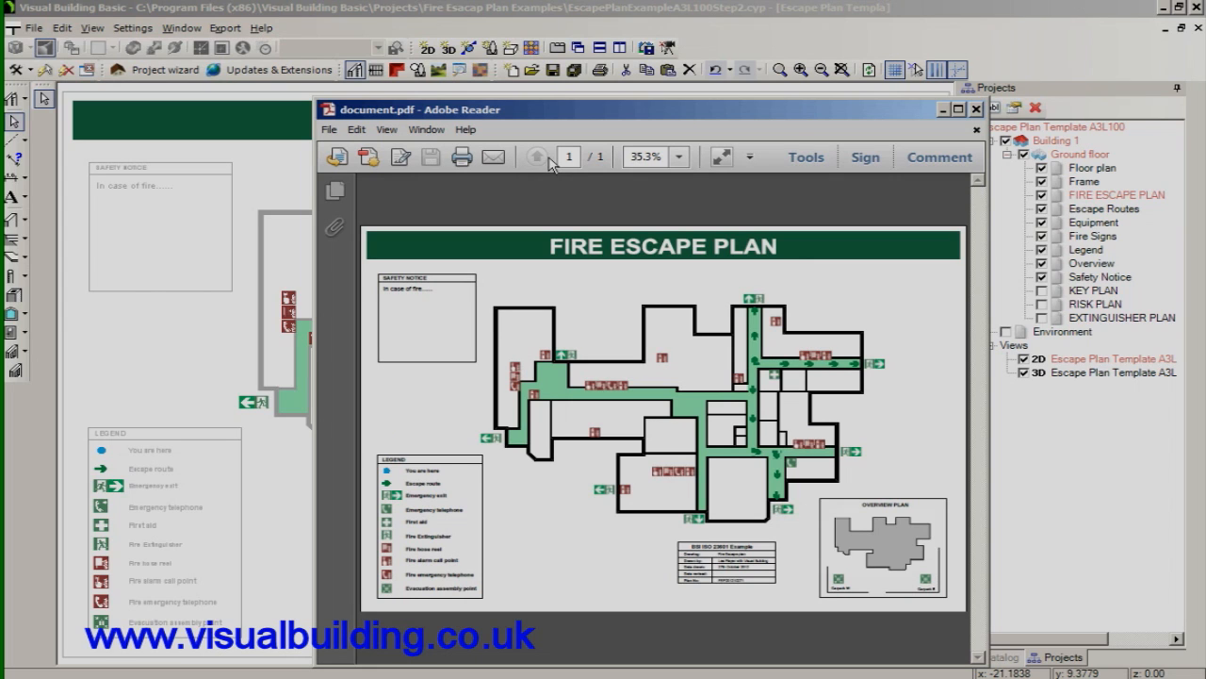
mouse_move(754, 190)
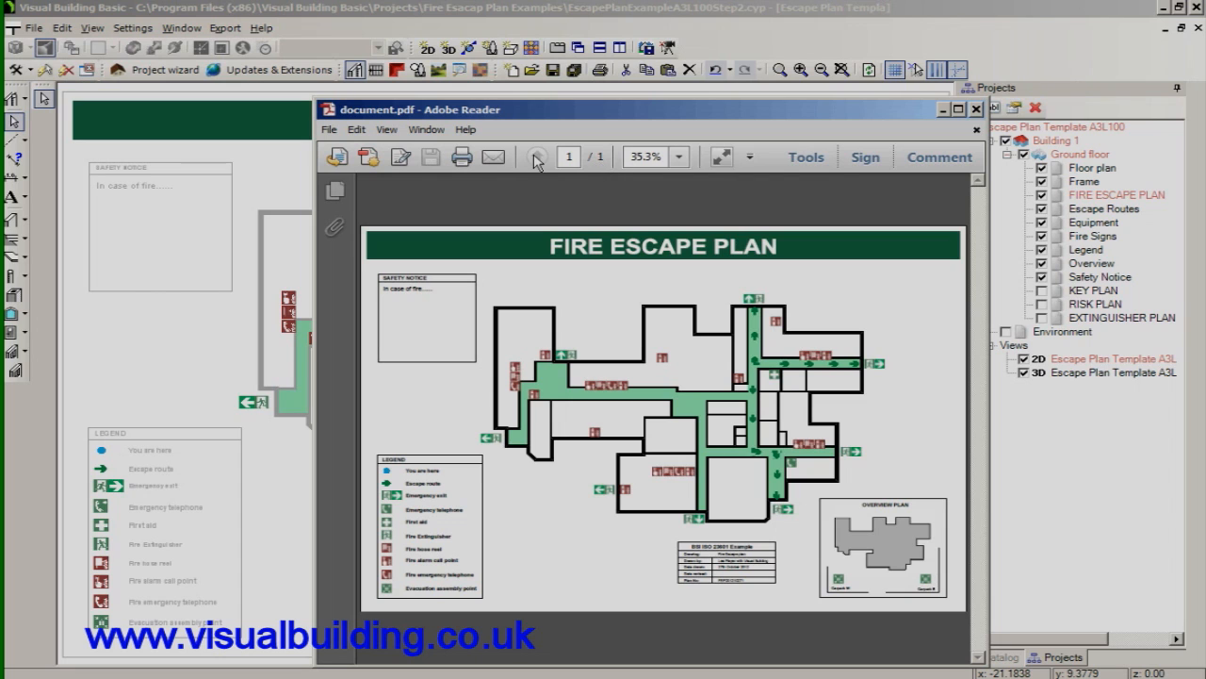
left_click(751, 156)
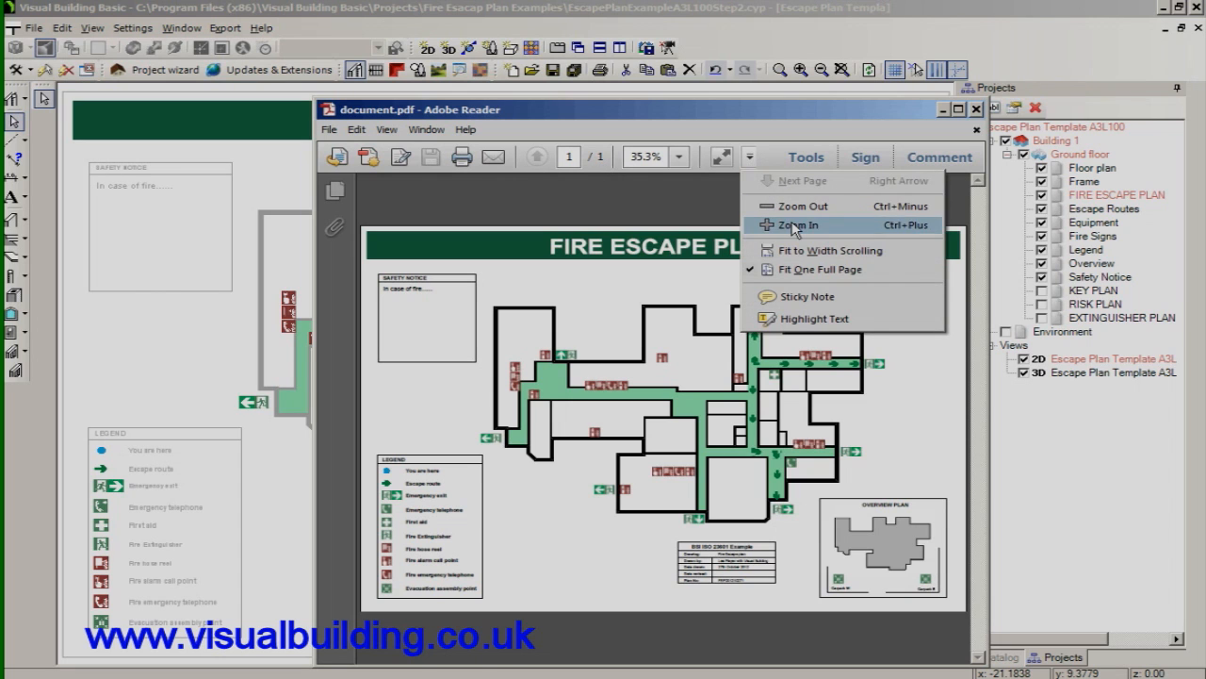
left_click(797, 225)
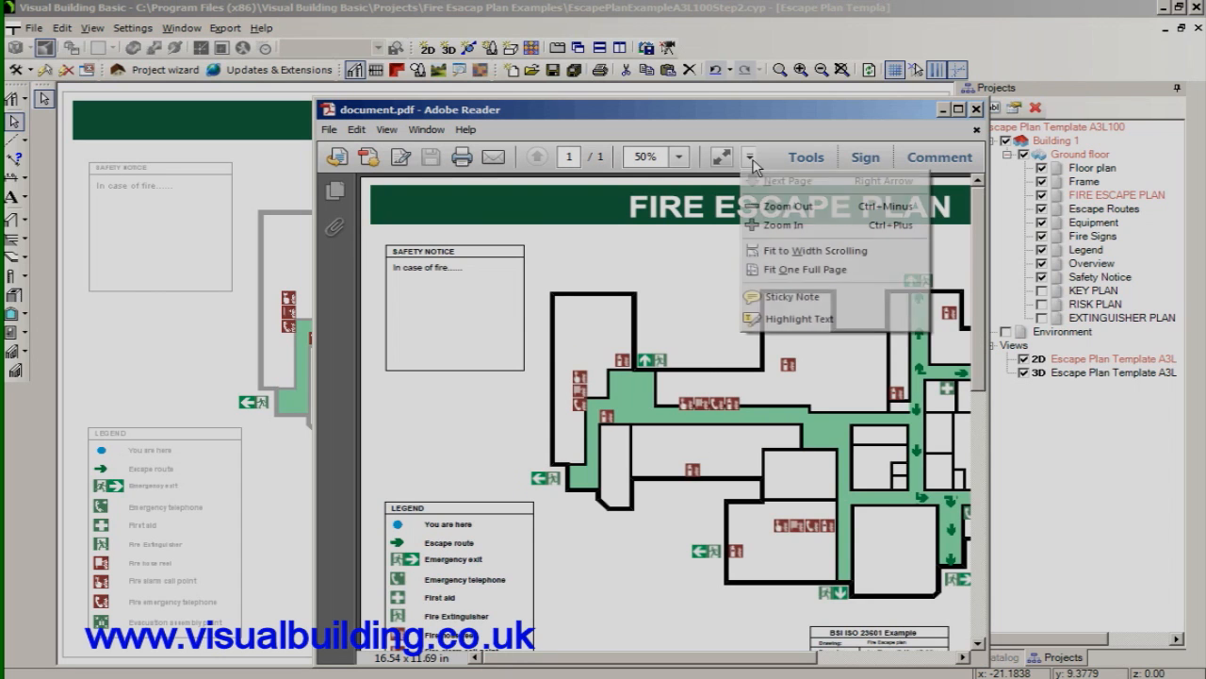
left_click(788, 206)
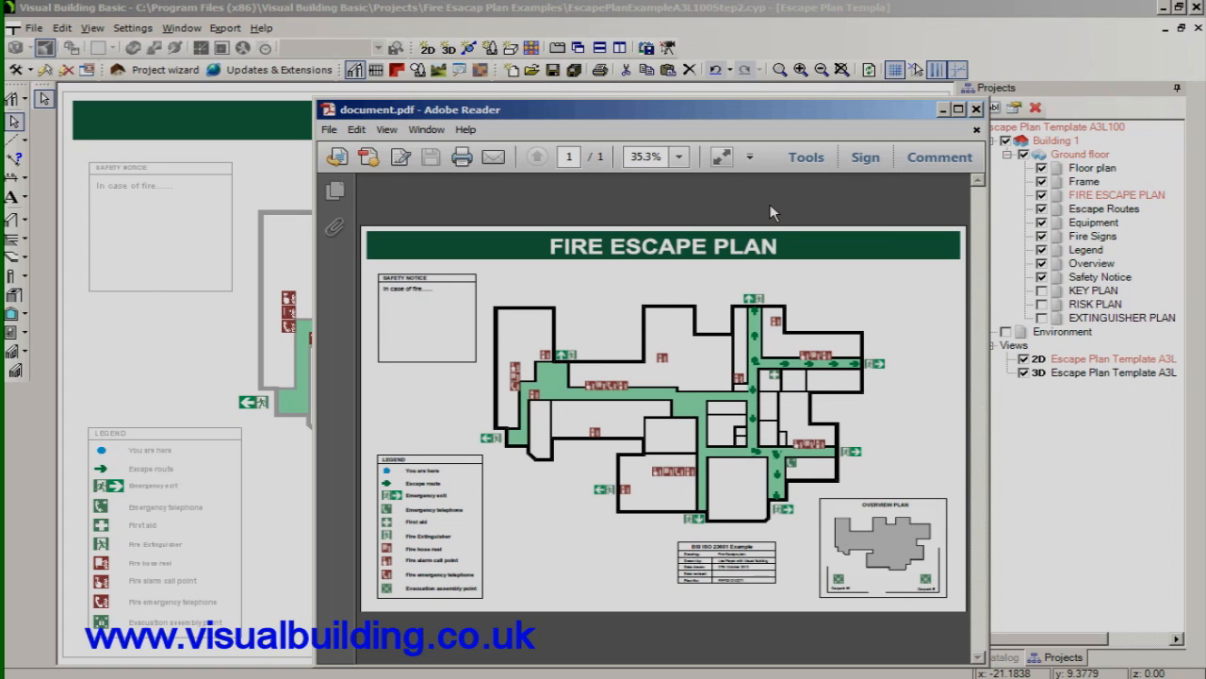
left_click(695, 157)
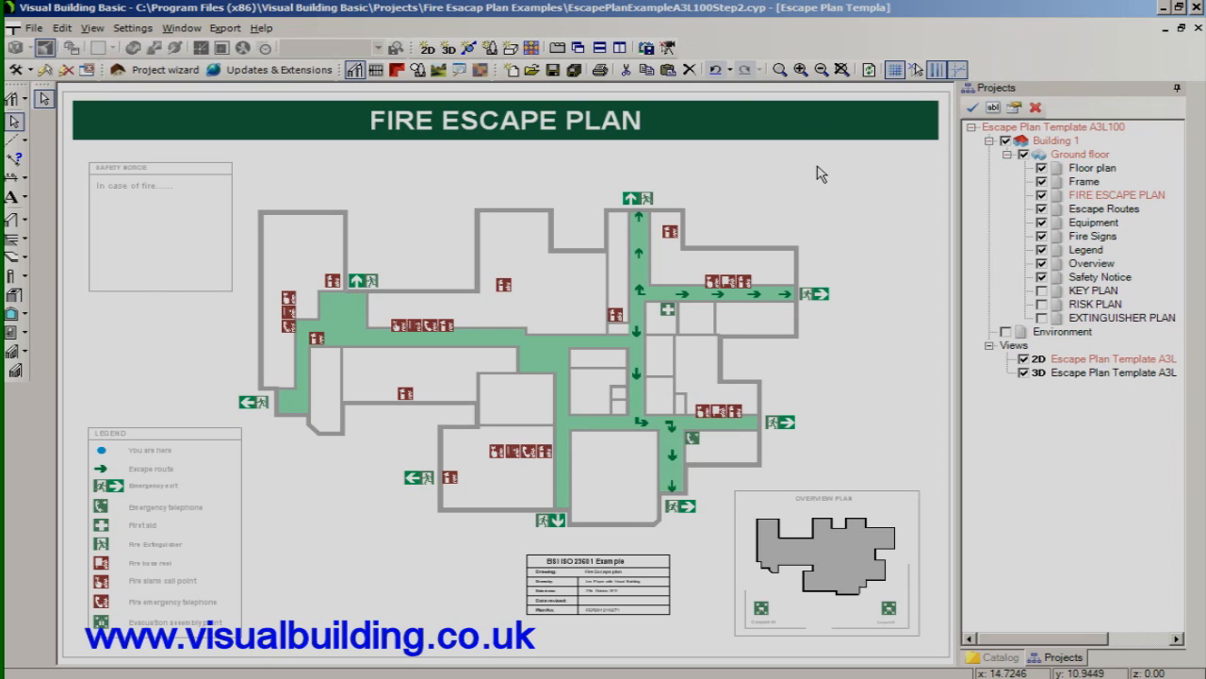
mouse_move(820, 185)
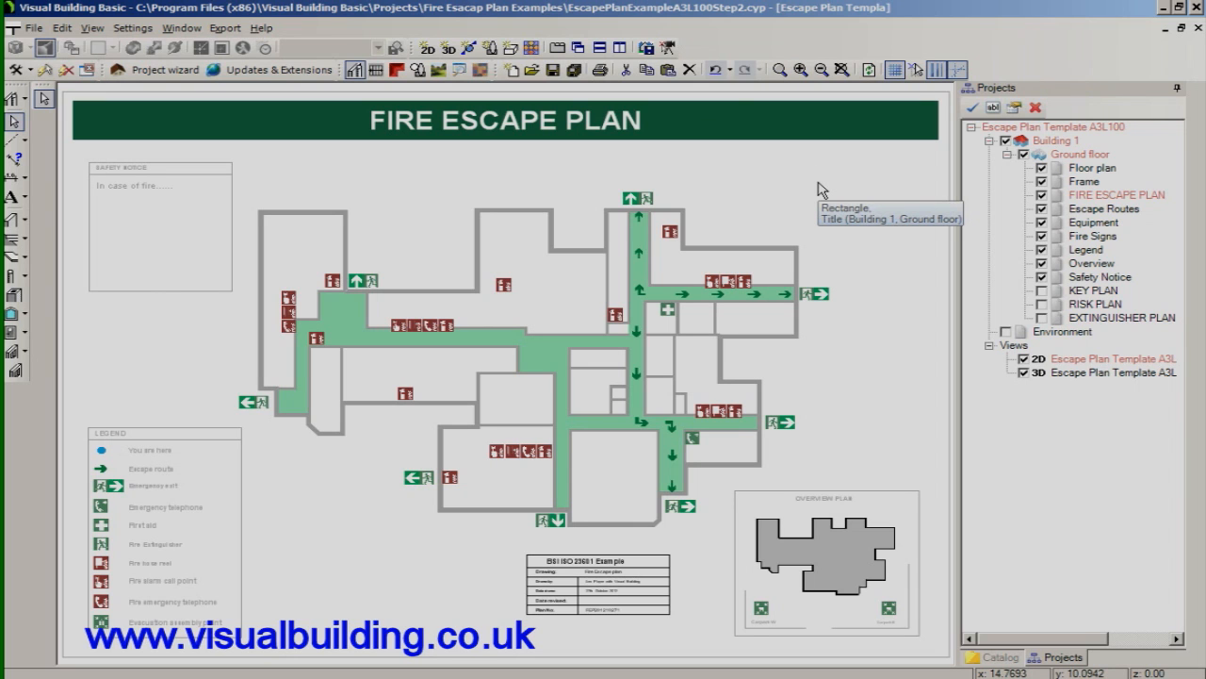